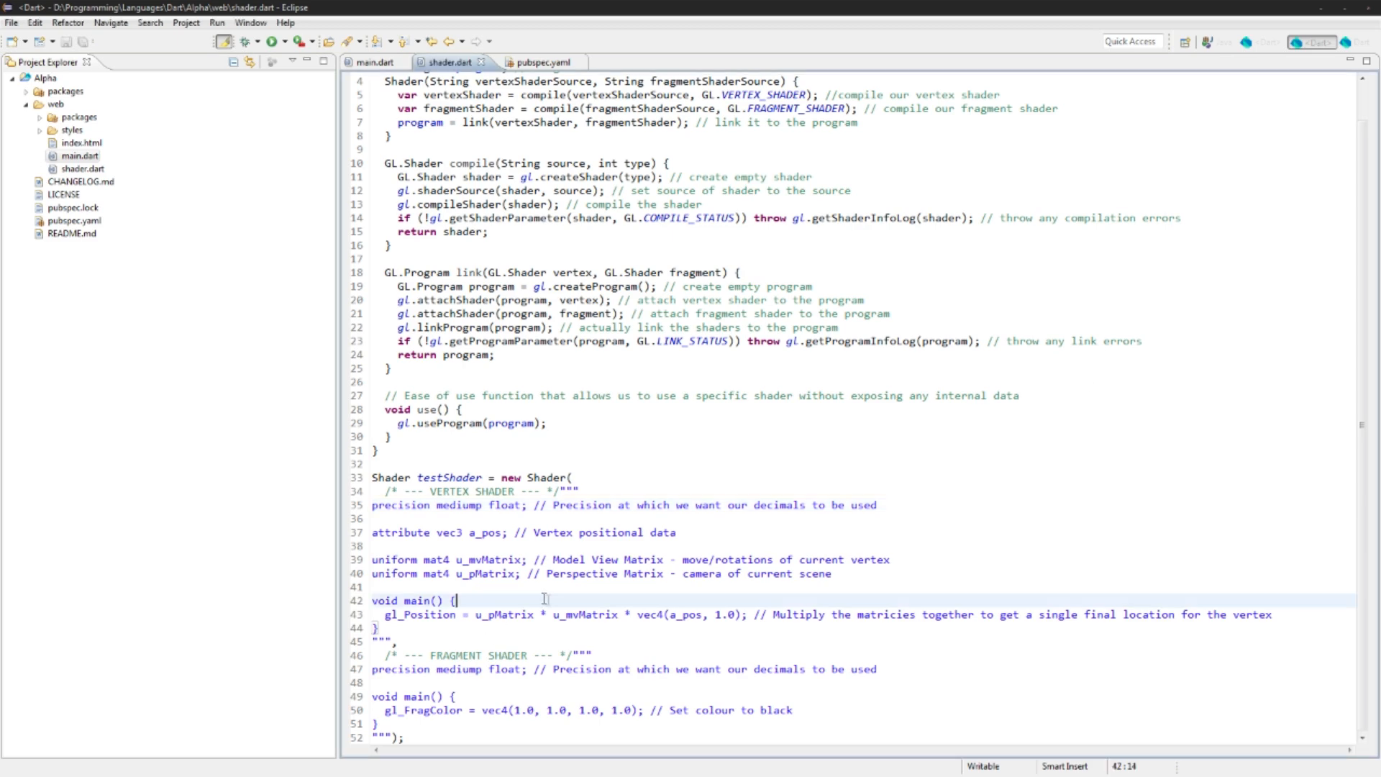
Step: Add 'vector_math: any' under dependencies in pubspec.yaml and fetch vector_math 1.4.3
{"action": "left_click", "coordinate": [373, 62]}
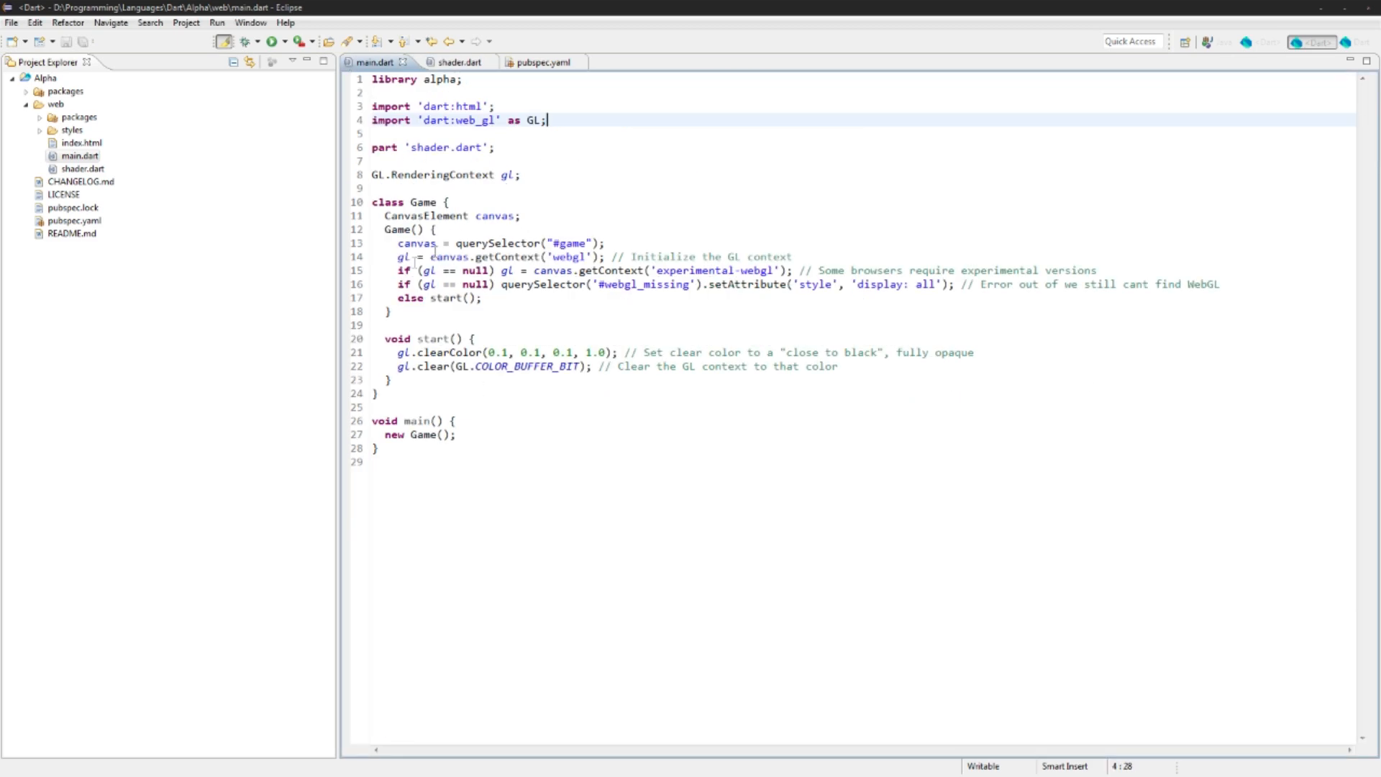
{"action": "left_click", "coordinate": [452, 62]}
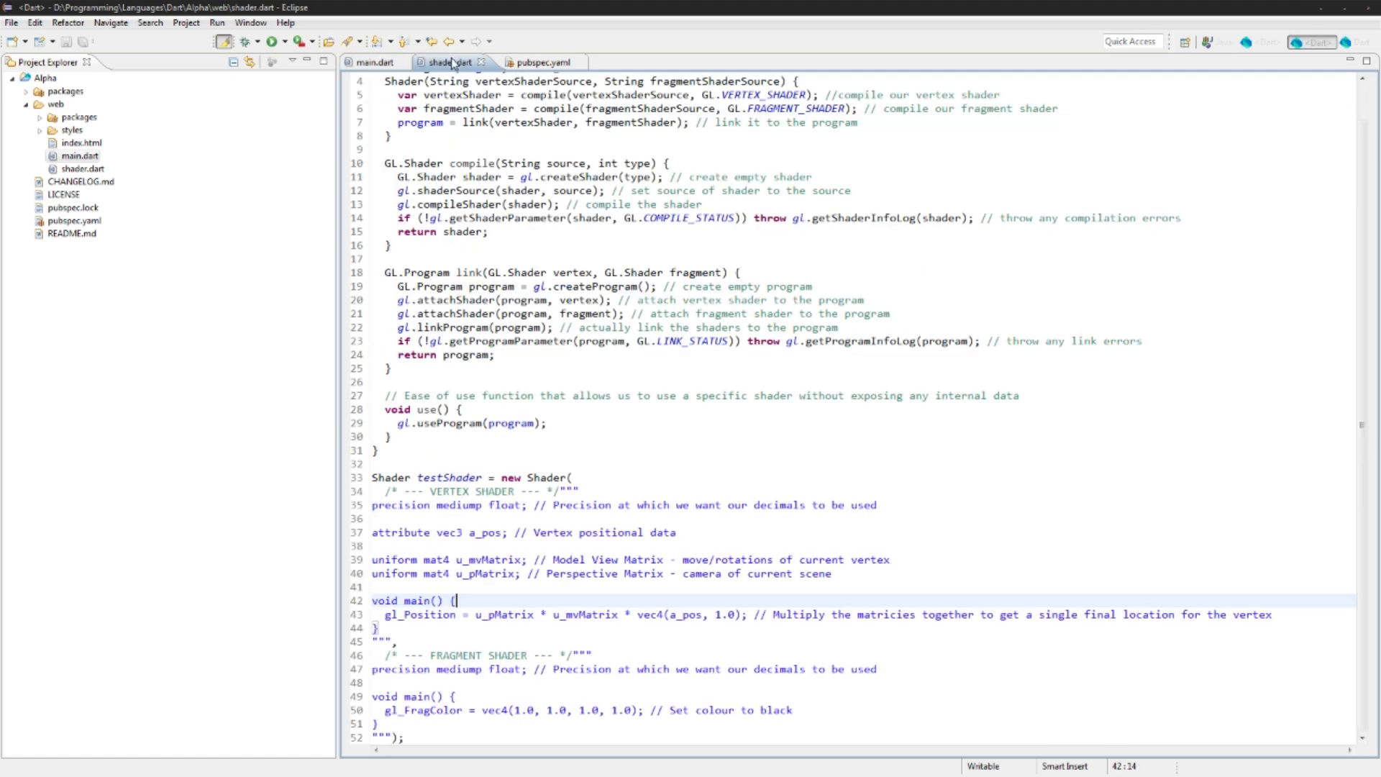
{"action": "left_click", "coordinate": [541, 63]}
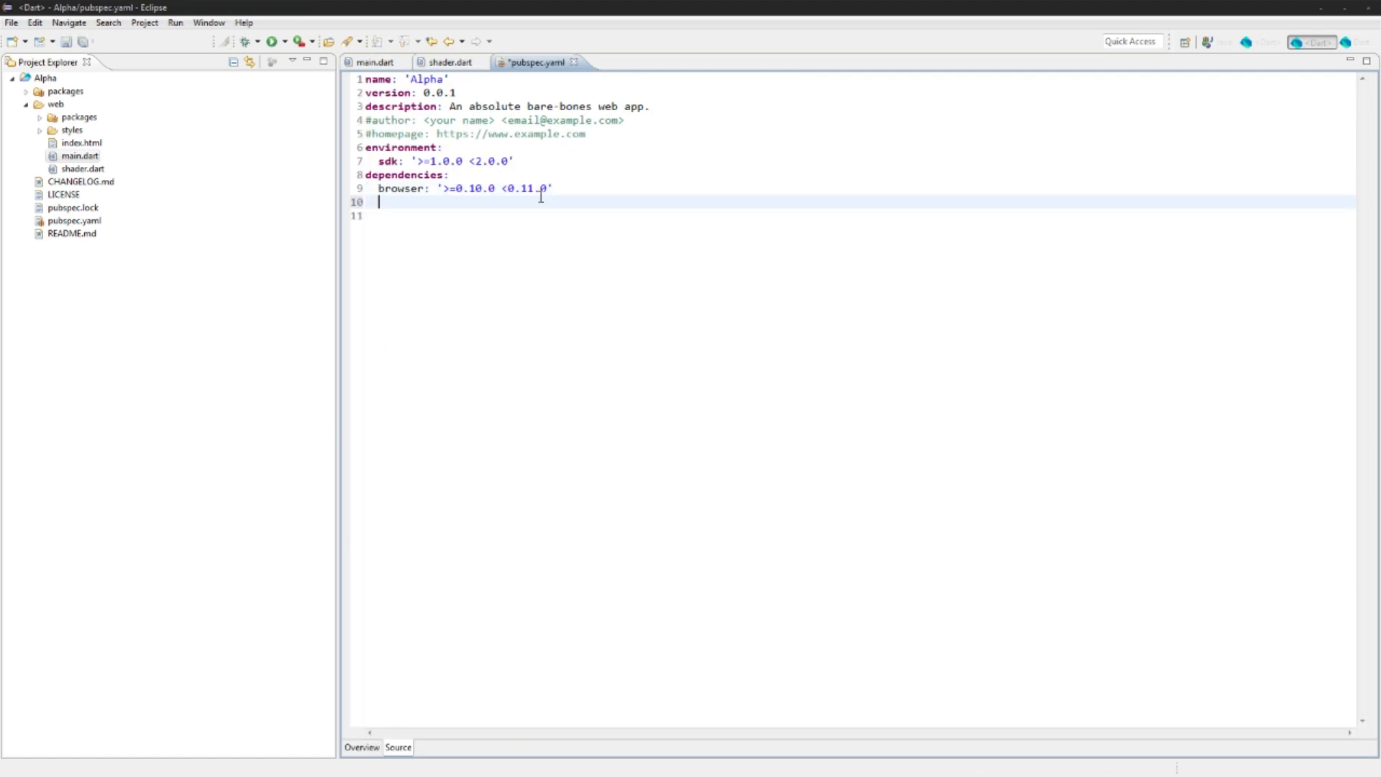
{"action": "type", "text": "vector"}
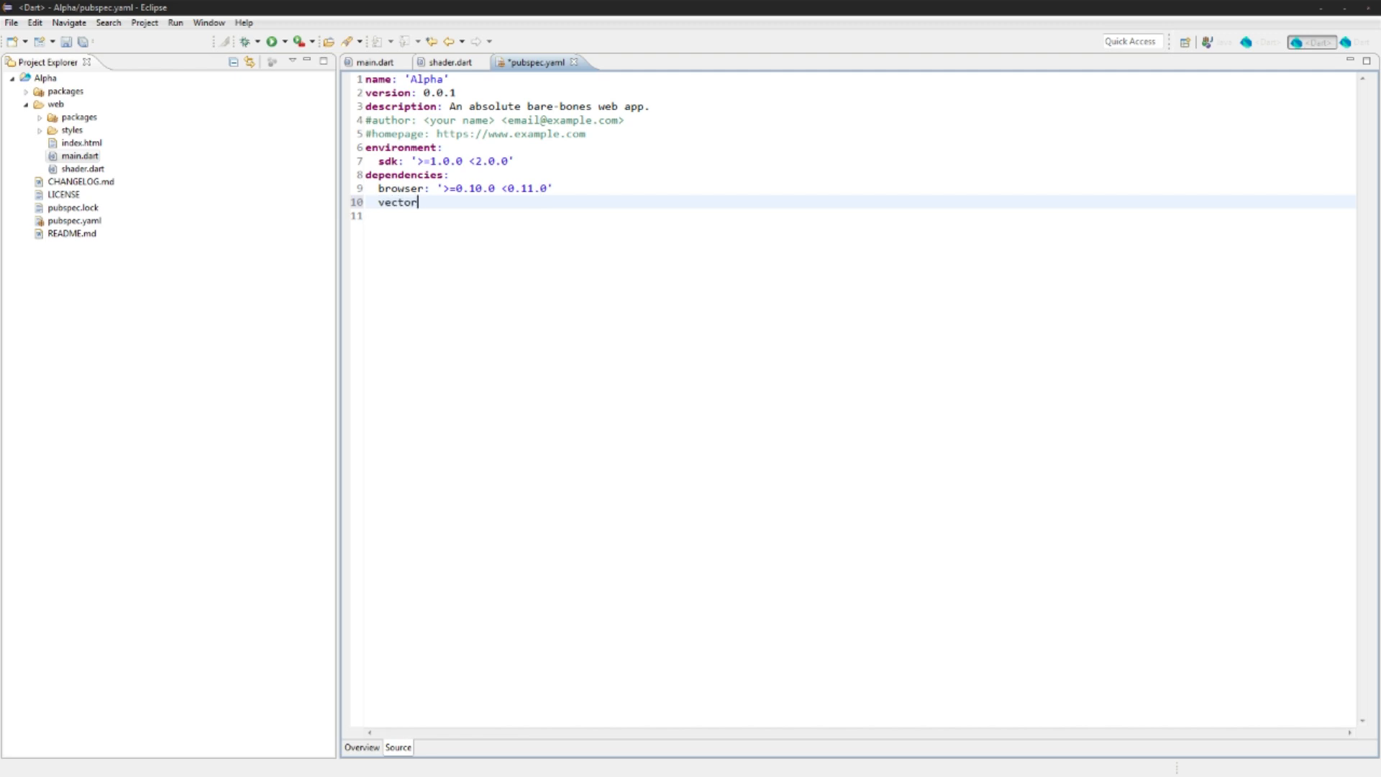
{"action": "type", "text": "_matin:"}
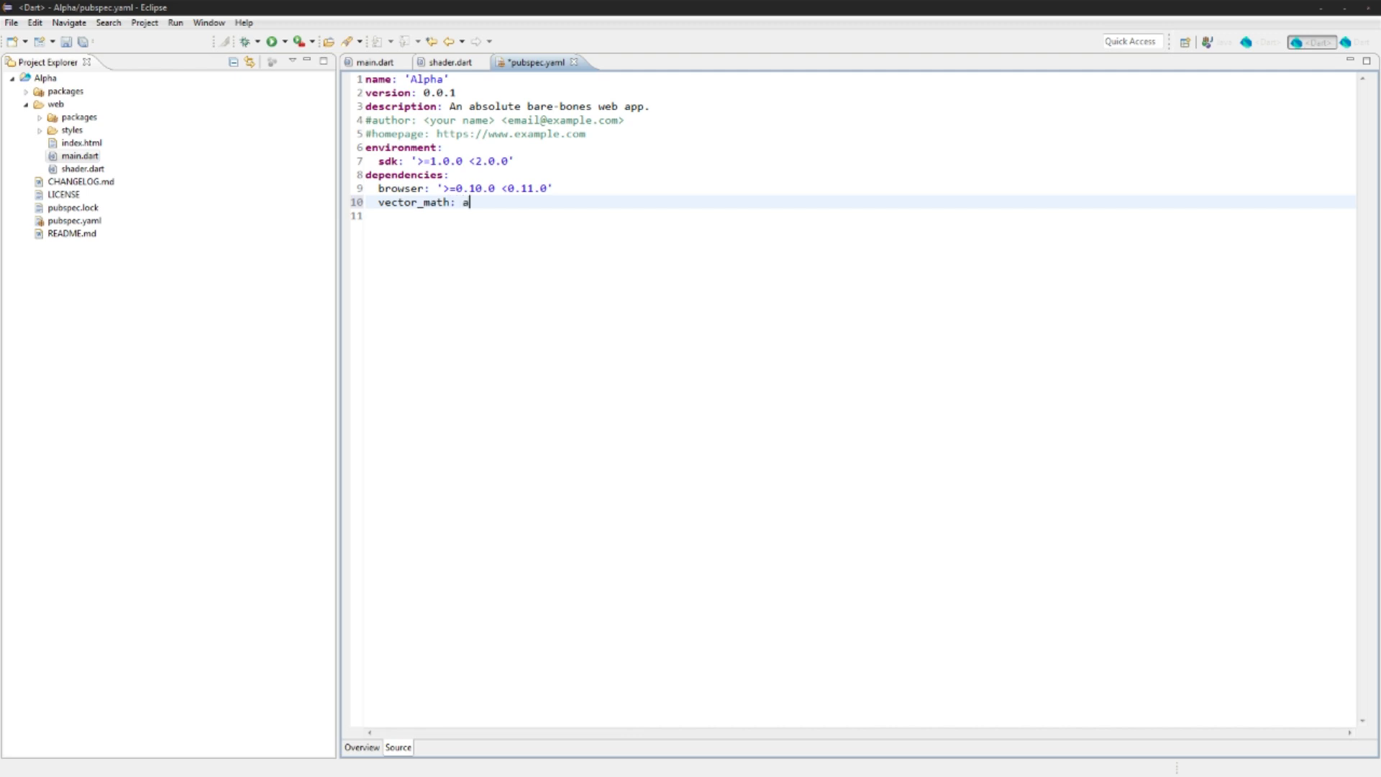
{"action": "type", "text": "ny"}
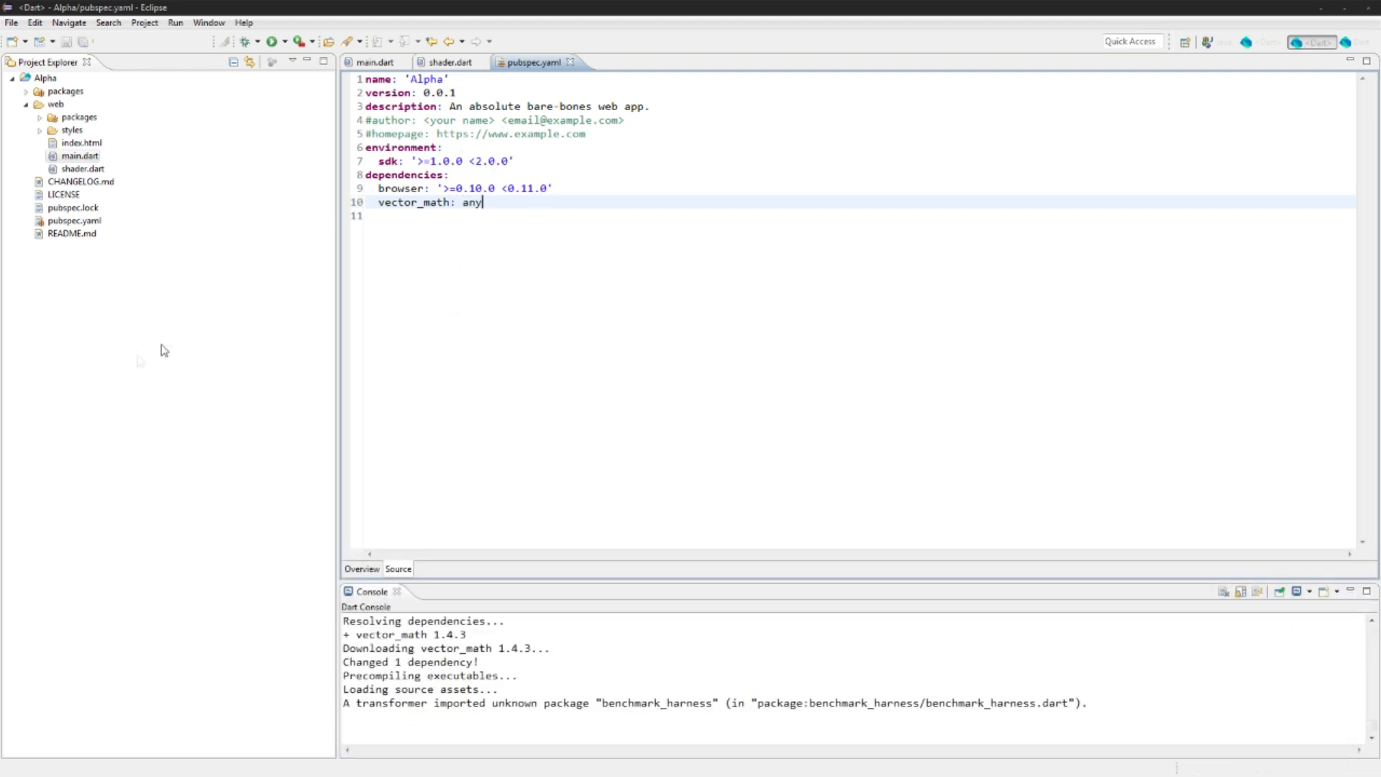
{"action": "right_click", "coordinate": [74, 220]}
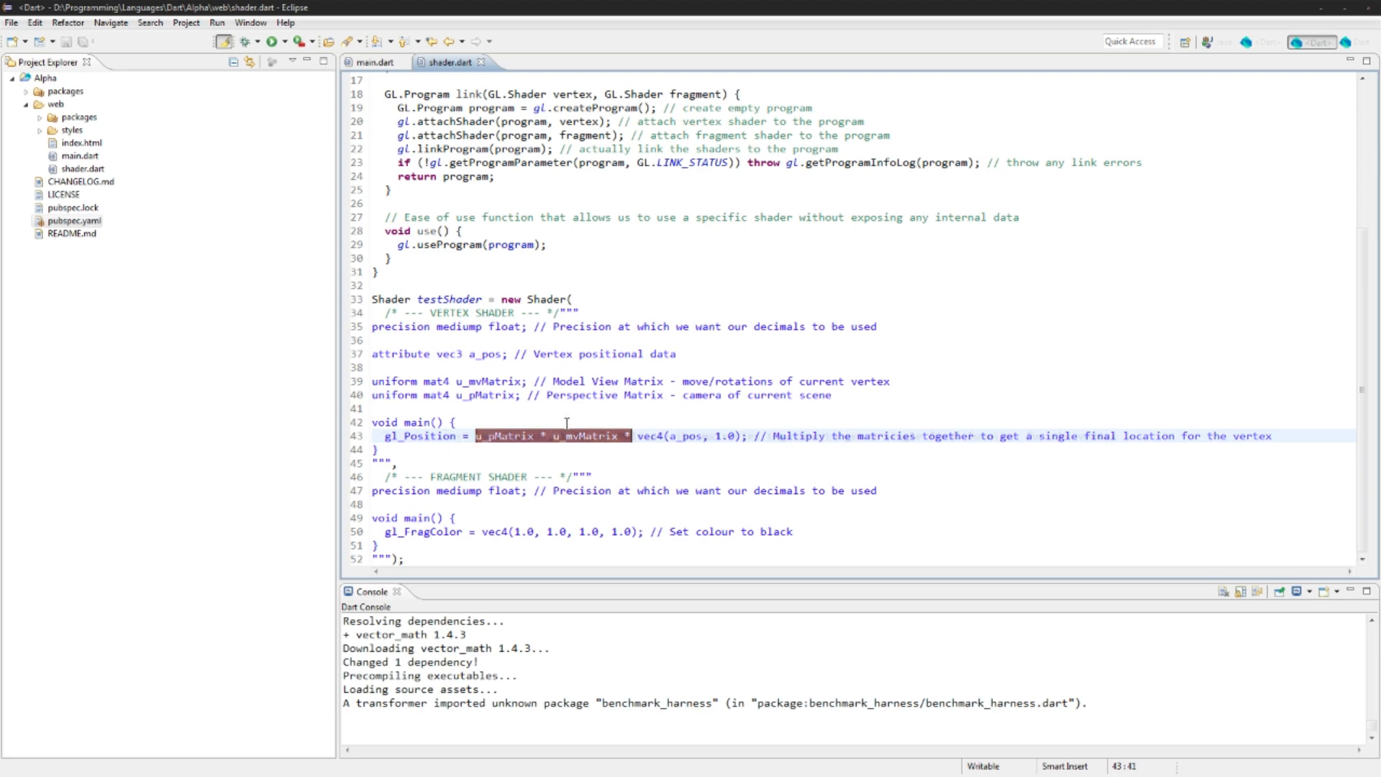
Step: Delete 'u_pMatrix * u_mvMatrix *' so gl_Position uses only vec4(a_pos, 1.0)
{"action": "key", "text": "Delete"}
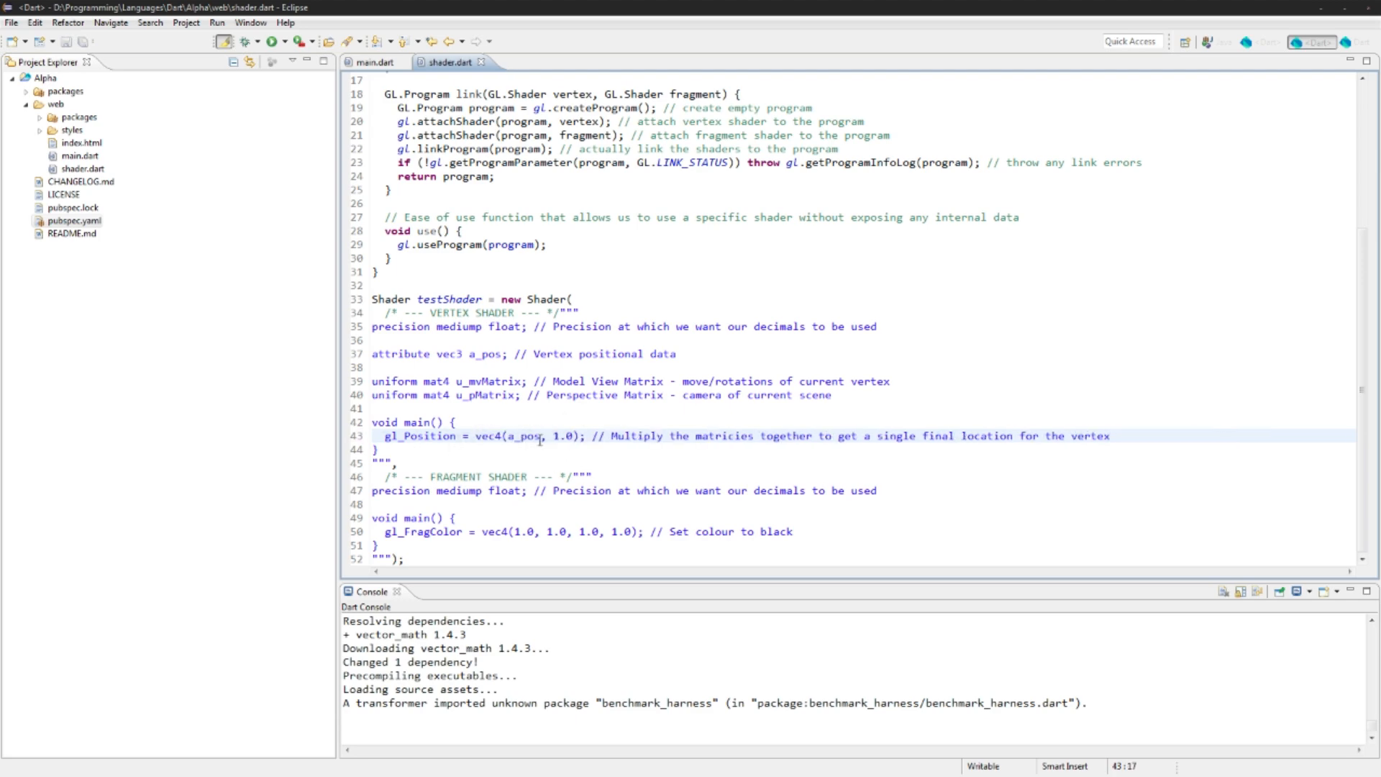
{"action": "mouse_move", "coordinate": [512, 546]}
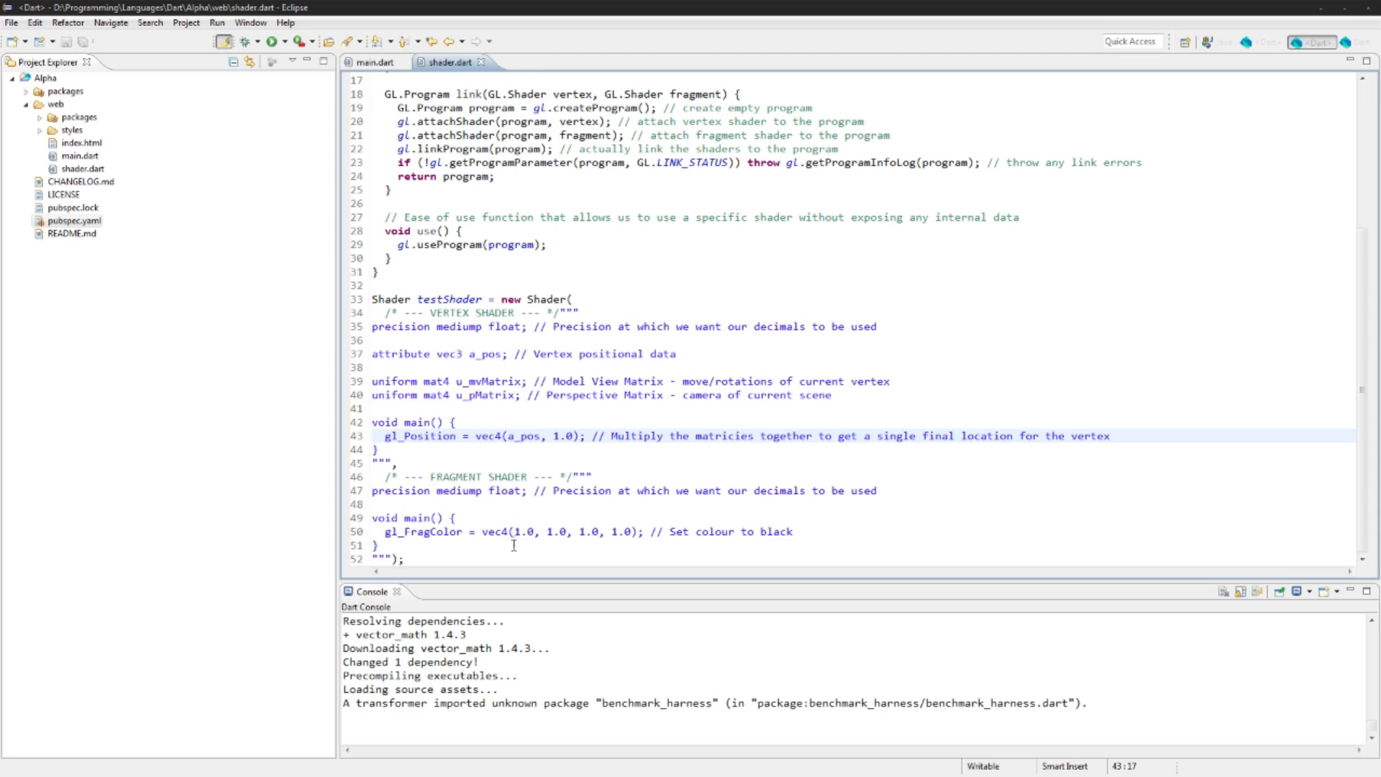
Step: Call window.requestAnimationFrame(render) in start() and move the clear calls into a new render(double time)
{"action": "left_click", "coordinate": [373, 62]}
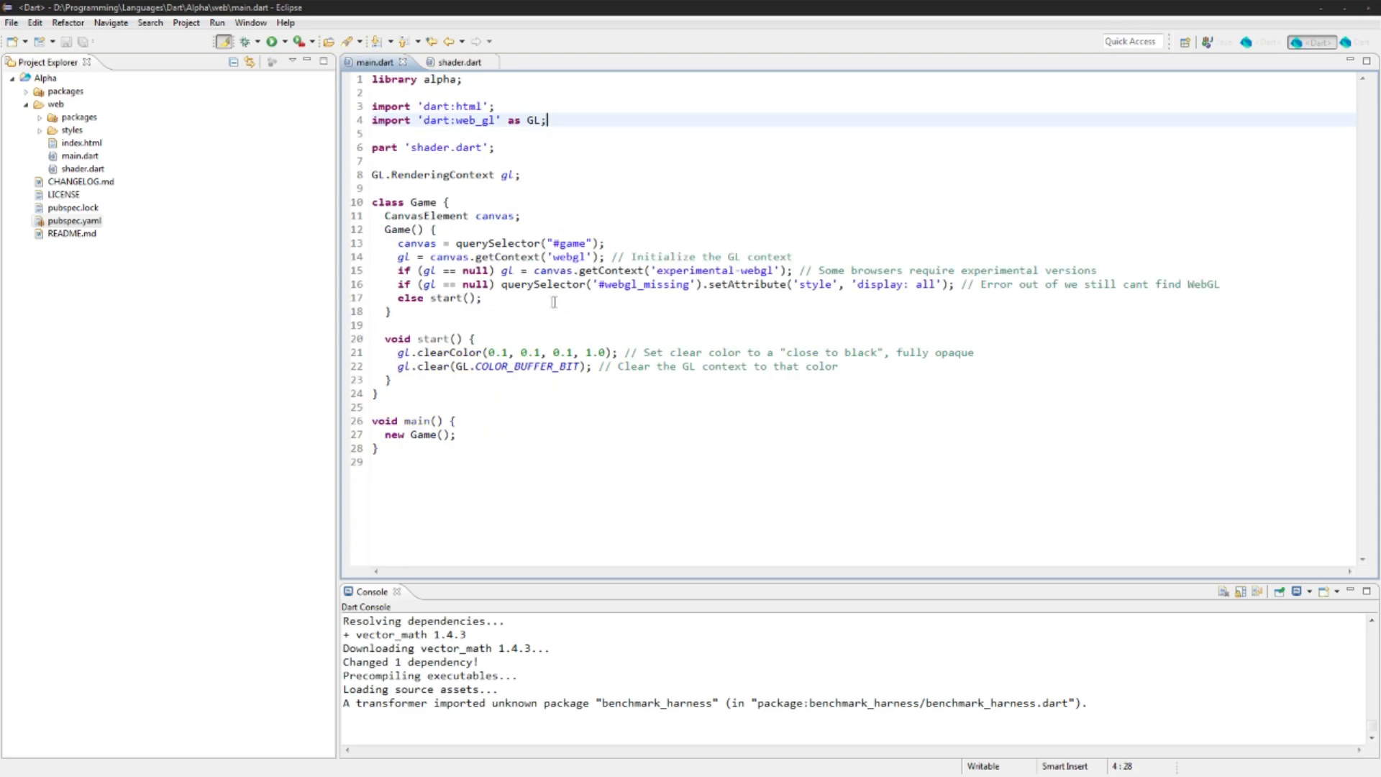
{"action": "mouse_move", "coordinate": [898, 354]}
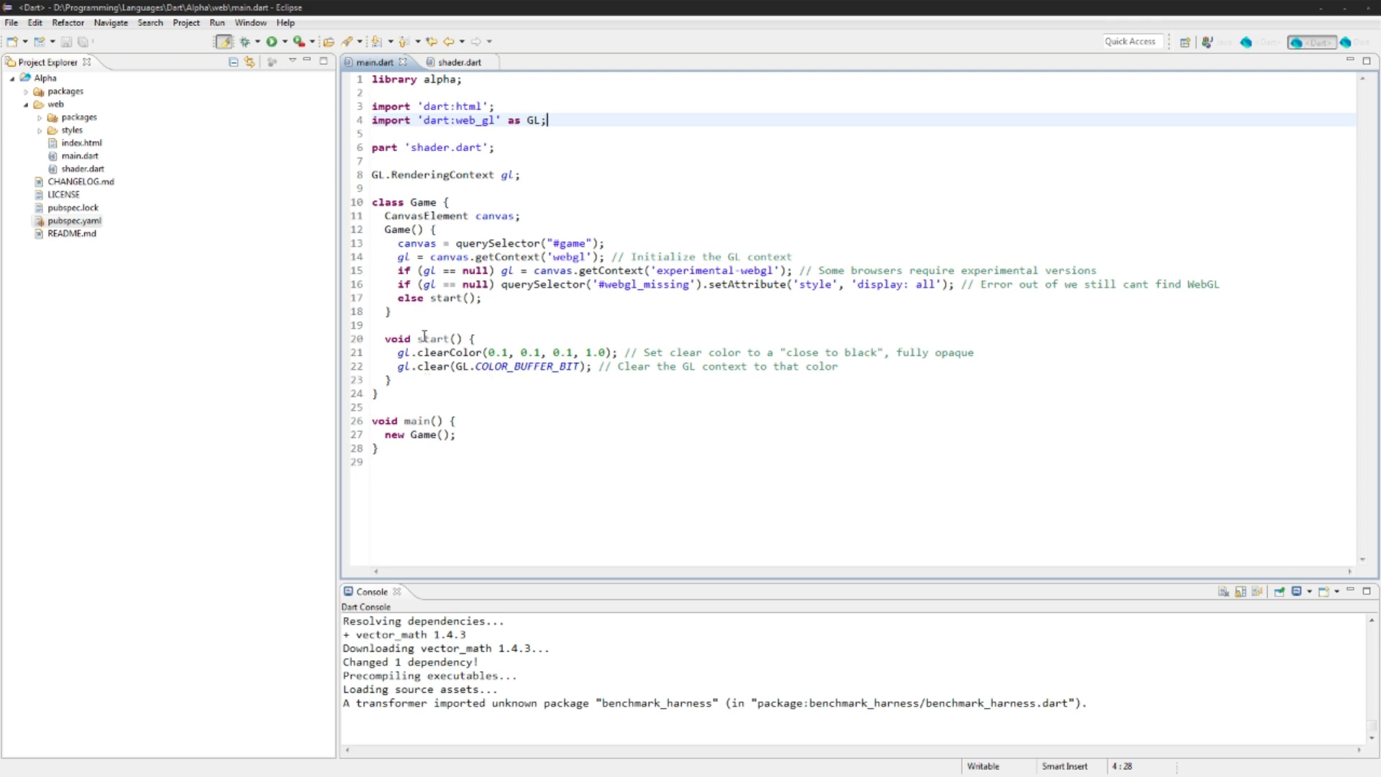
{"action": "double_click", "coordinate": [431, 338]}
{"action": "type", "text": "w"}
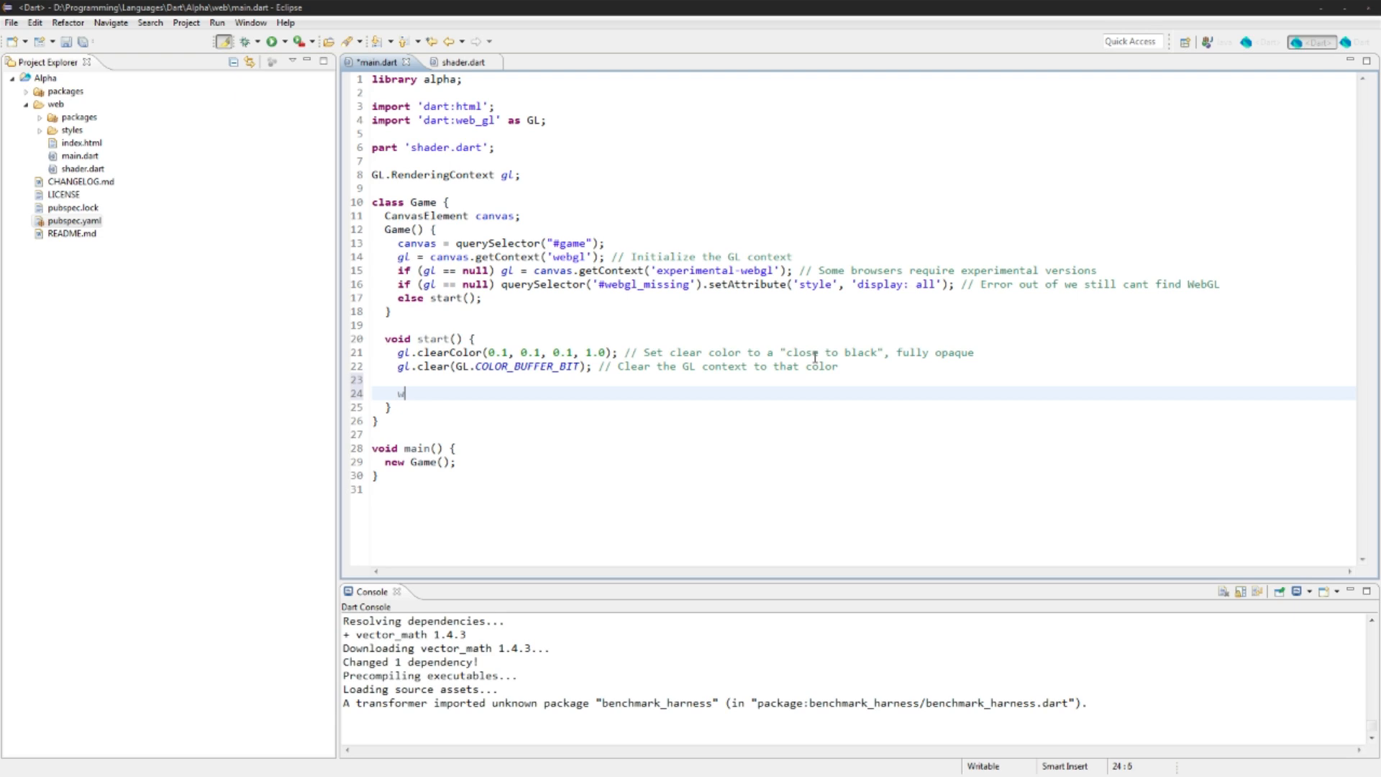
{"action": "type", "text": "indow.requestAnimationFrame(render"}
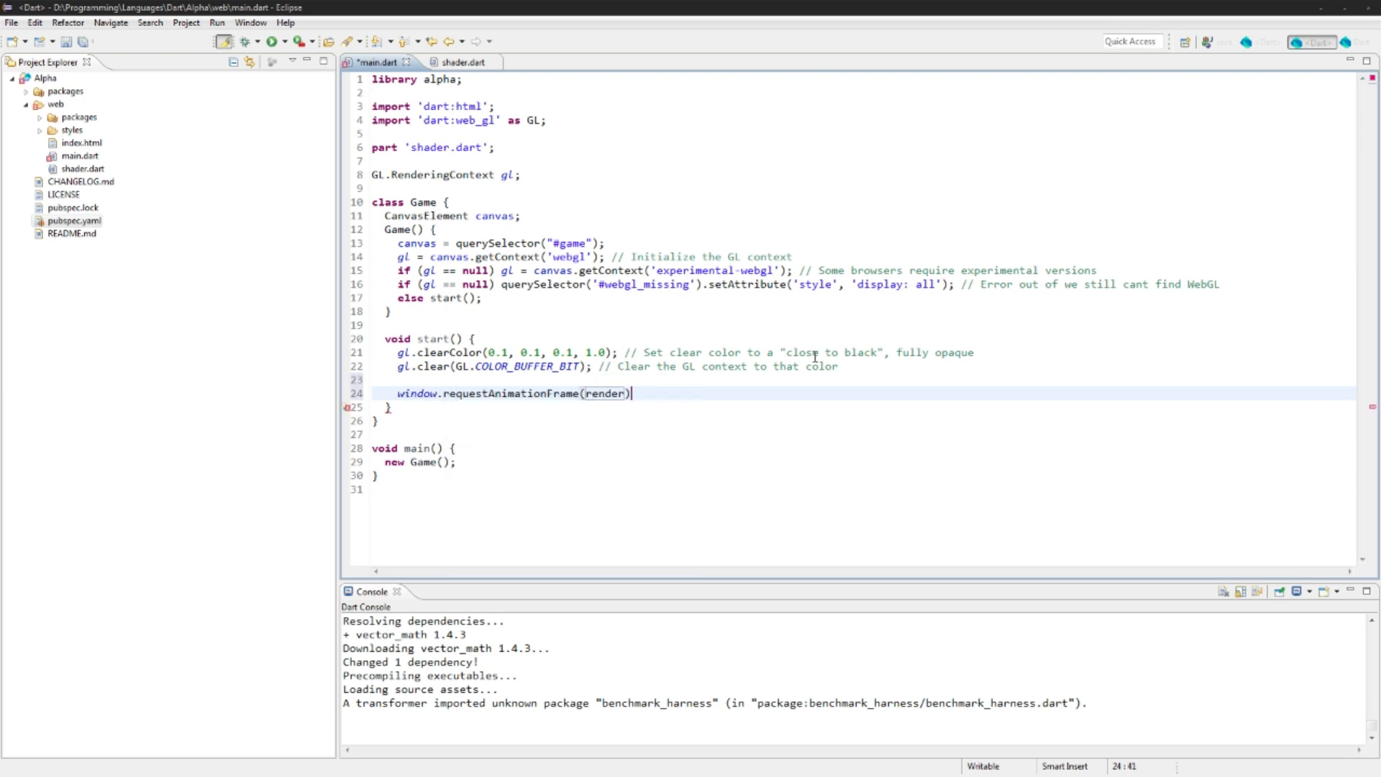
{"action": "type", "text": "voic"}
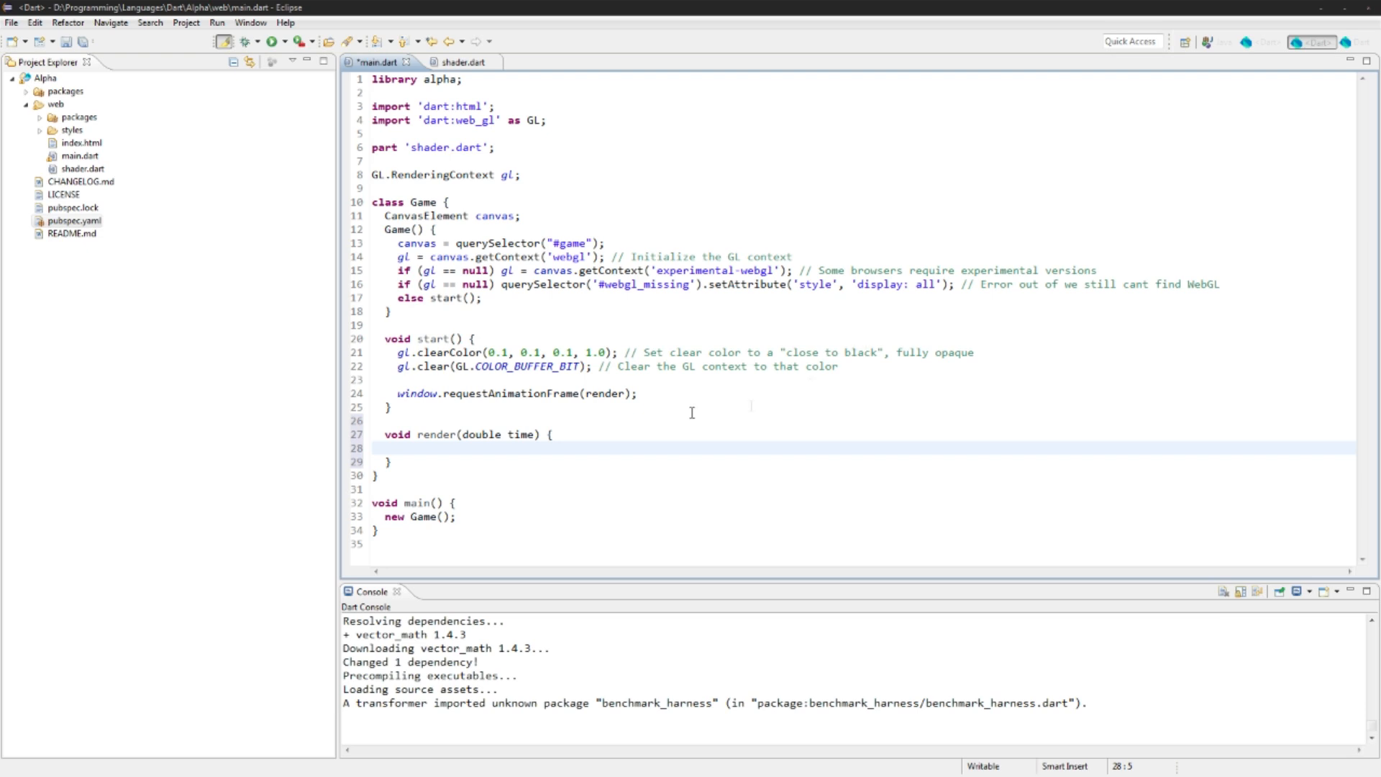
{"action": "type", "text": "window.requestAnimationFrame(render);"}
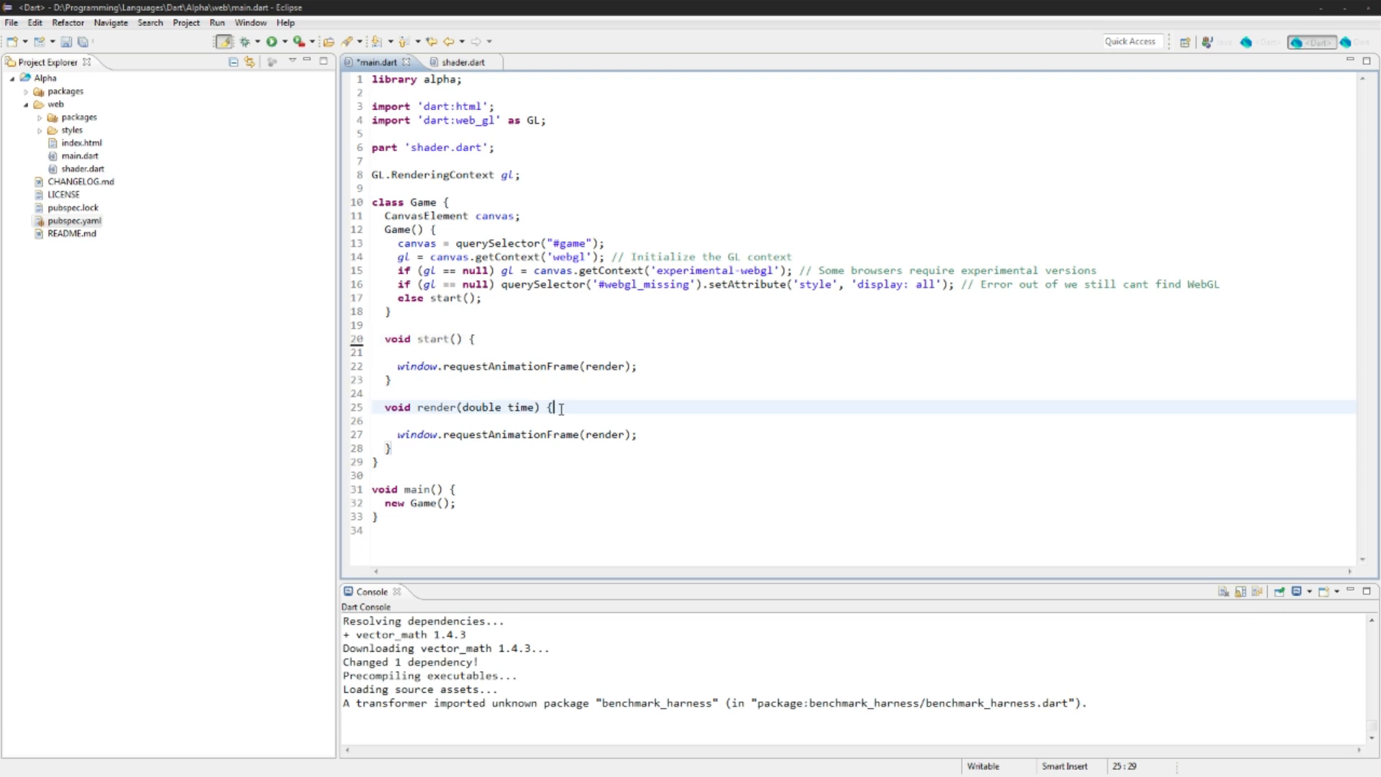
{"action": "type", "text": "gl.clearColor(0.1, 0.1, 0.1, 1.0); // Set clear color to a \"close to black\", fully opaque"}
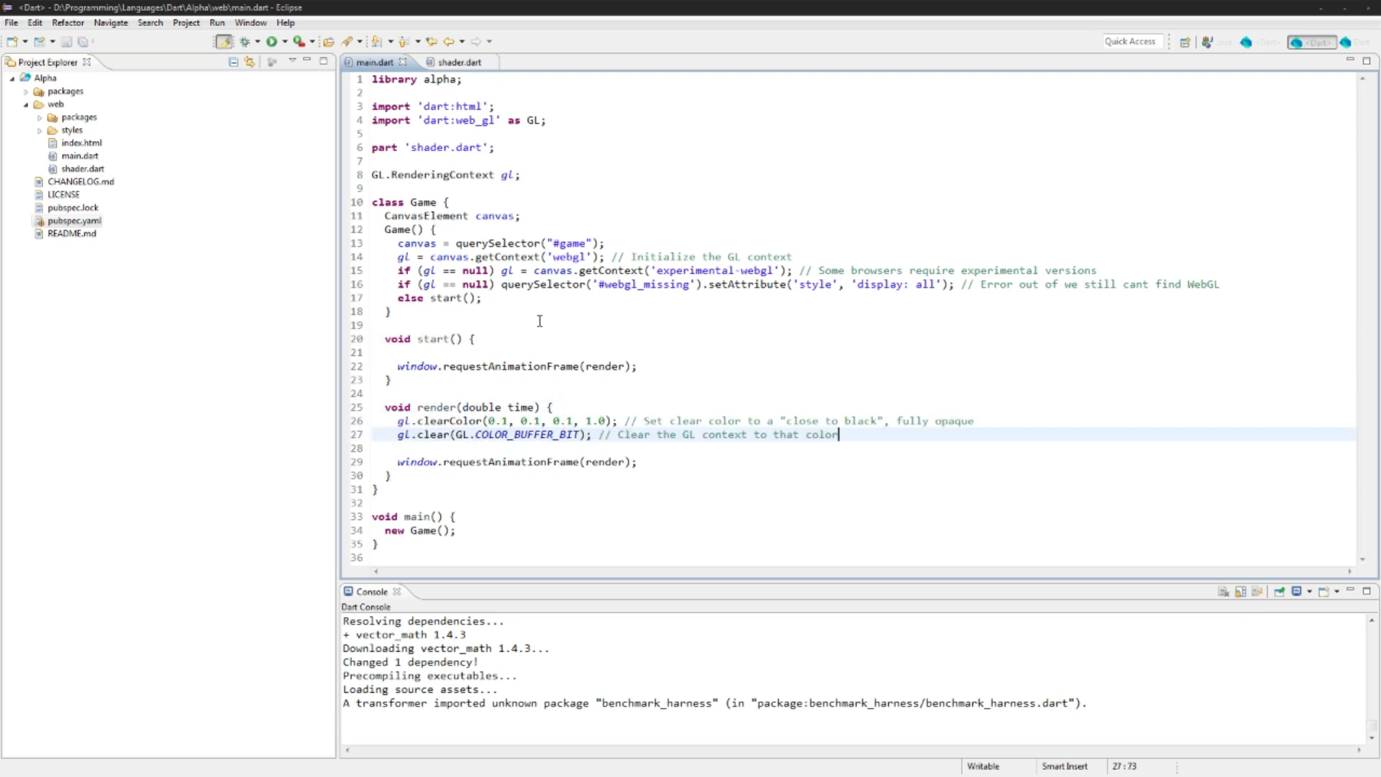
Step: Import dart:math, dart:typed_data and package:vector_math/vector_math.dart below the existing imports
{"action": "left_click", "coordinate": [535, 215]}
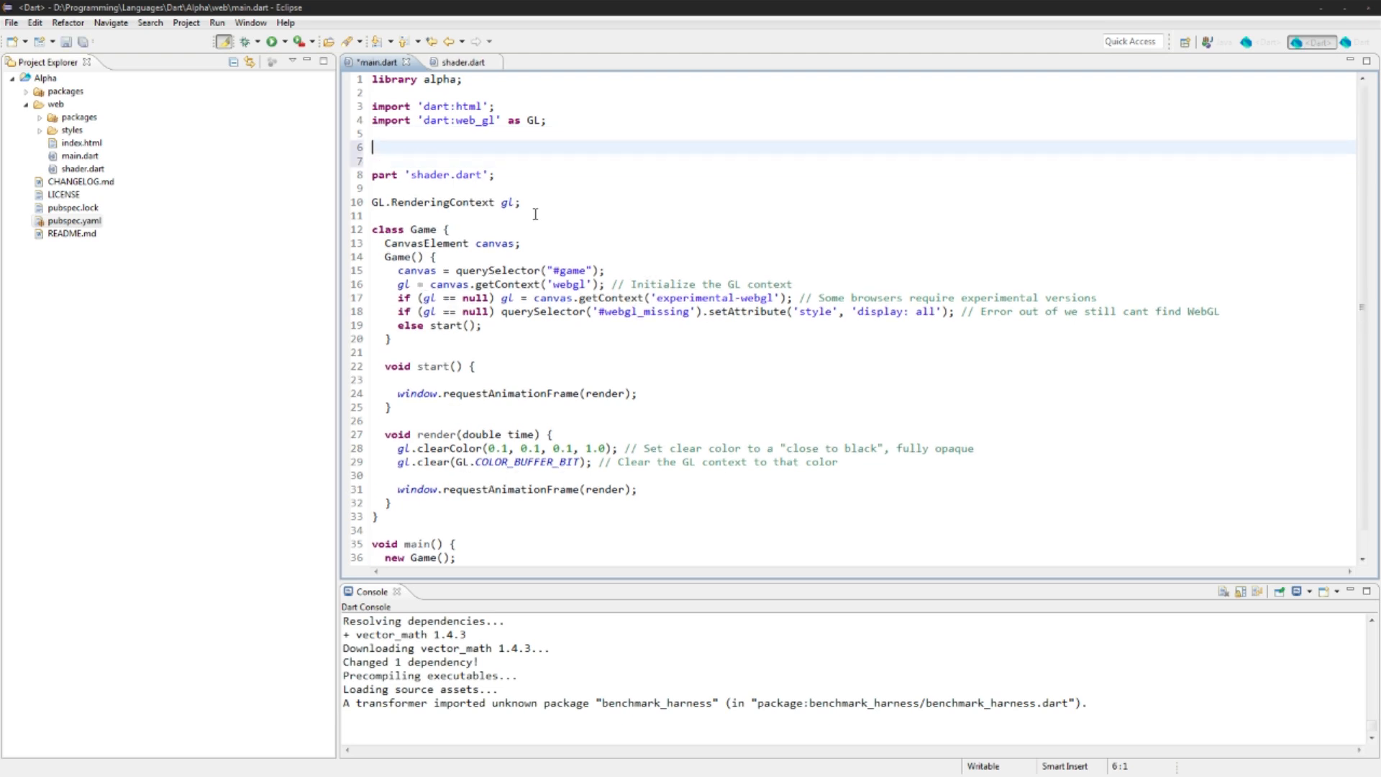
{"action": "type", "text": "import ''"}
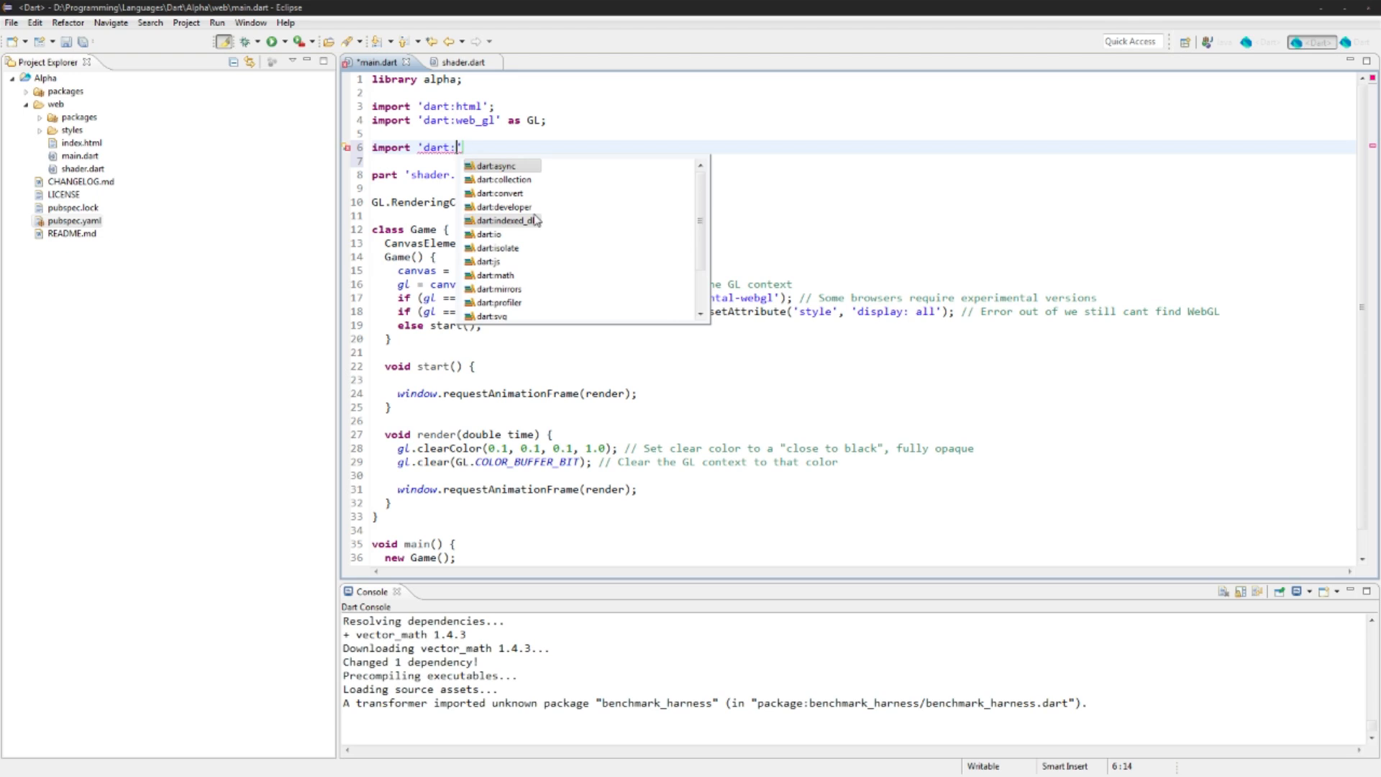
{"action": "type", "text": "math"}
{"action": "left_click", "coordinate": [860, 160]}
{"action": "type", "text": "import"}
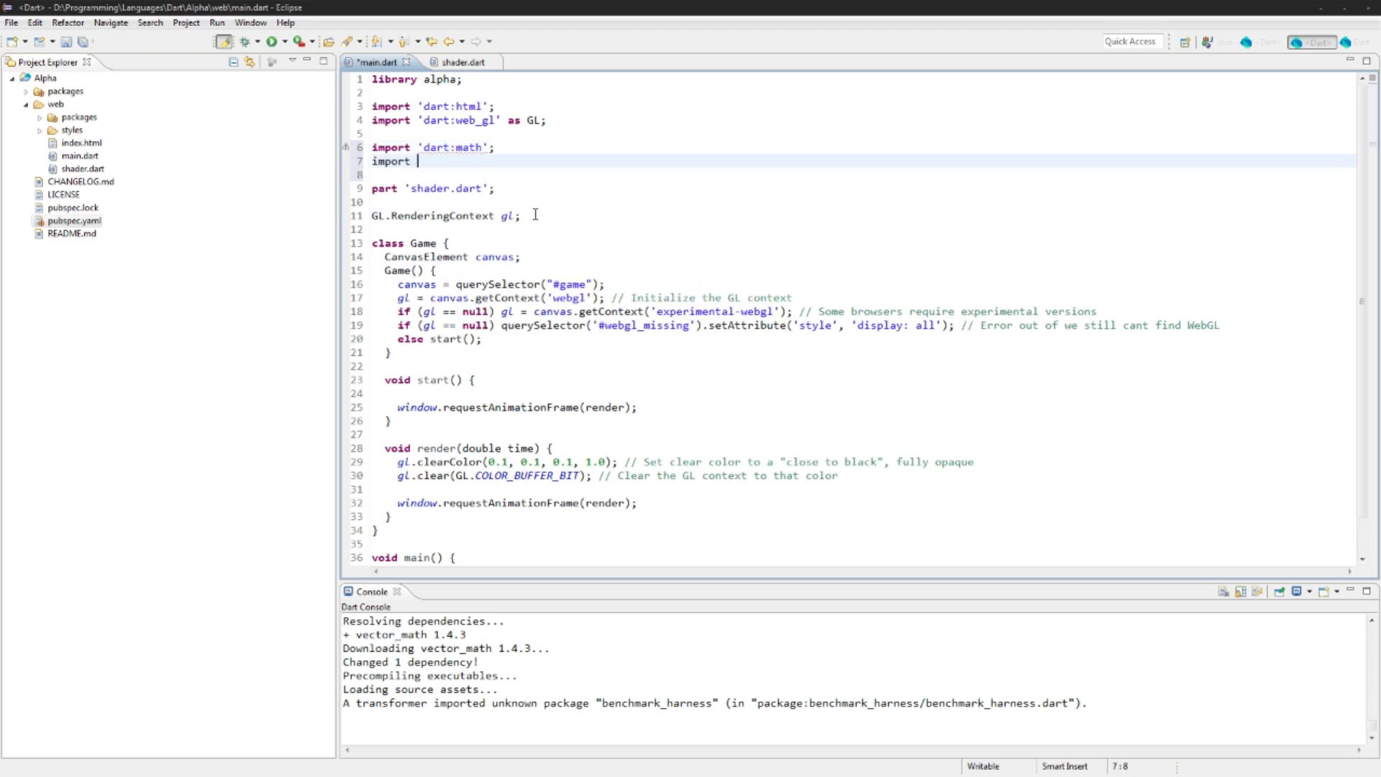
{"action": "type", "text": "'dart:typed_data';"}
{"action": "left_click", "coordinate": [849, 174]}
{"action": "type", "text": "import 'p"}
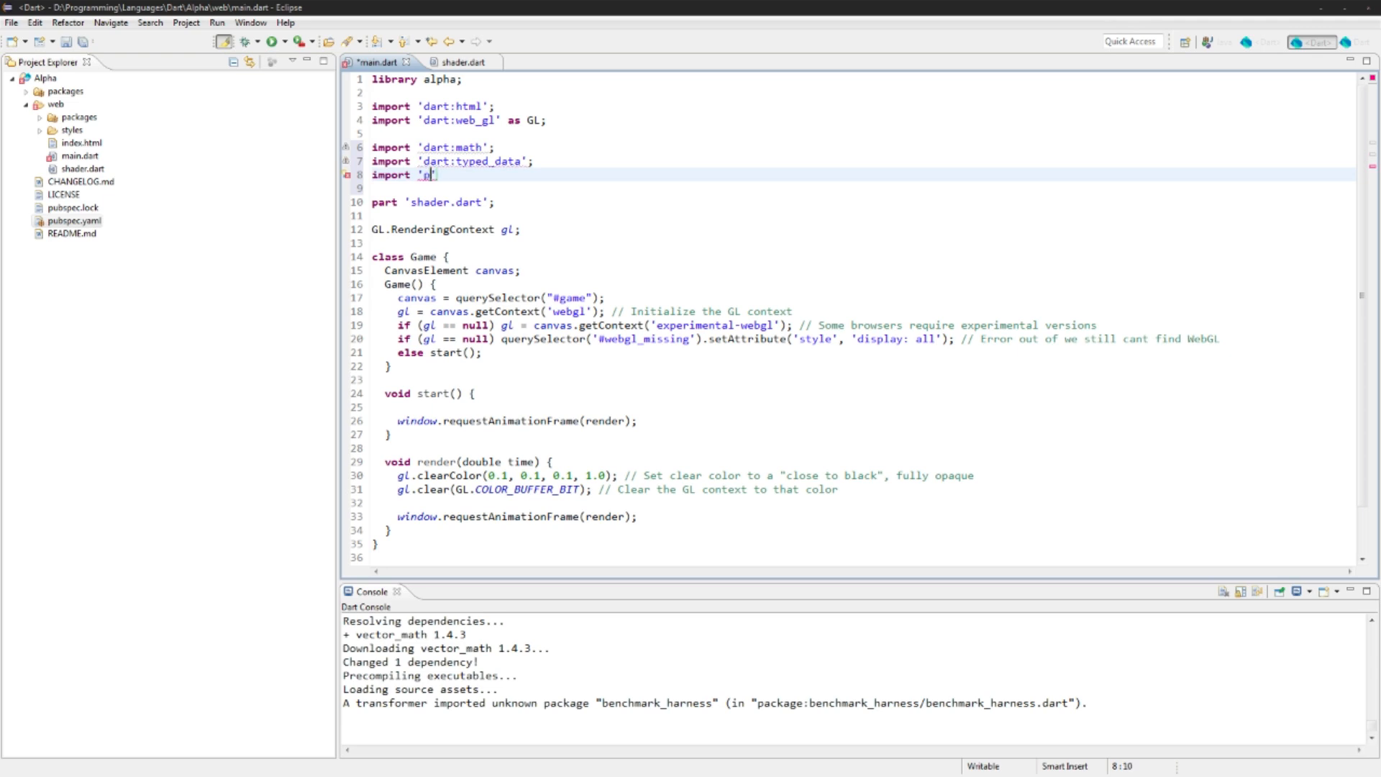
{"action": "type", "text": "package:"}
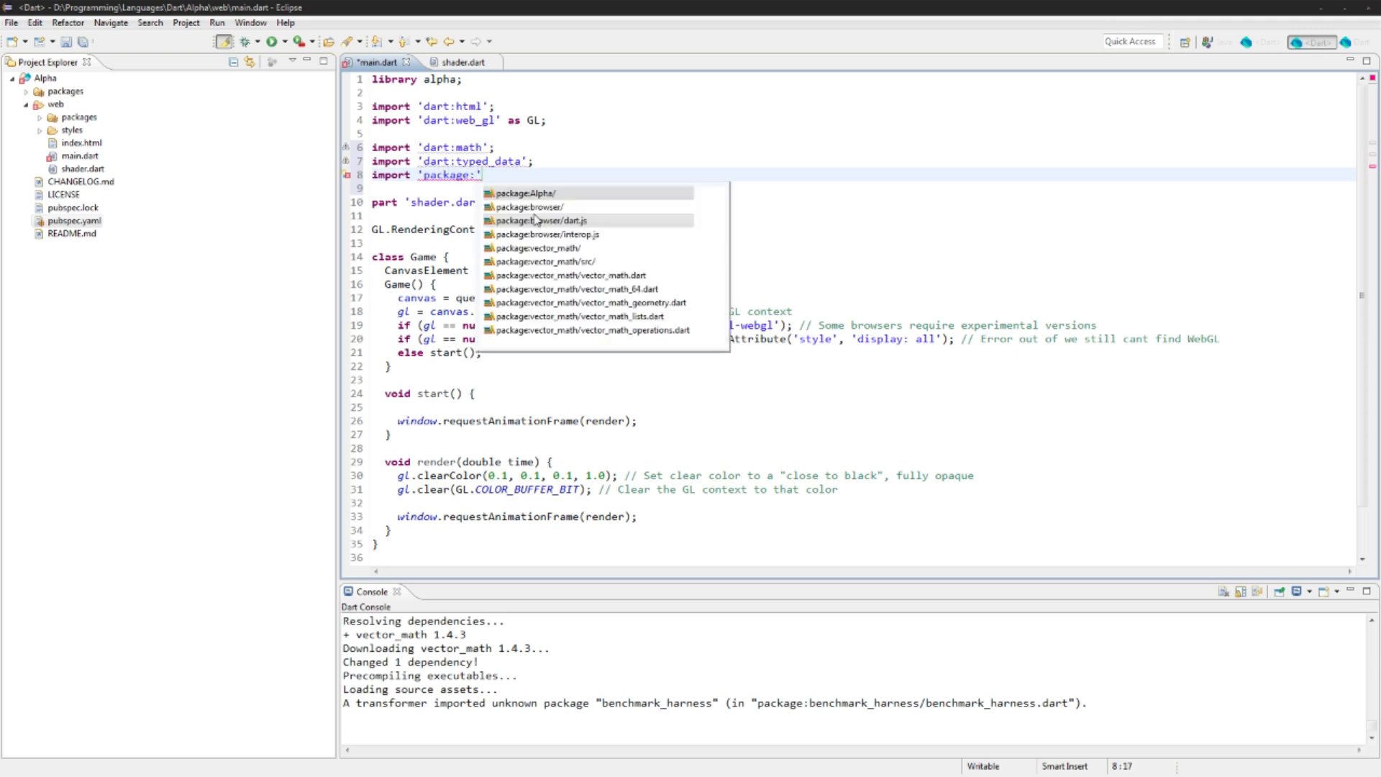
{"action": "type", "text": "ve"}
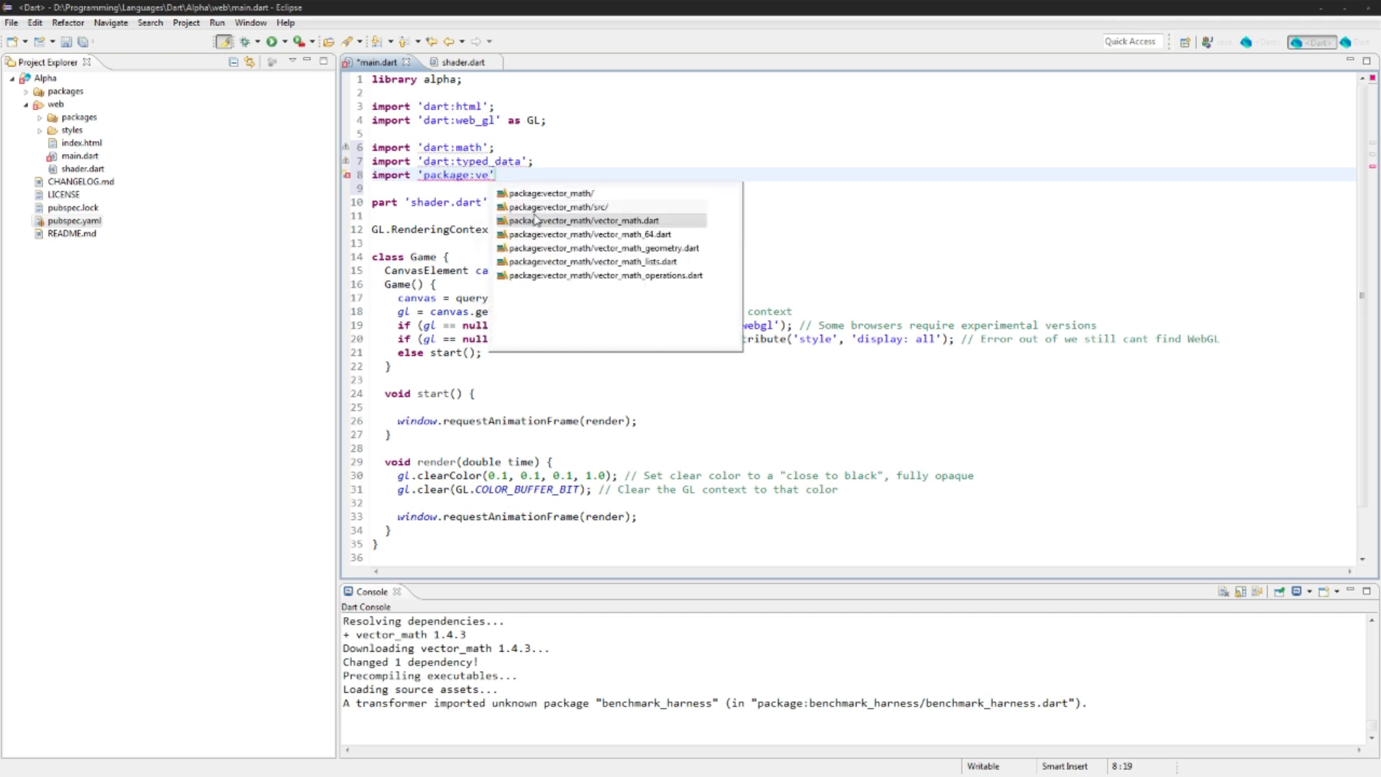
{"action": "double_click", "coordinate": [587, 220]}
{"action": "type", "text": "Shader"}
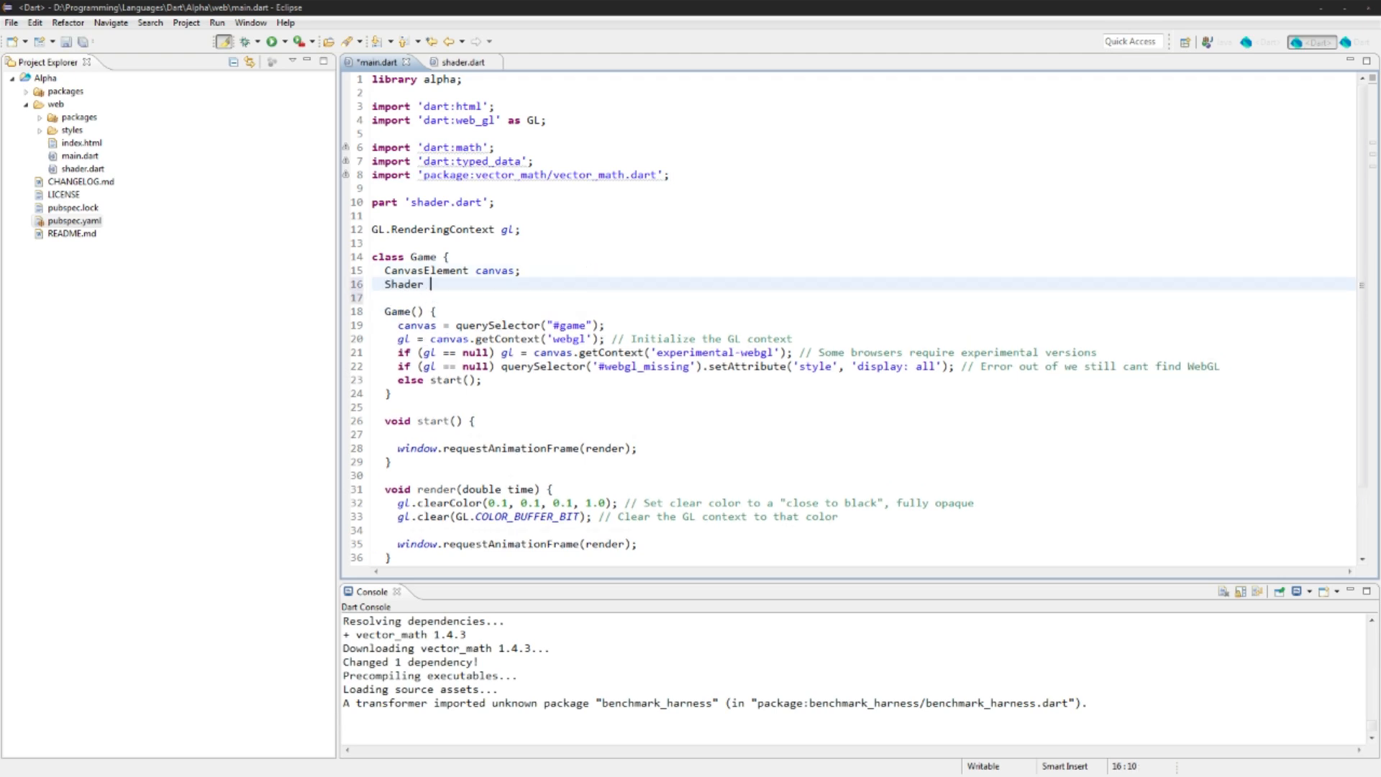
{"action": "type", "text": "shader;"}
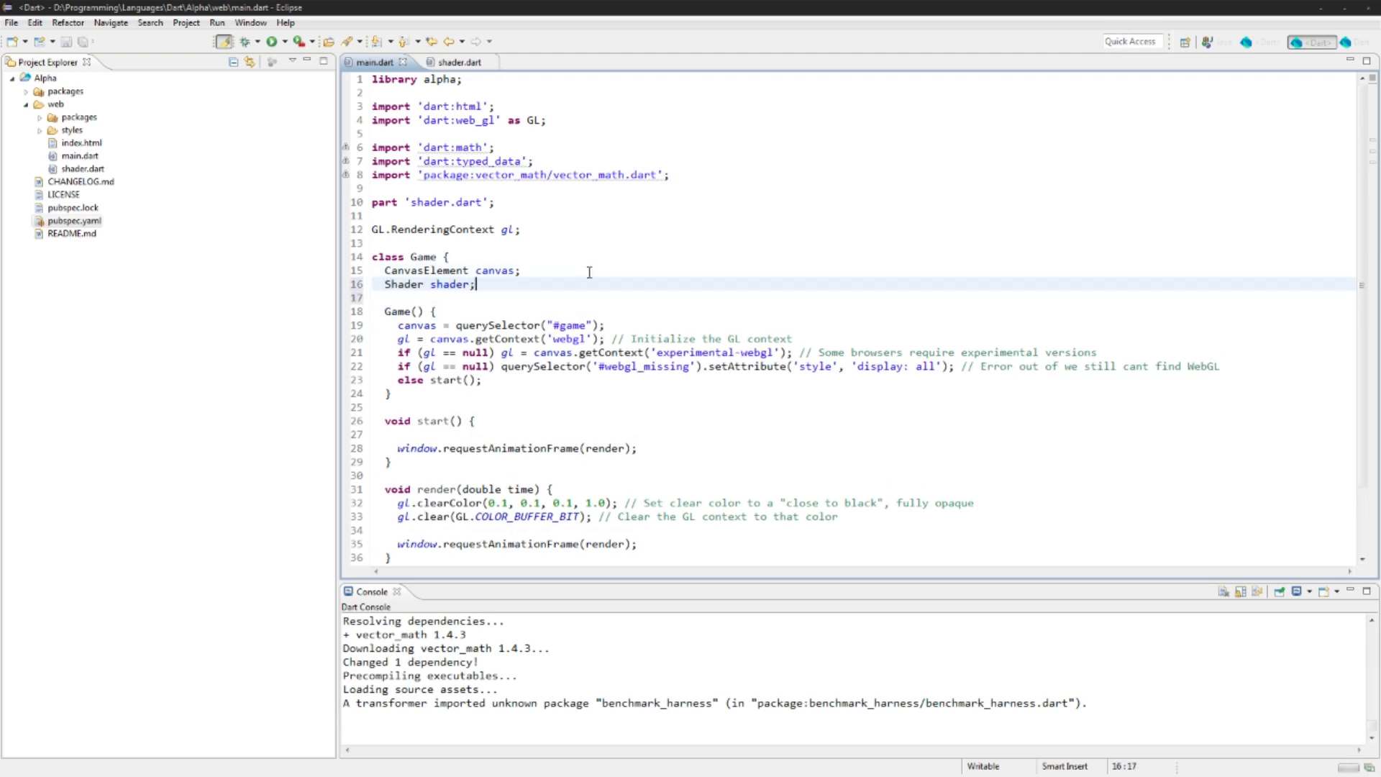
{"action": "type", "text": "shader"}
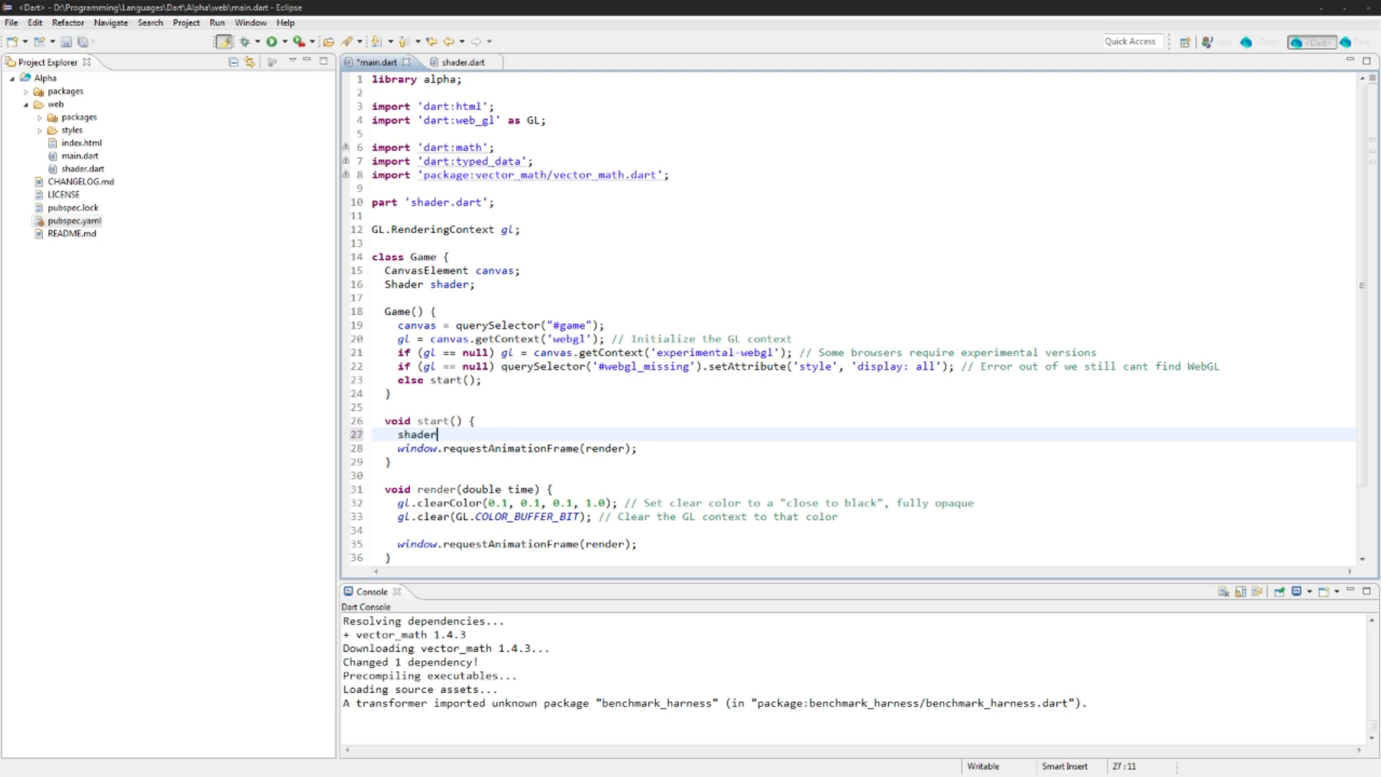
{"action": "type", "text": "= testShader;"}
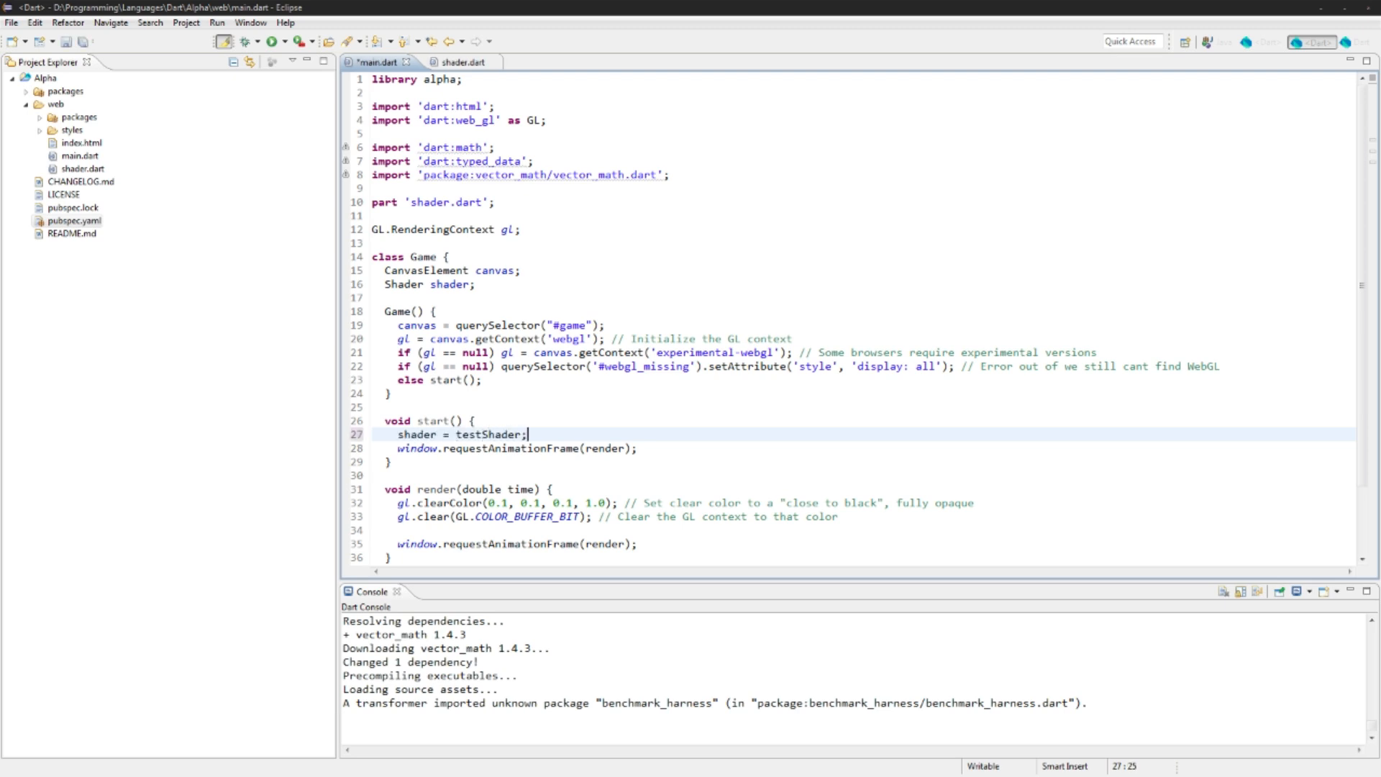
{"action": "left_click", "coordinate": [459, 61]}
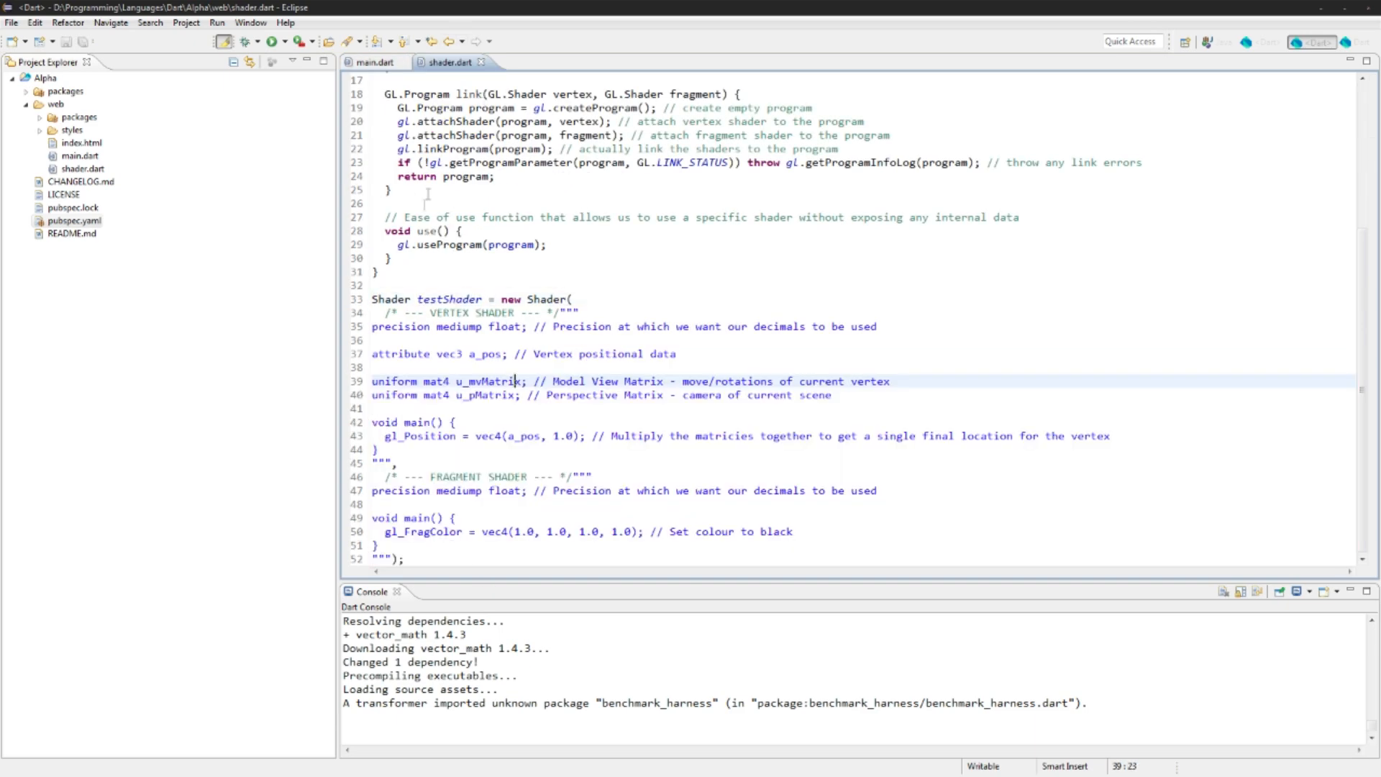
{"action": "left_click", "coordinate": [373, 62]}
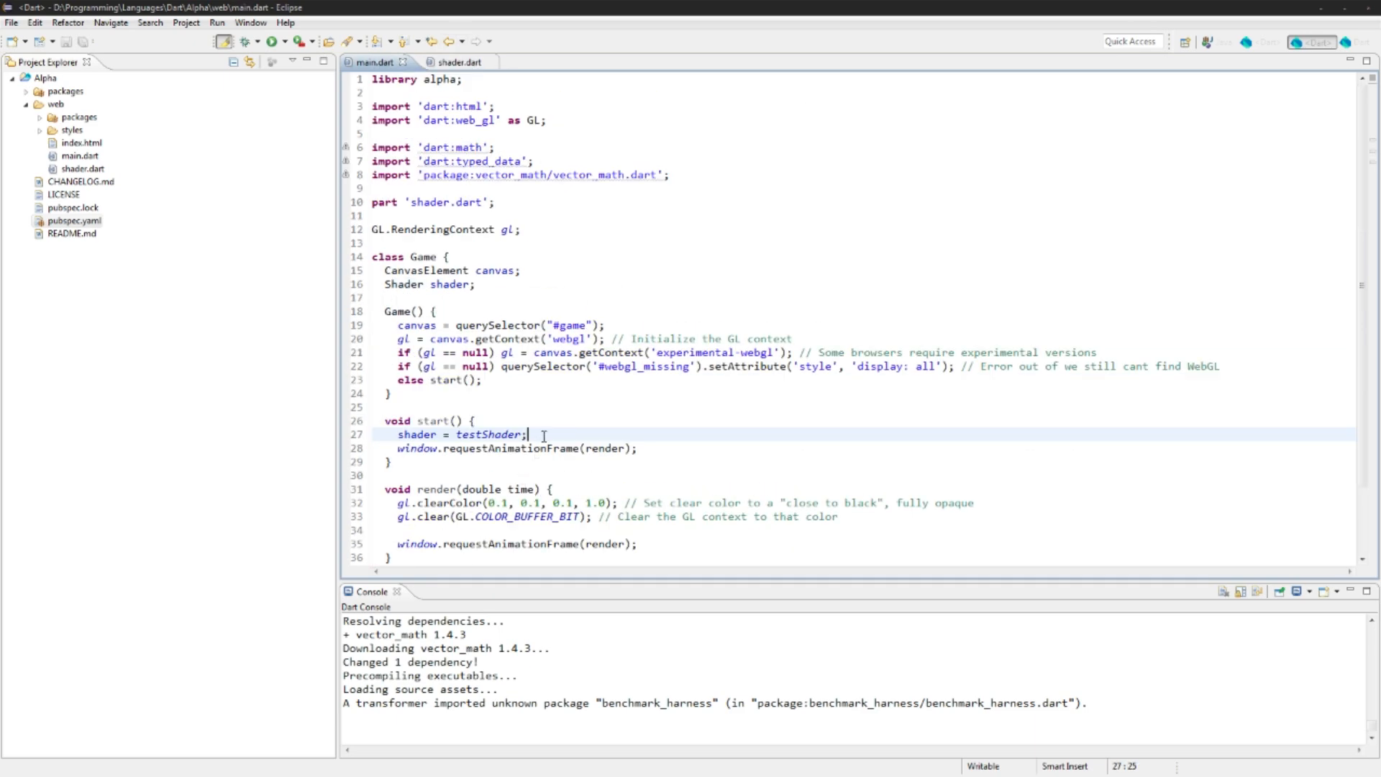
{"action": "key", "text": "Enter"}
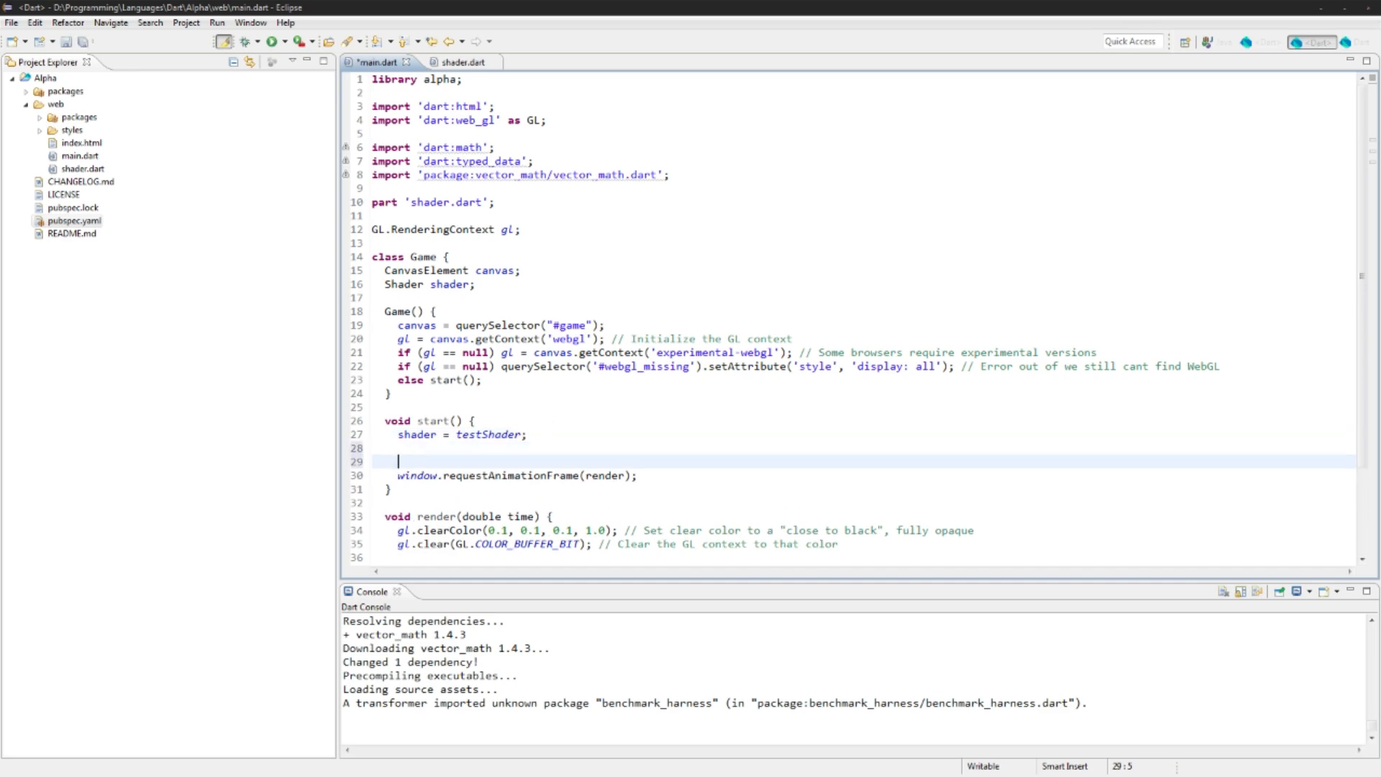
{"action": "left_click", "coordinate": [458, 62]}
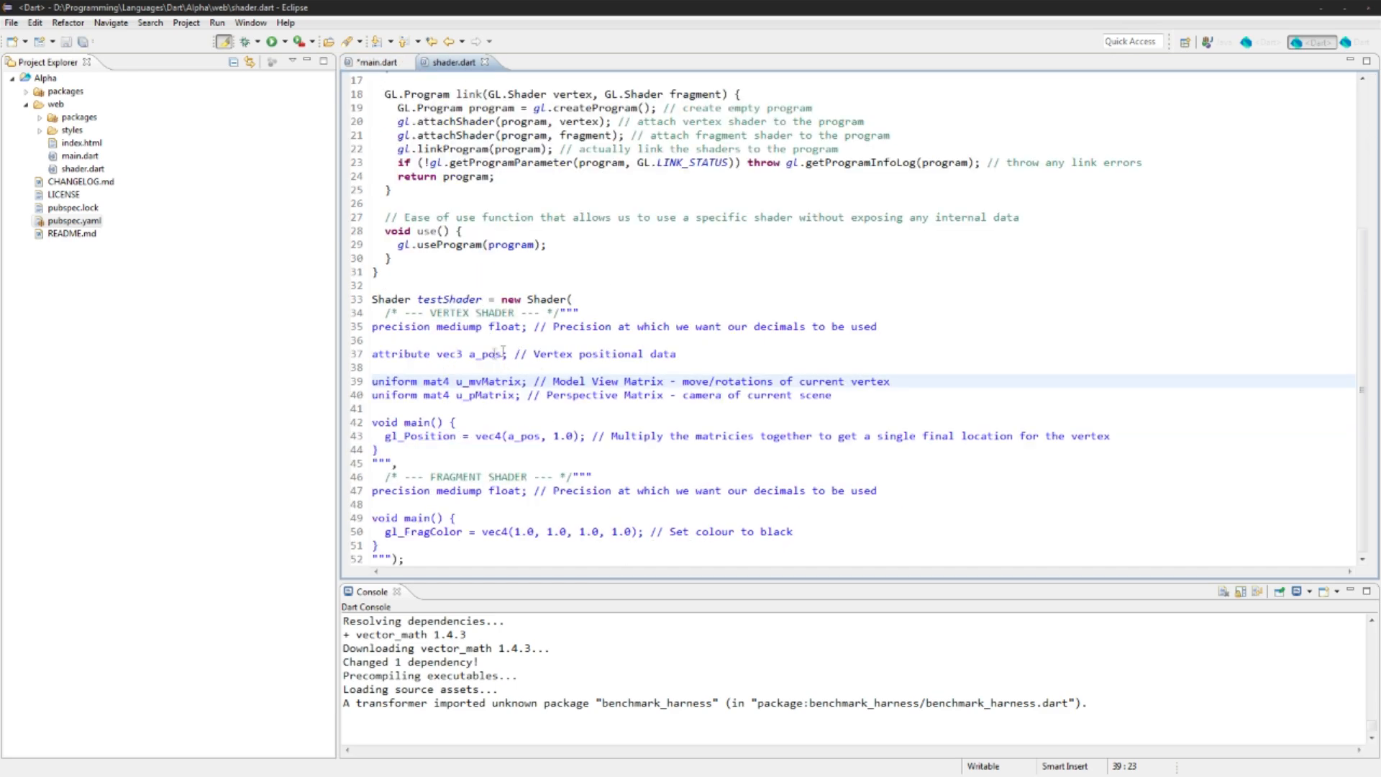
{"action": "double_click", "coordinate": [521, 435]}
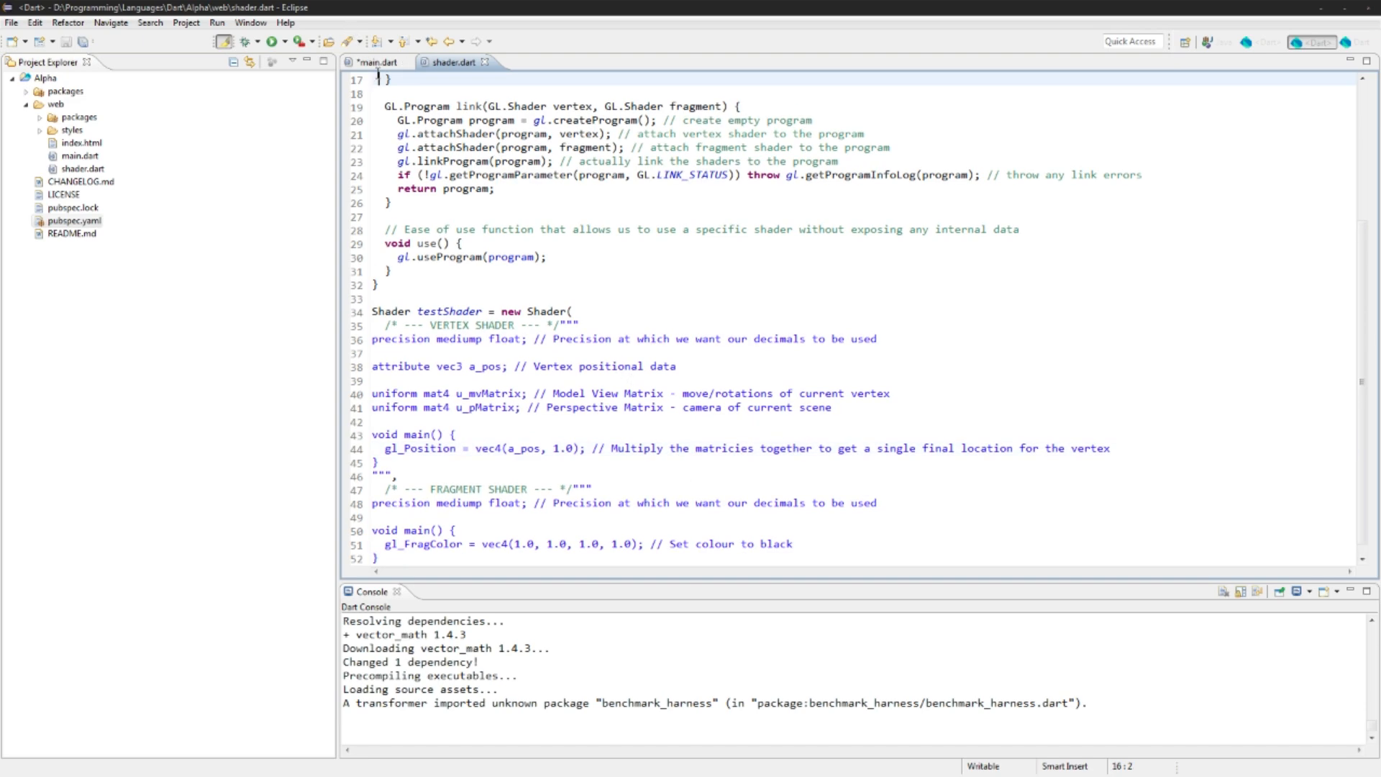
{"action": "left_click", "coordinate": [376, 62]}
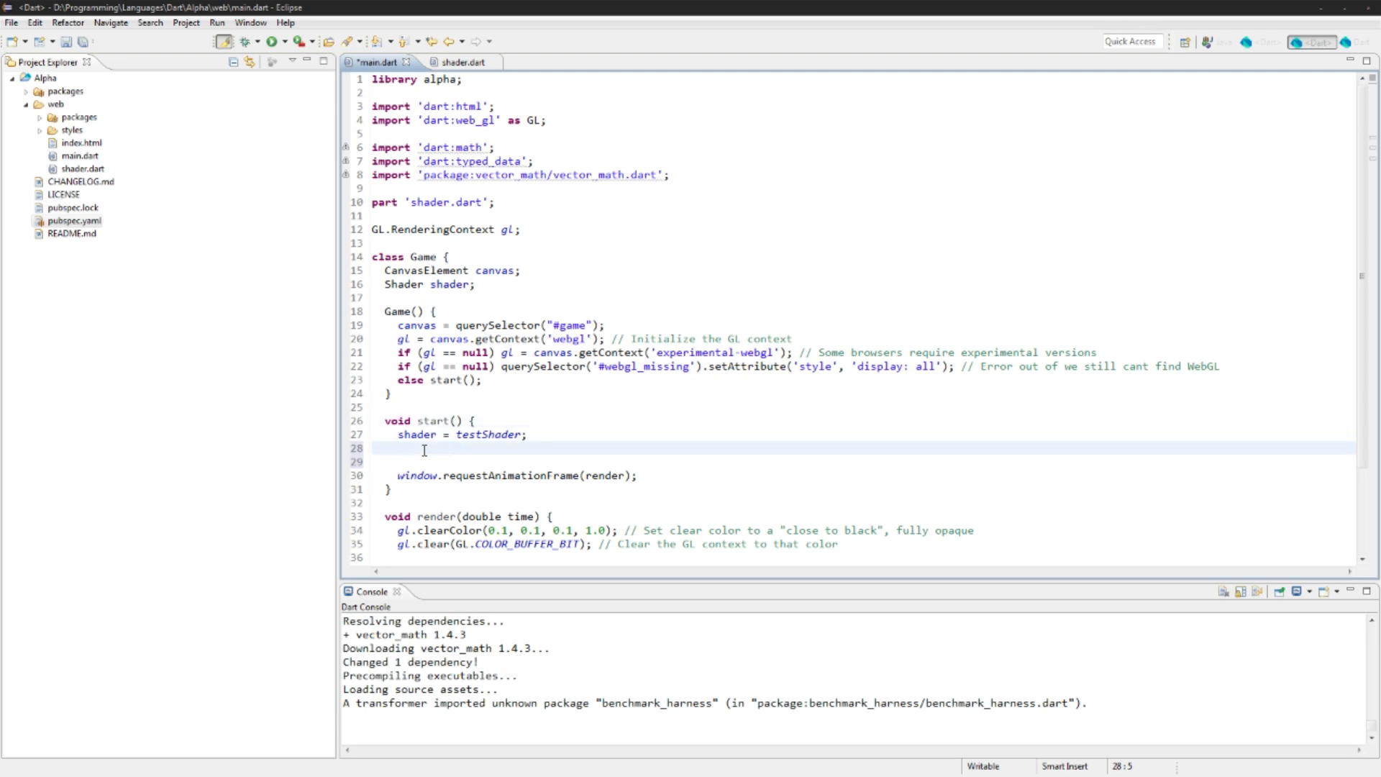
Step: Get the "a_pos" location from shader.program into posLocation and enable its vertex attribute array
{"action": "type", "text": "var posLocation -="}
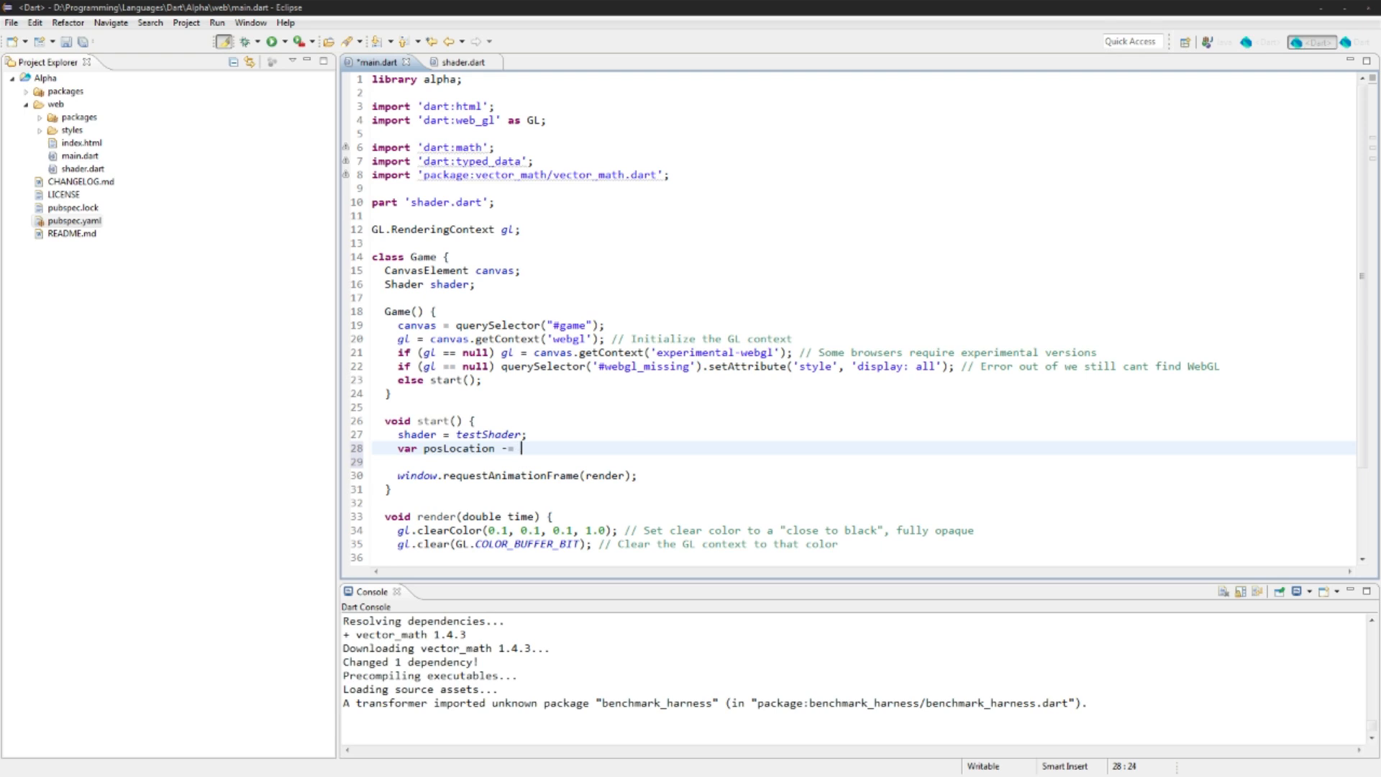
{"action": "type", "text": "gl.getAttribLocation(shader.program, name"}
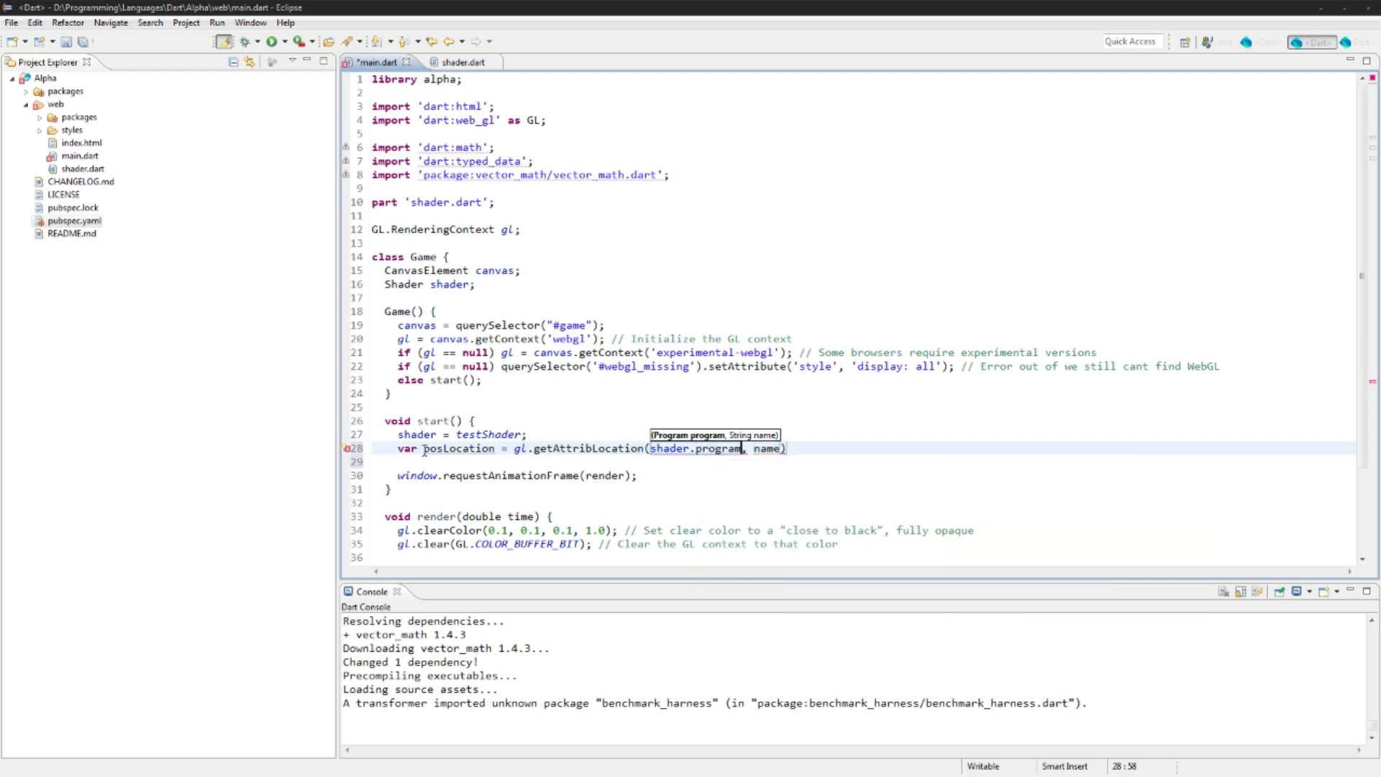
{"action": "type", "text": "\"\""}
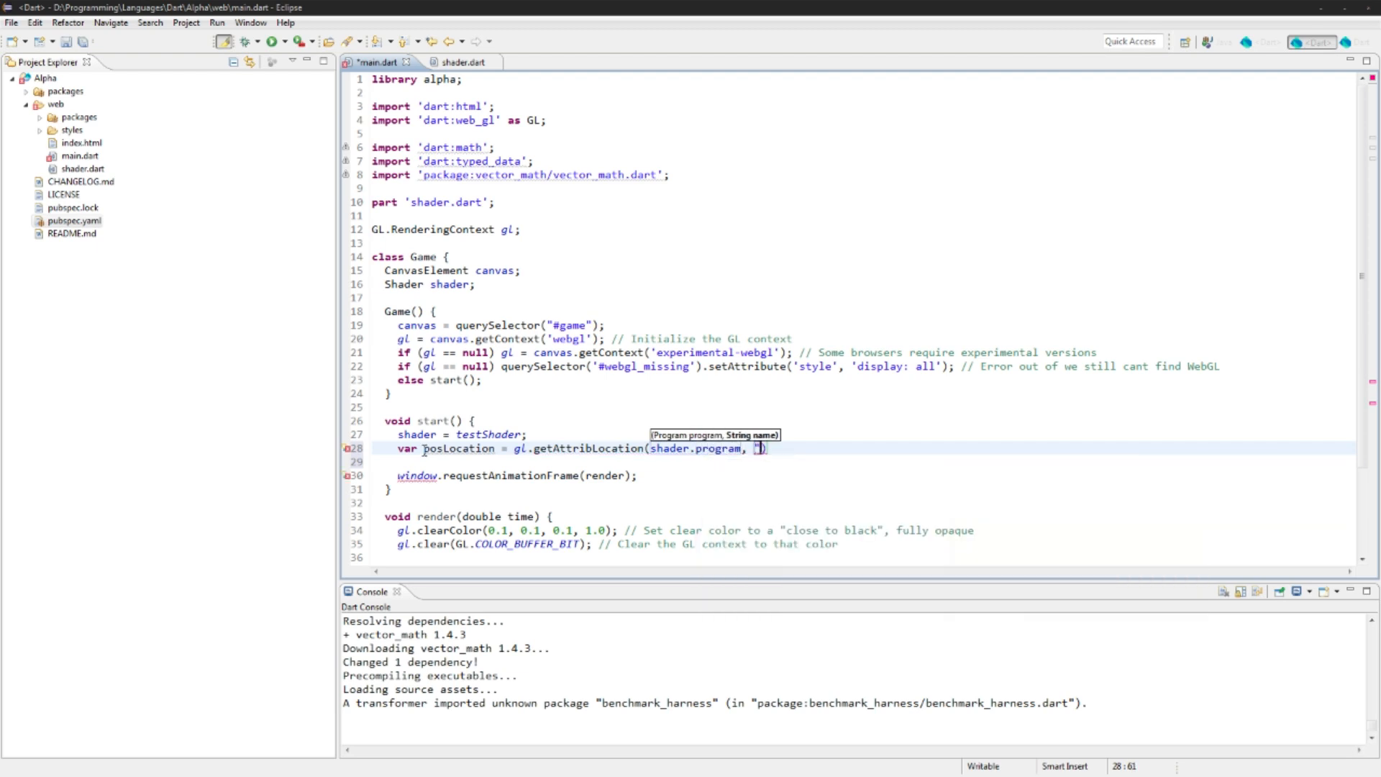
{"action": "type", "text": "a_pos"}
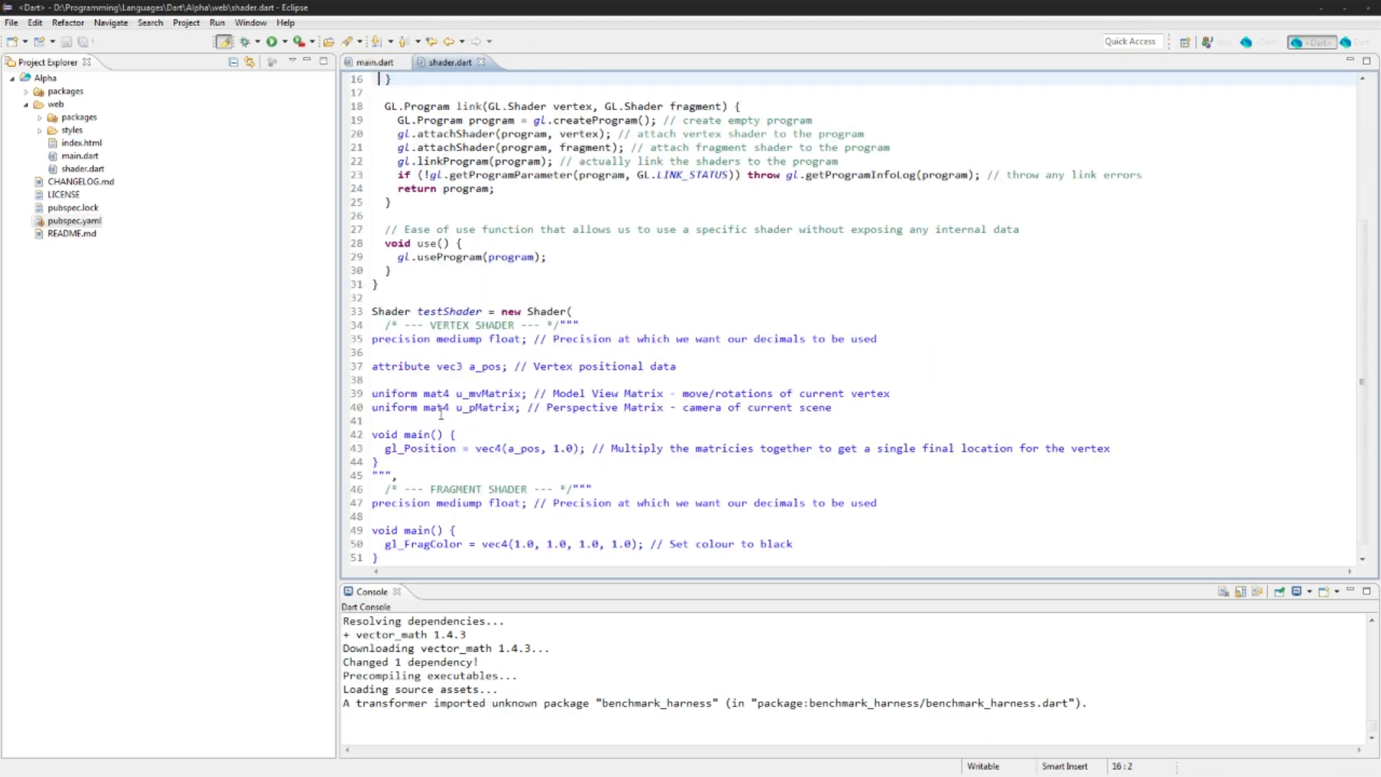
{"action": "left_click", "coordinate": [373, 61]}
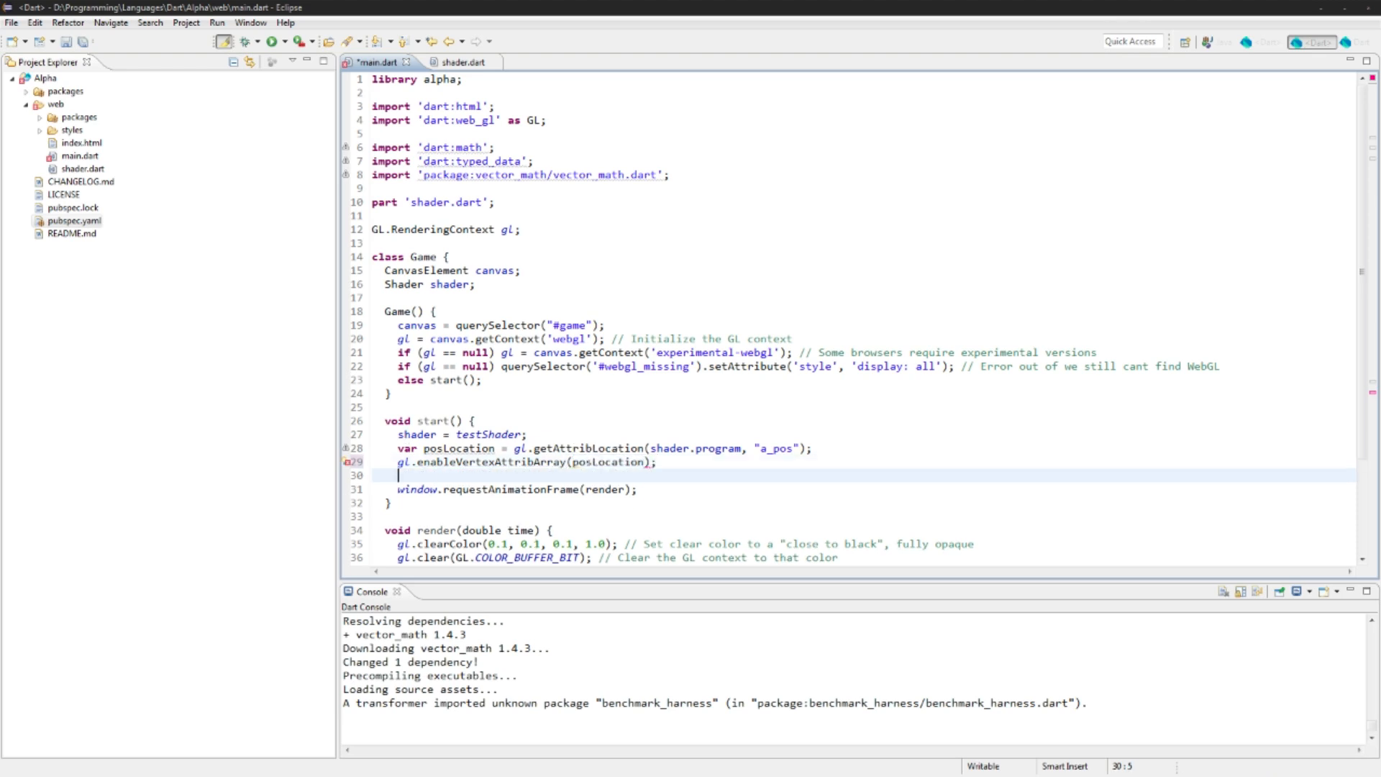
{"action": "key", "text": "enter"}
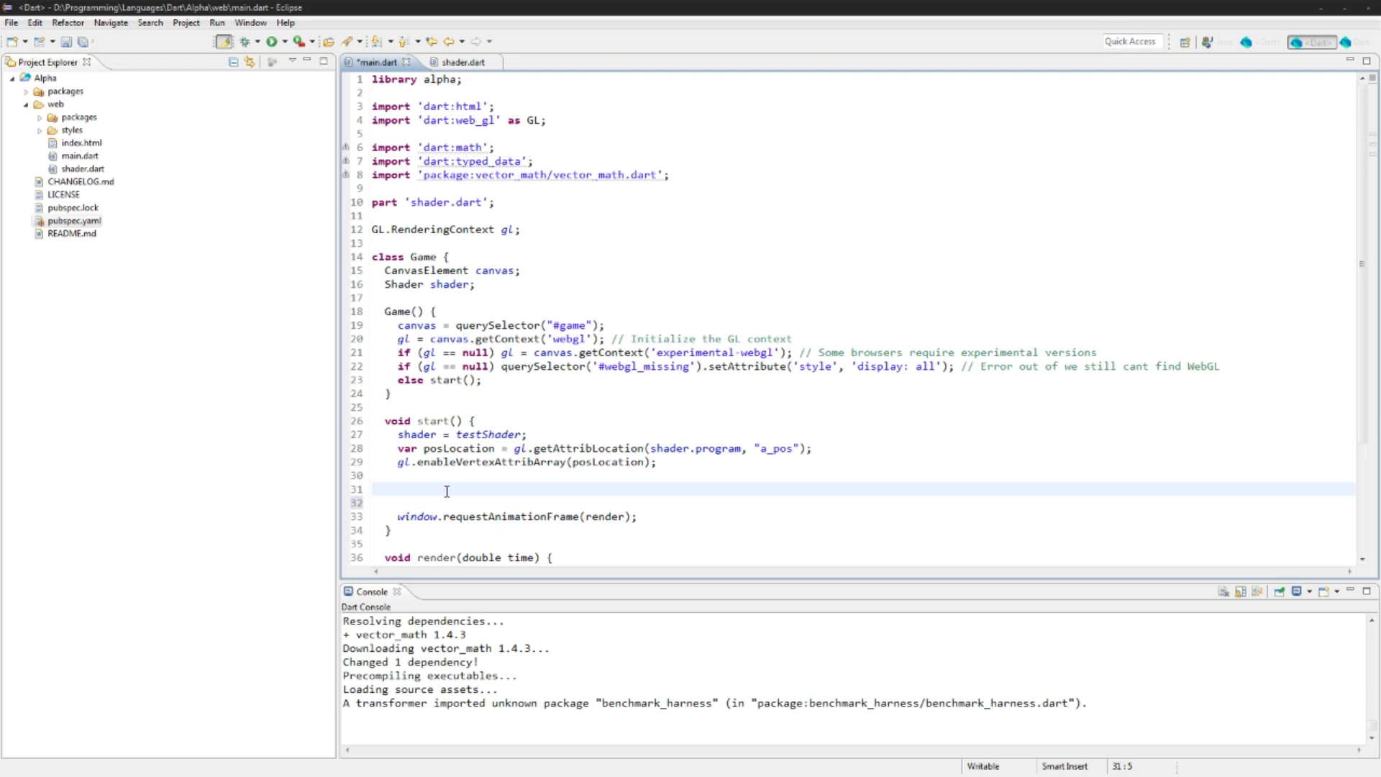
Step: Declare Float32List vertexData with vertices (0,-1,0), (1,1,0) and (-1,1,0) in start()
{"action": "left_click", "coordinate": [459, 62]}
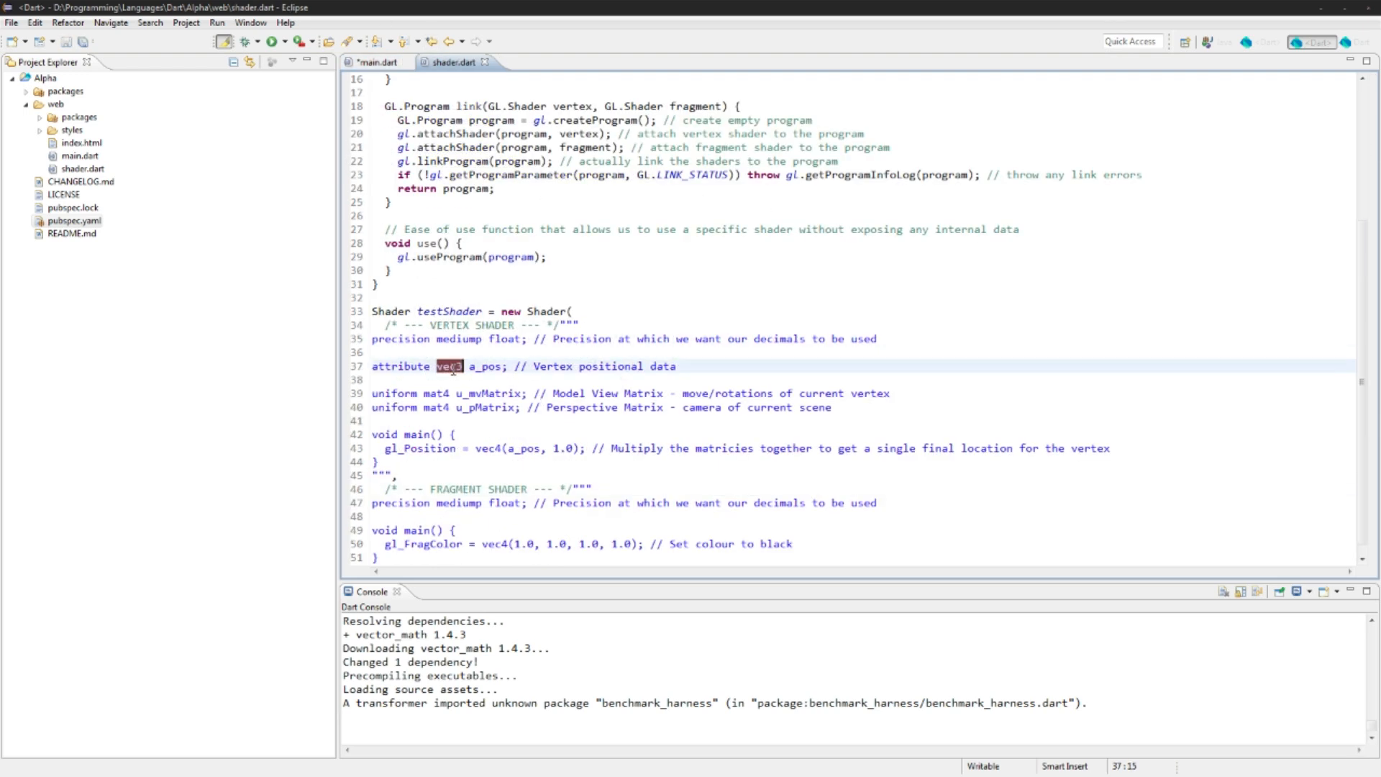
{"action": "left_click", "coordinate": [379, 62]}
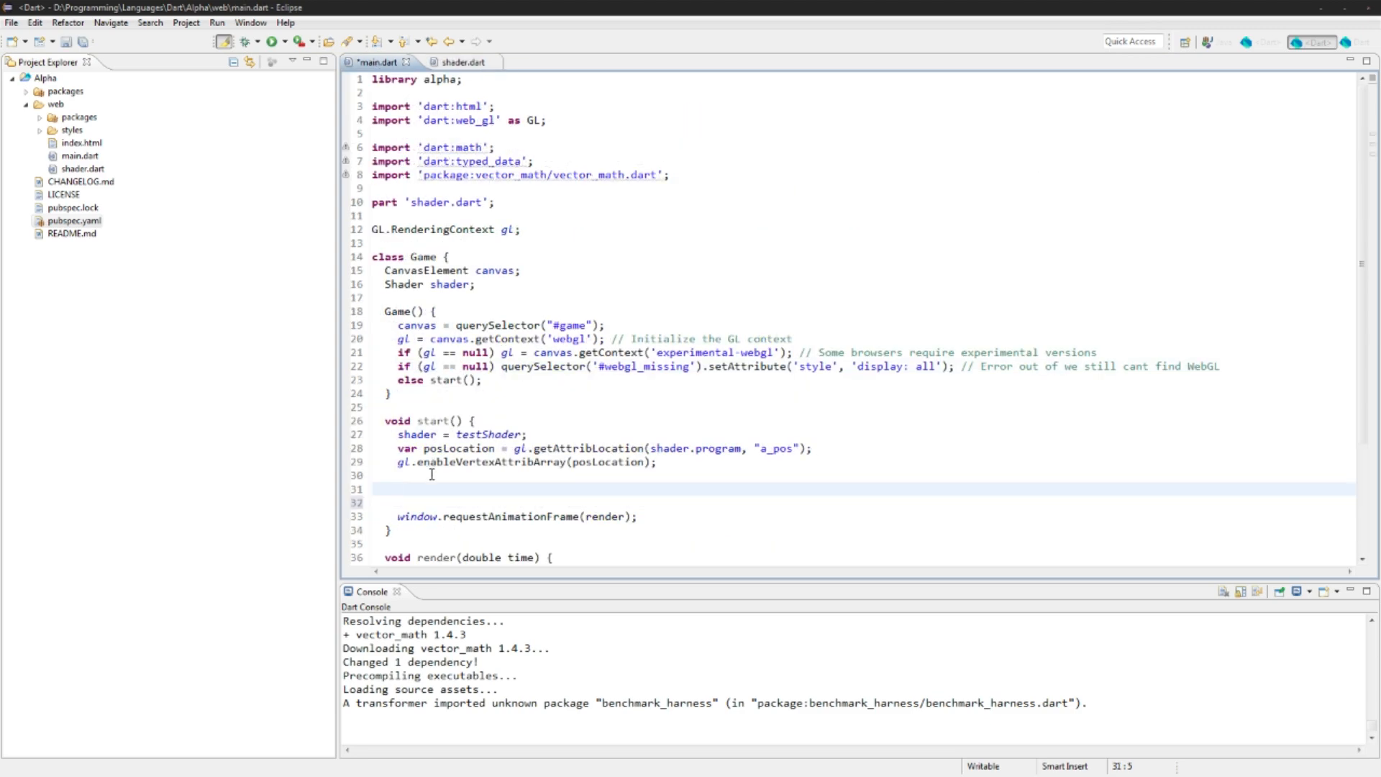
{"action": "type", "text": "Float"}
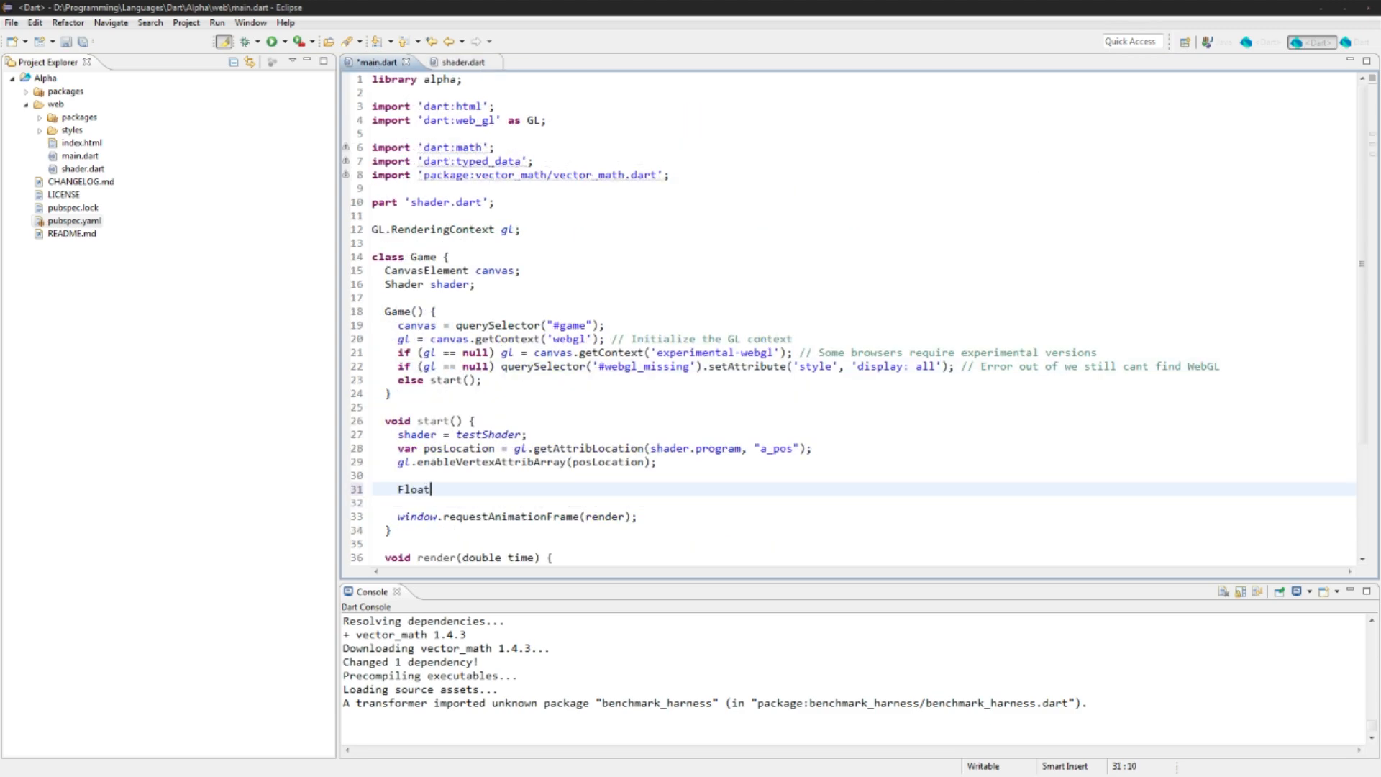
{"action": "type", "text": "32List"}
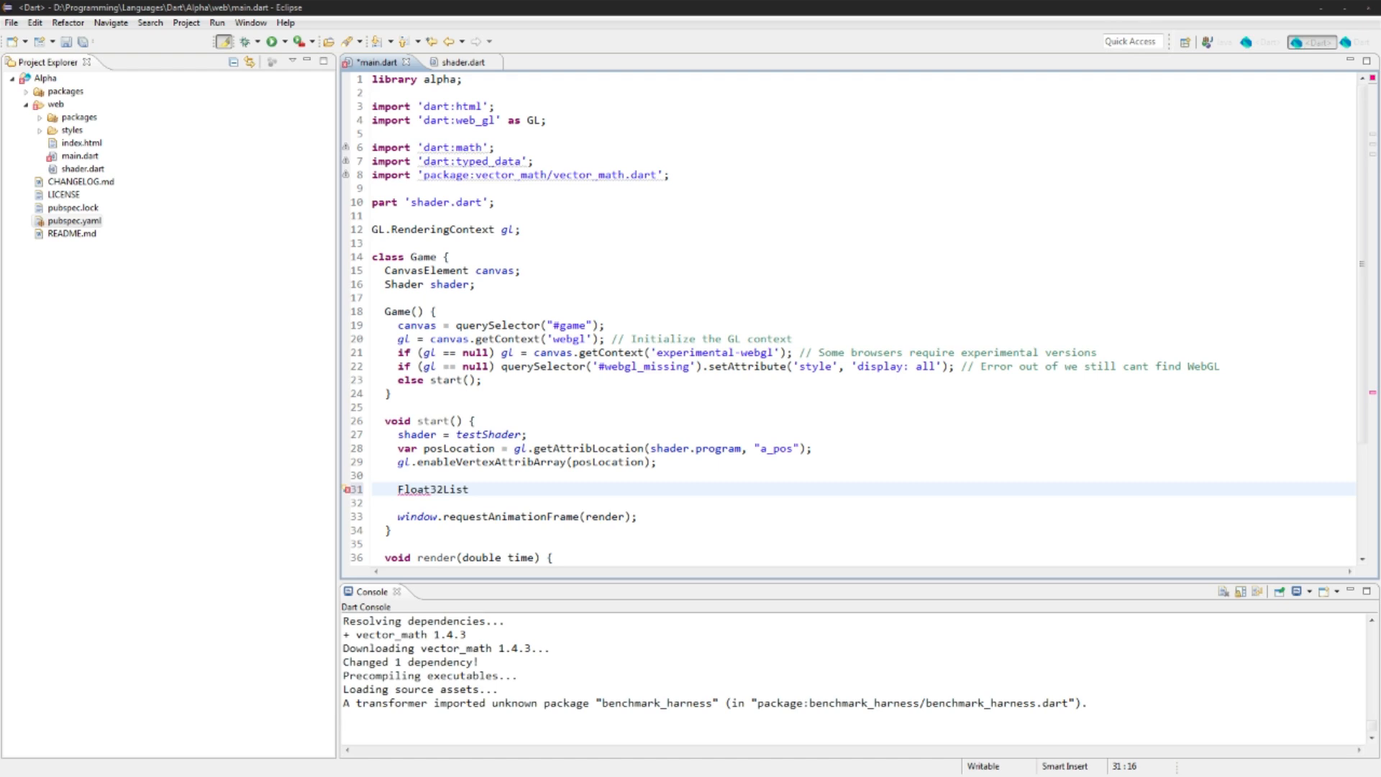
{"action": "type", "text": "vertexDa"}
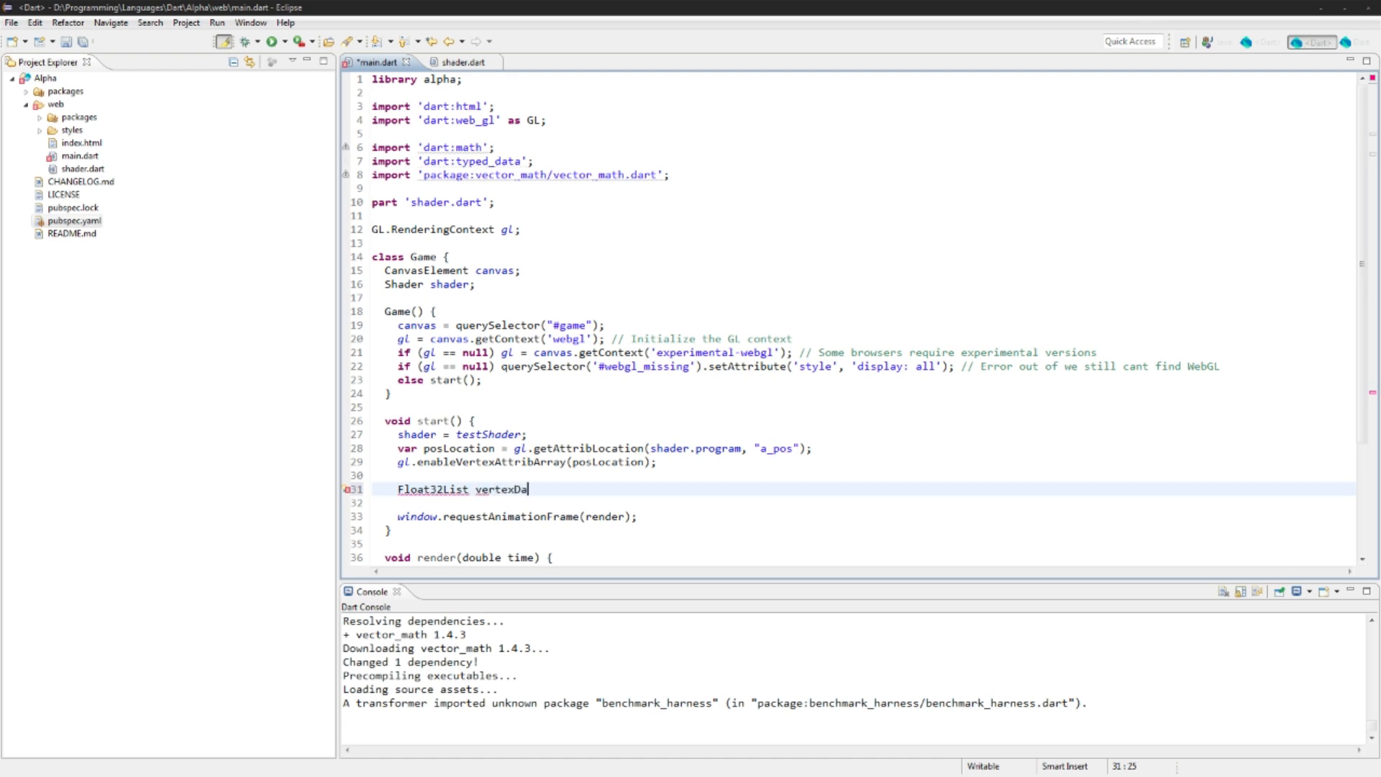
{"action": "type", "text": "ta = new Float"}
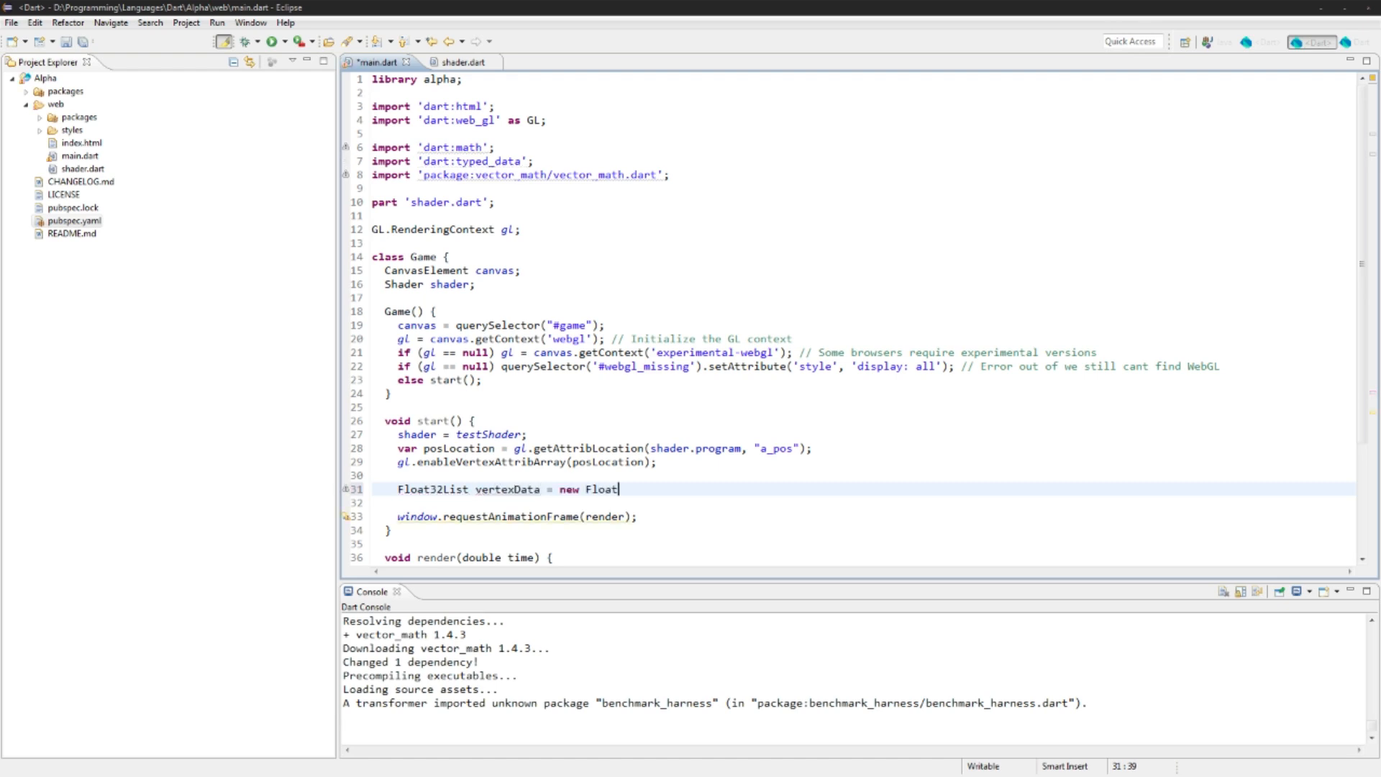
{"action": "type", "text": "32List.fromList("}
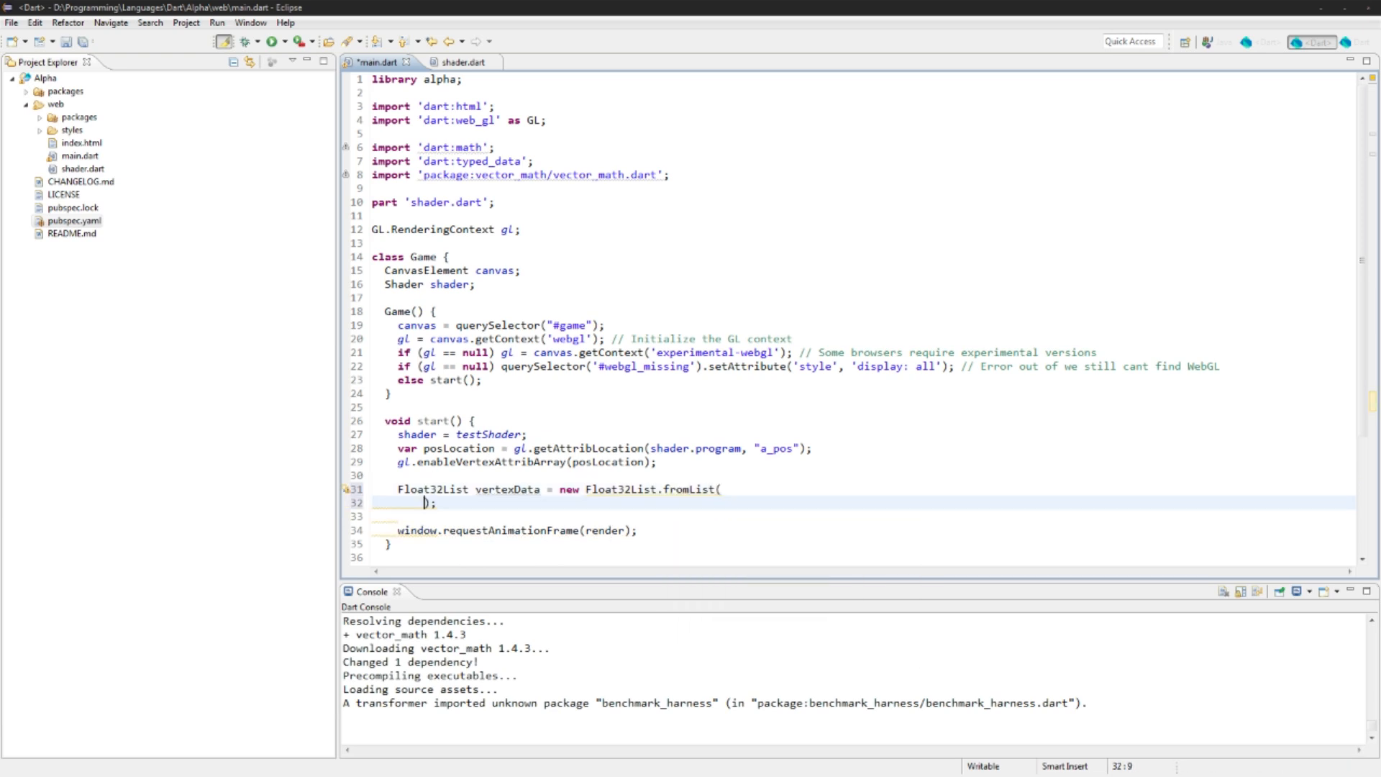
{"action": "type", "text": "["}
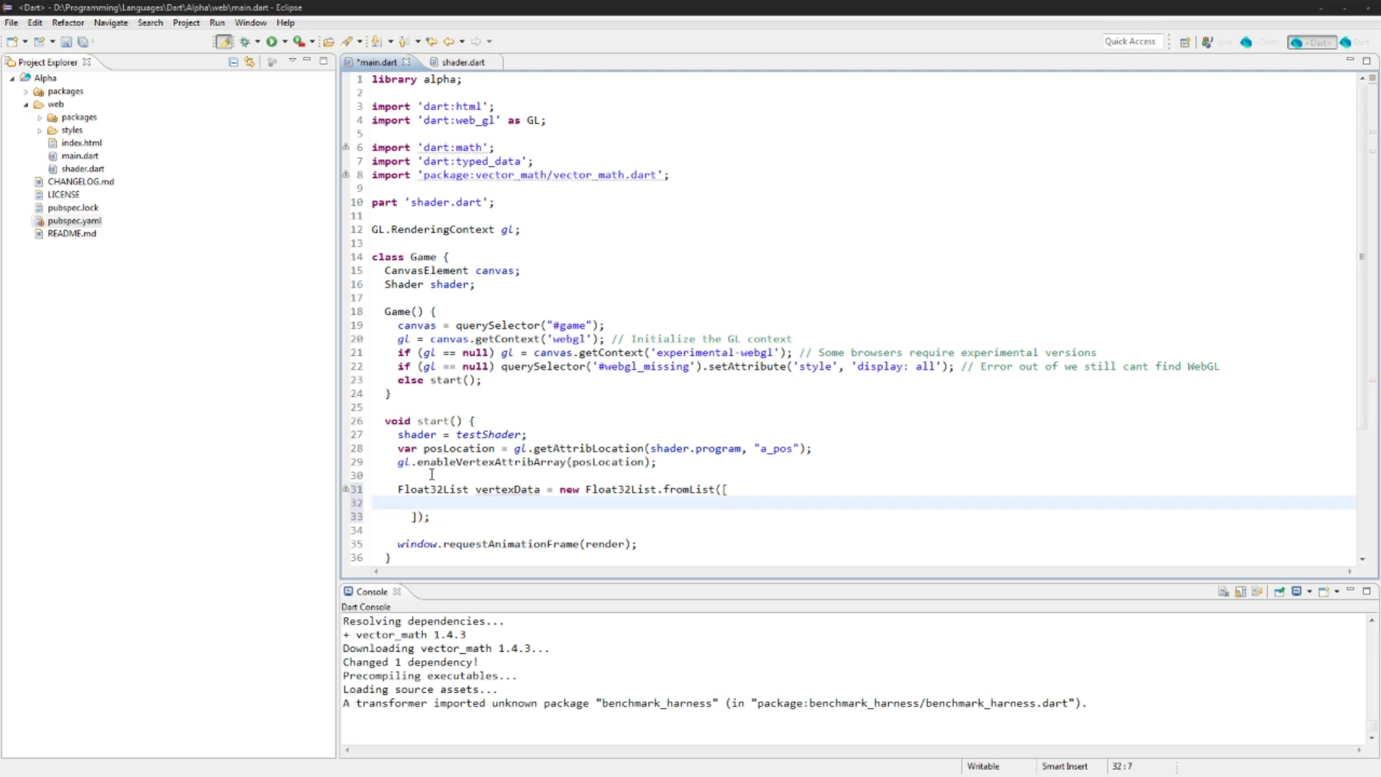
{"action": "type", "text": "0.0,"}
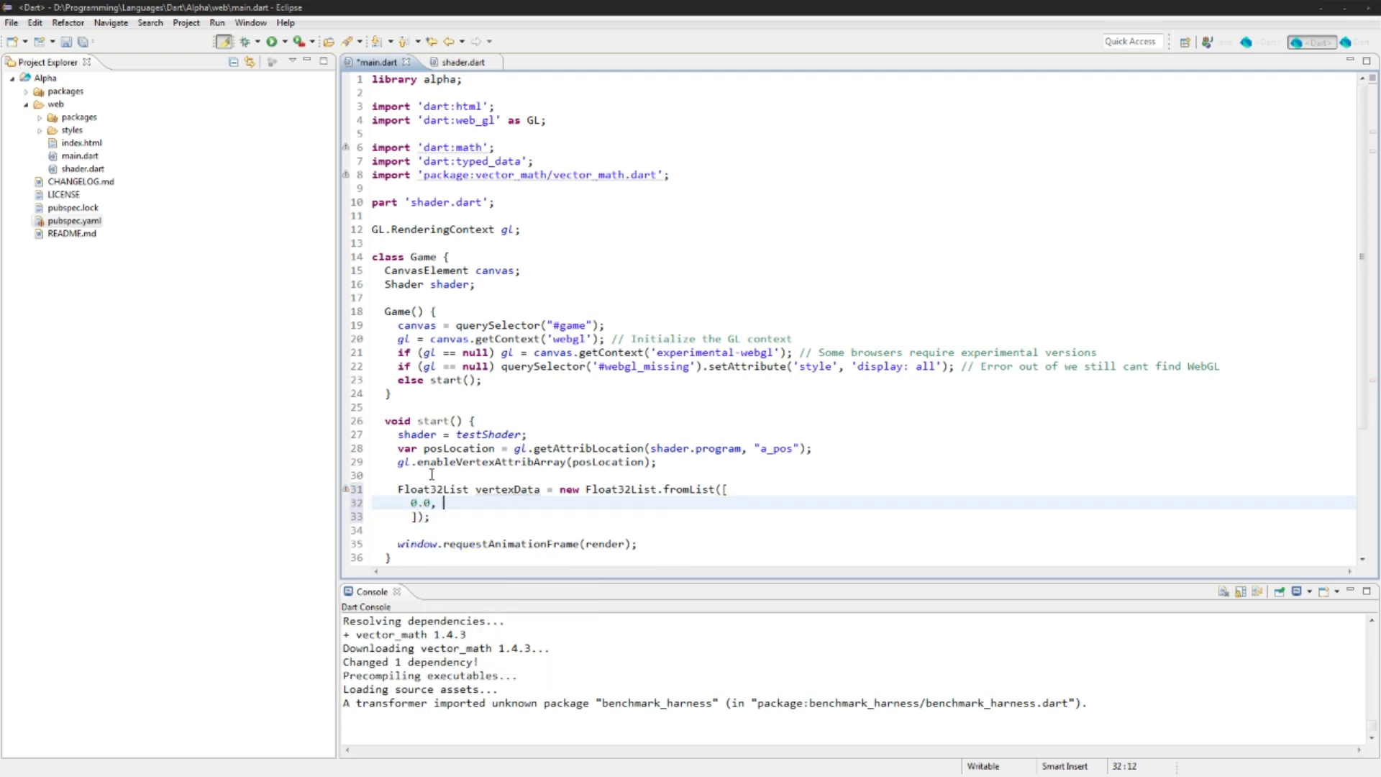
{"action": "type", "text": "-1.0, 0.0,"}
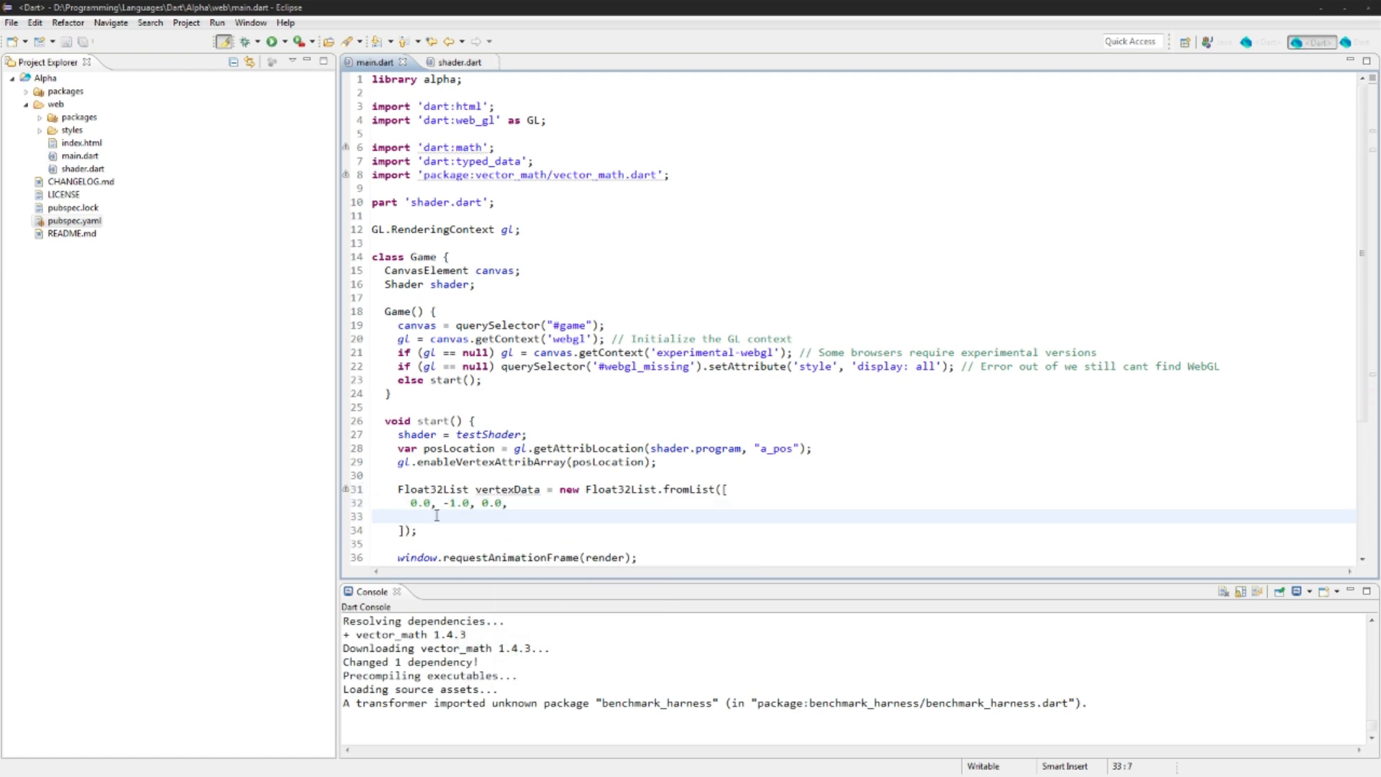
{"action": "type", "text": "1"}
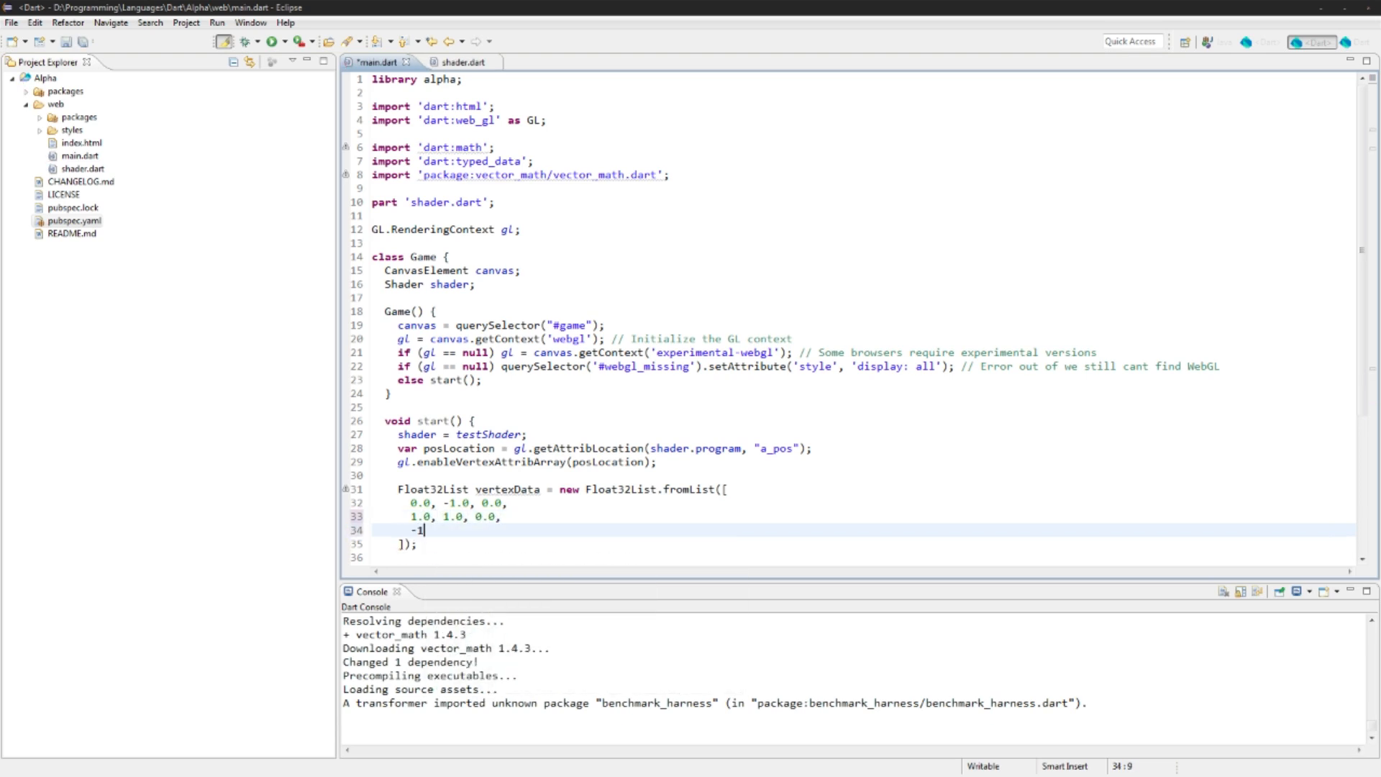
{"action": "type", "text": ".0, 1.0, 0.0"}
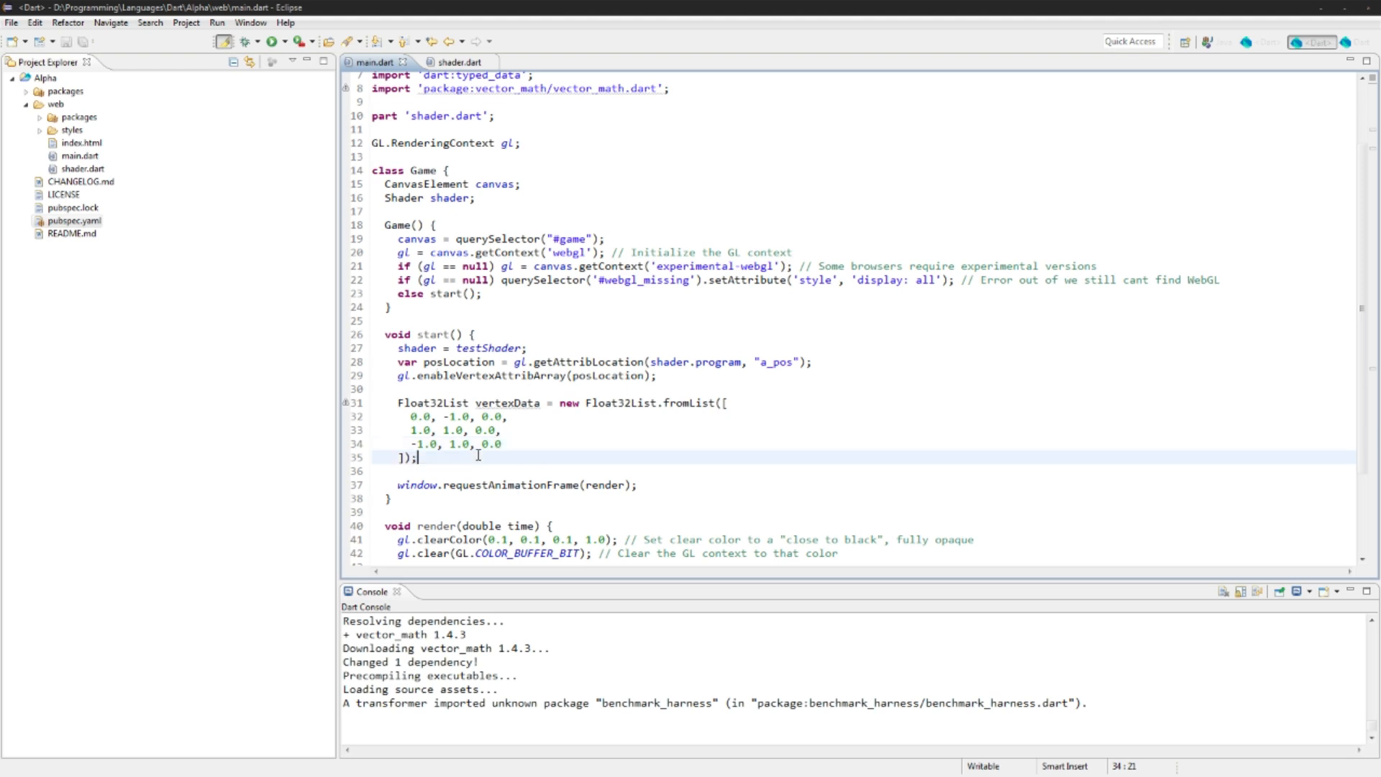
{"action": "left_click", "coordinate": [624, 432]}
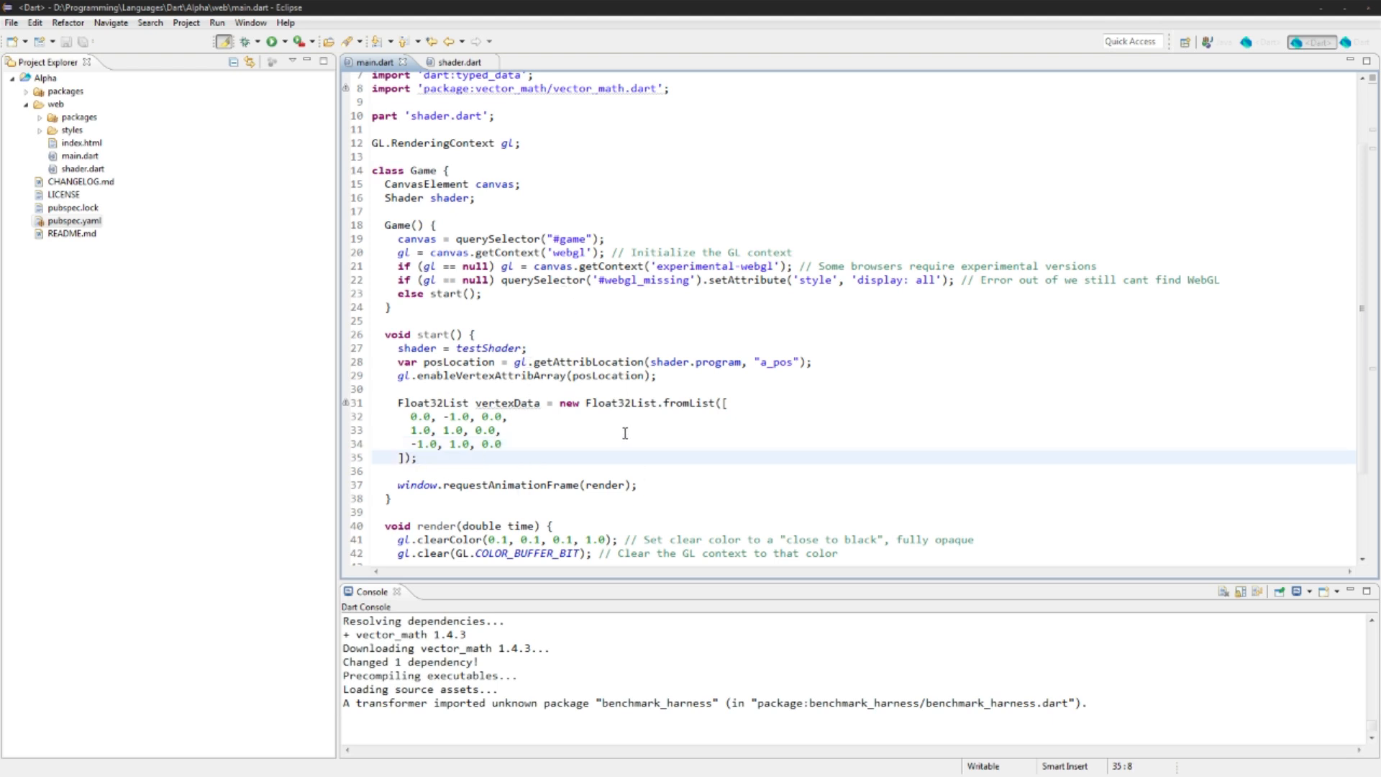
{"action": "mouse_move", "coordinate": [604, 455]}
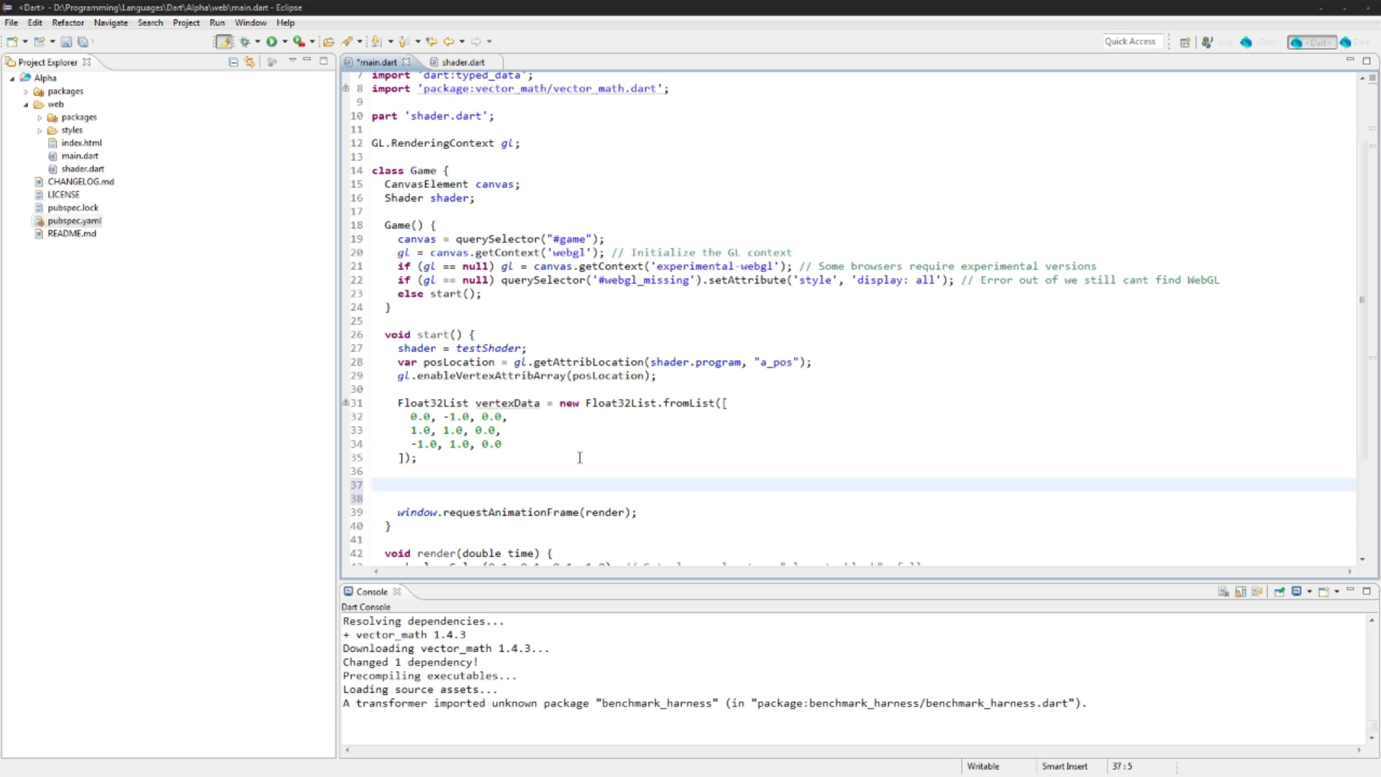
{"action": "left_click", "coordinate": [397, 484]}
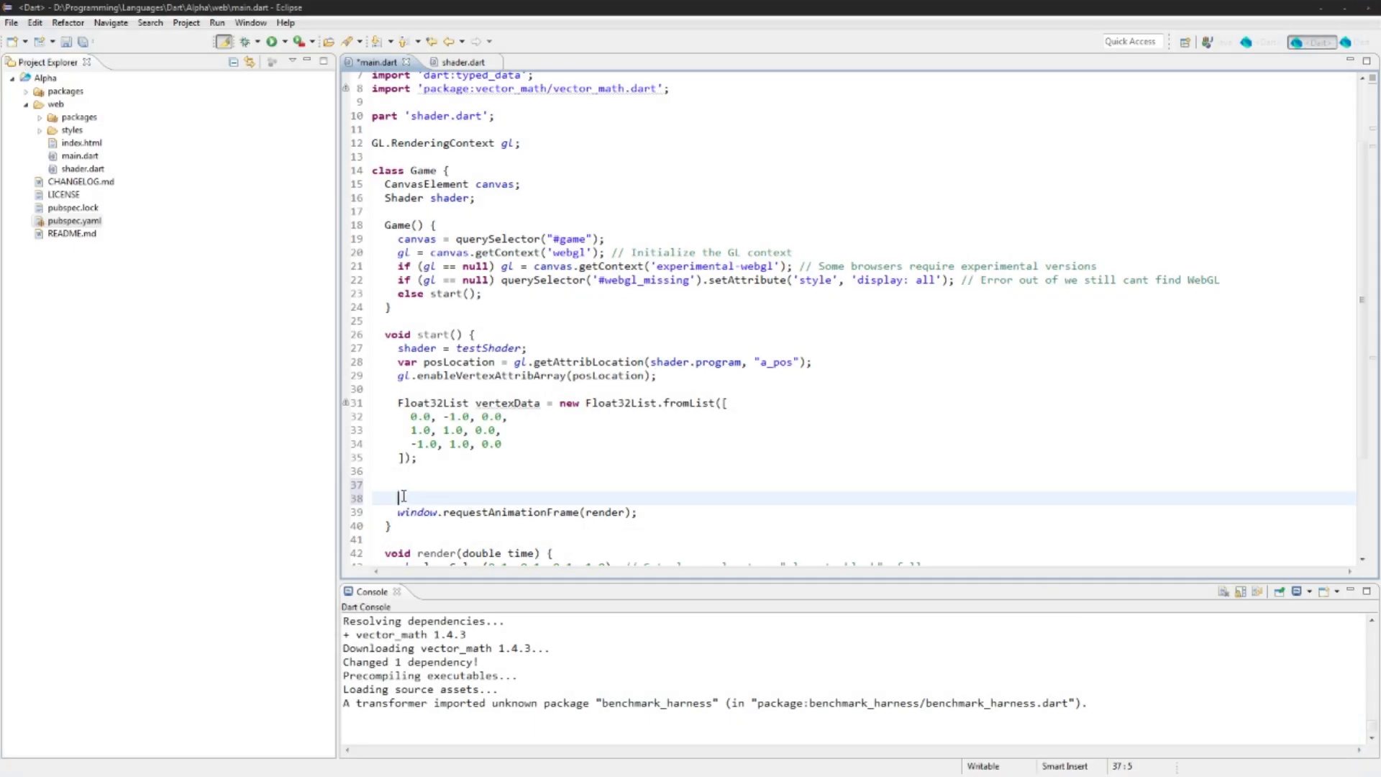
Step: Add Int16List indexData = new Int16List.fromList([0, 1, 2]) below vertexData
{"action": "type", "text": "Int16List indexB"}
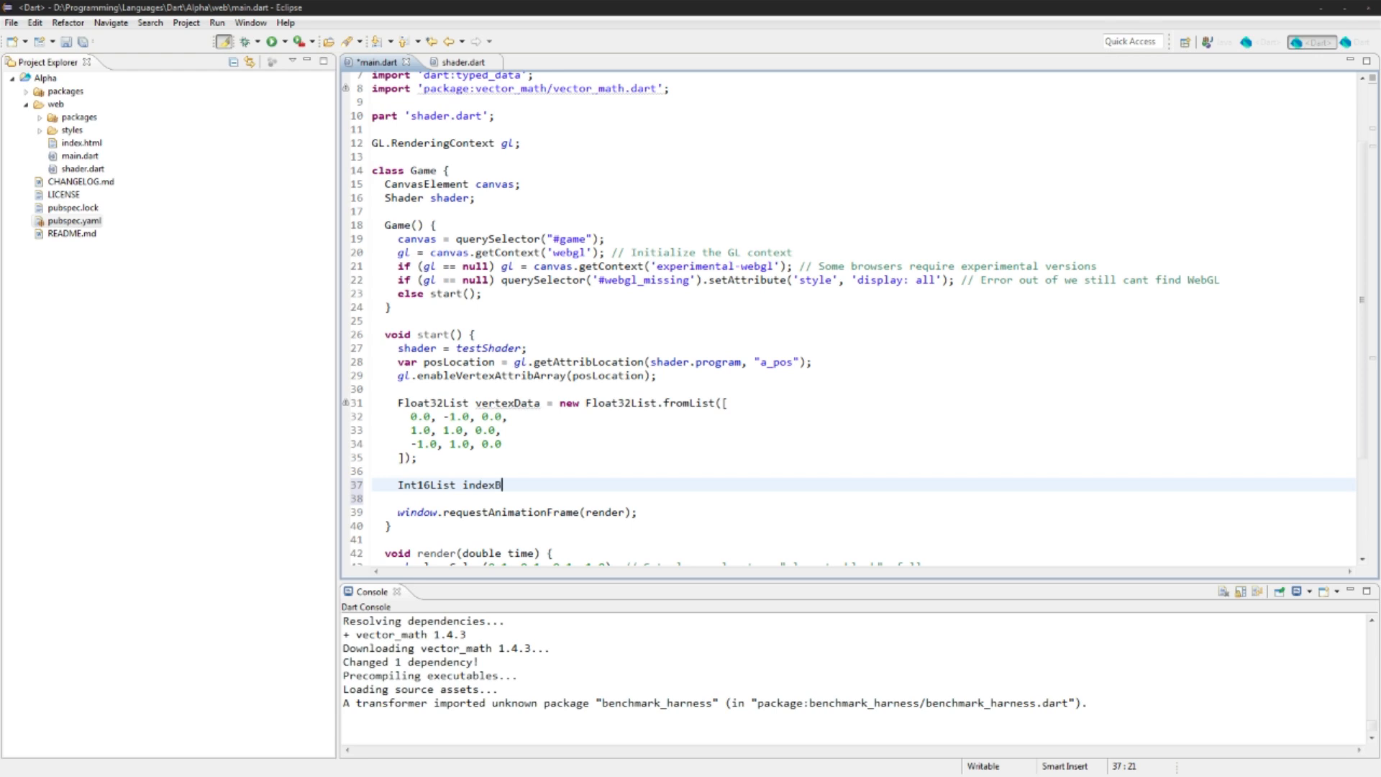
{"action": "type", "text": "Data = new Int16"}
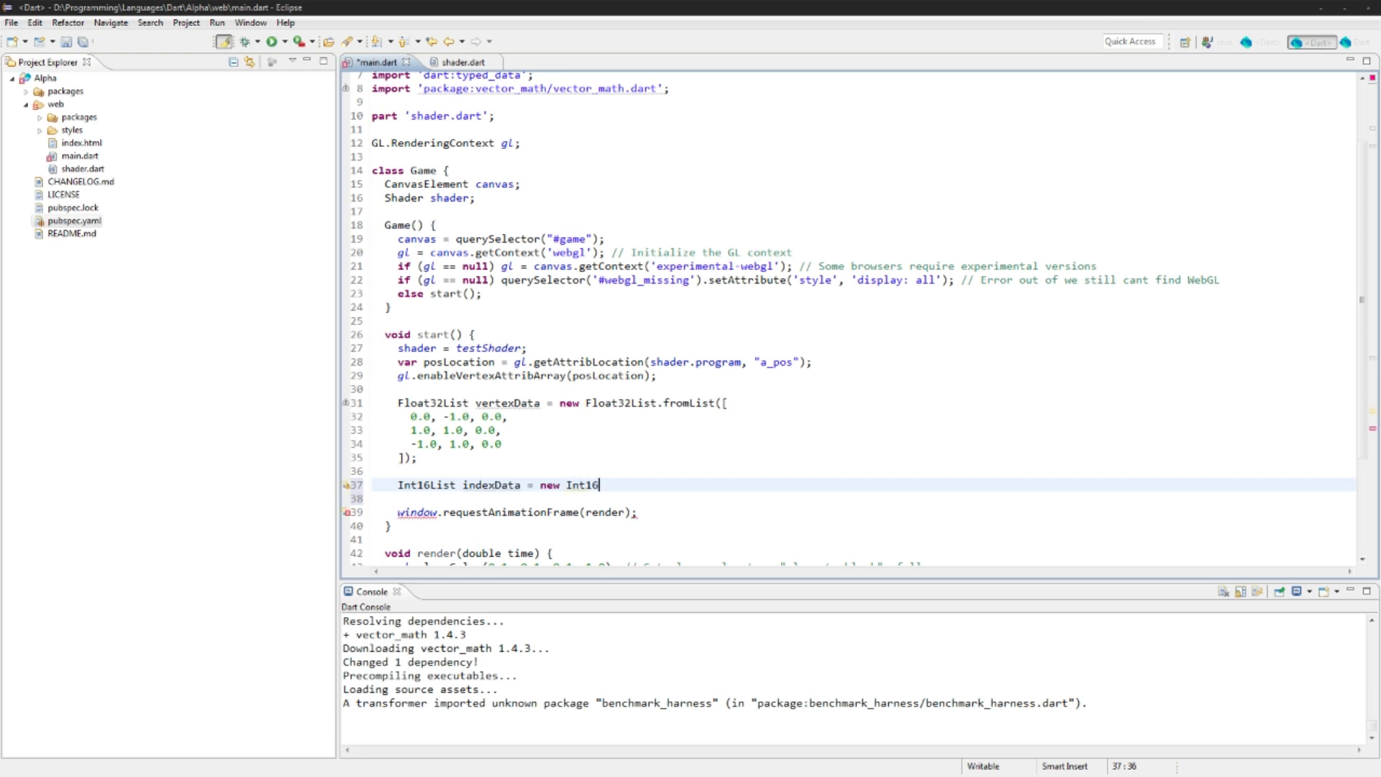
{"action": "type", "text": "List.fromList"}
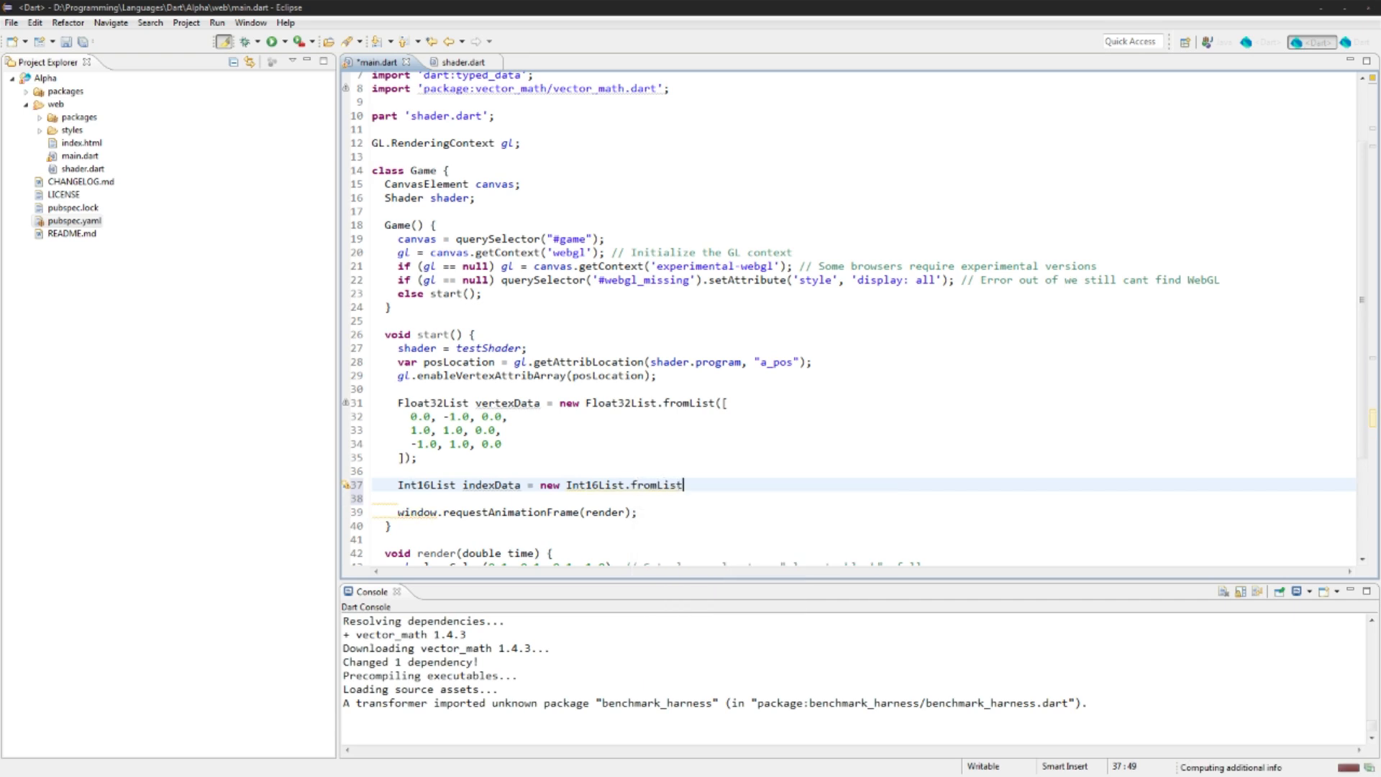
{"action": "type", "text": "([0])"}
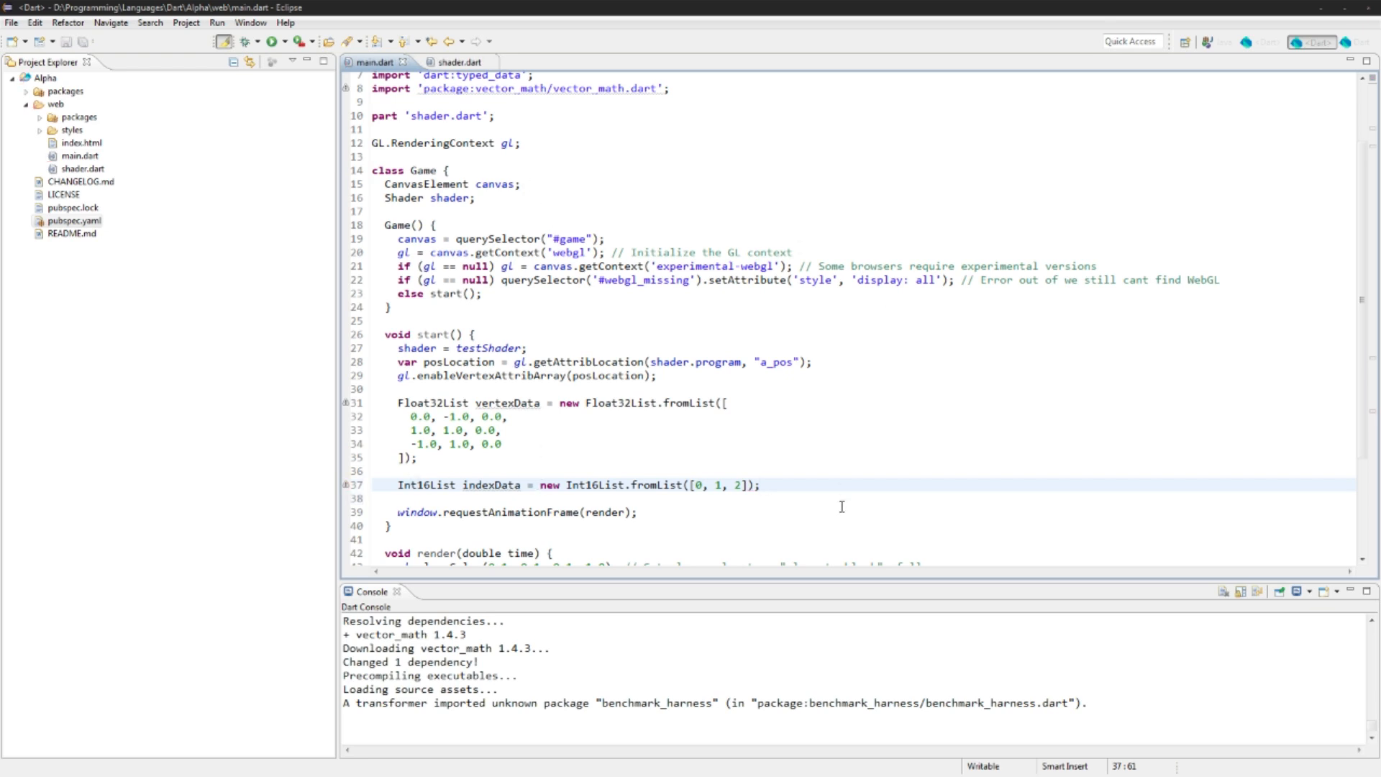
{"action": "mouse_move", "coordinate": [621, 505]}
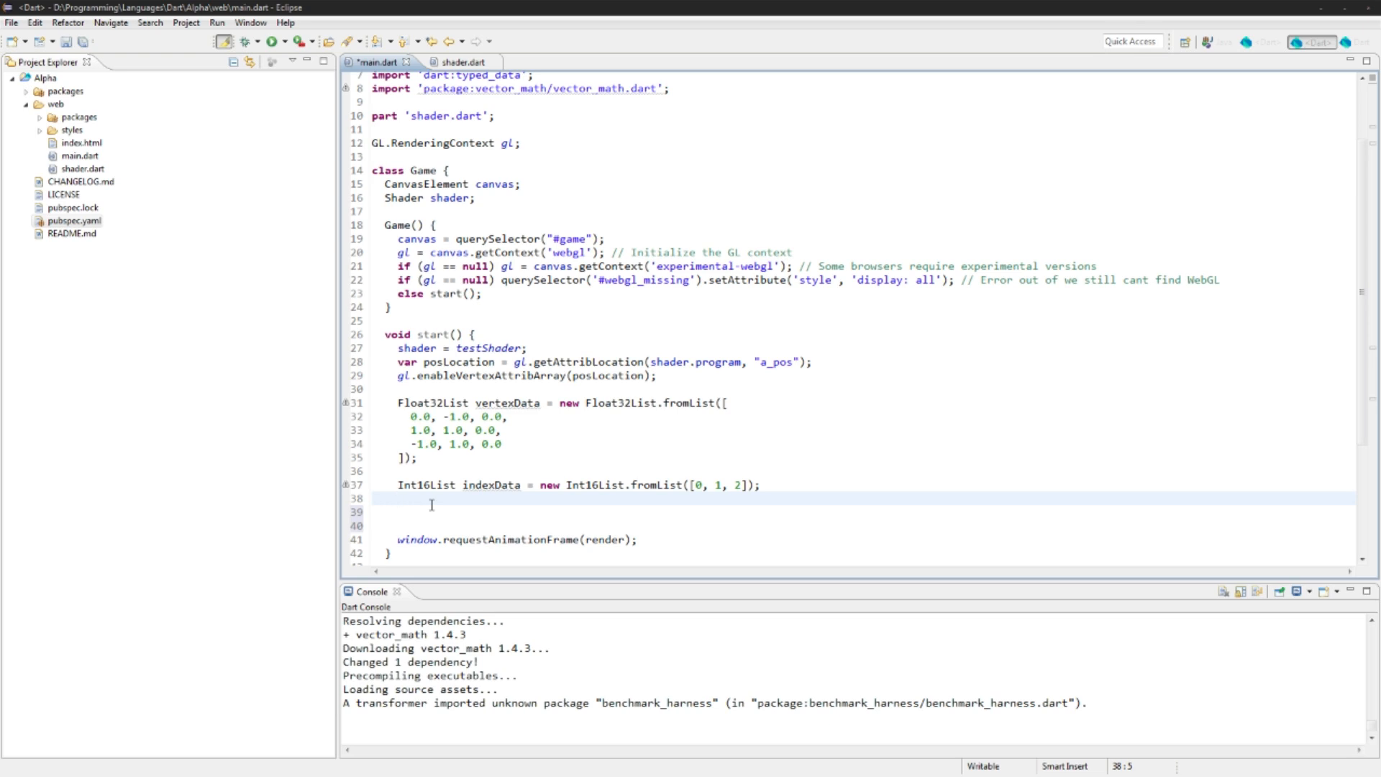
Step: Bind a newly created ARRAY_BUFFER and upload vertexData to it with GL.STATIC_DRAW
{"action": "type", "text": "gl.bindBuffer(GL, buffer"}
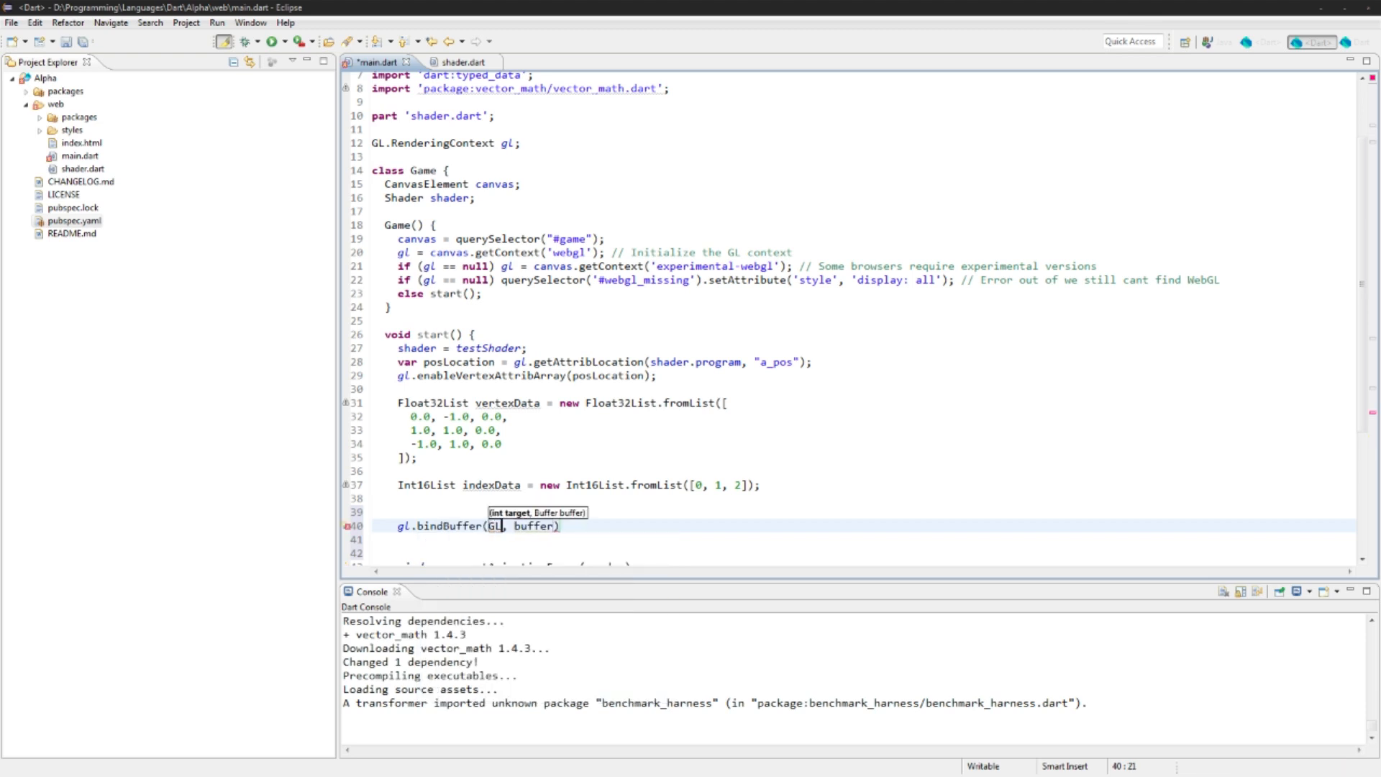
{"action": "type", "text": ".ARRA"}
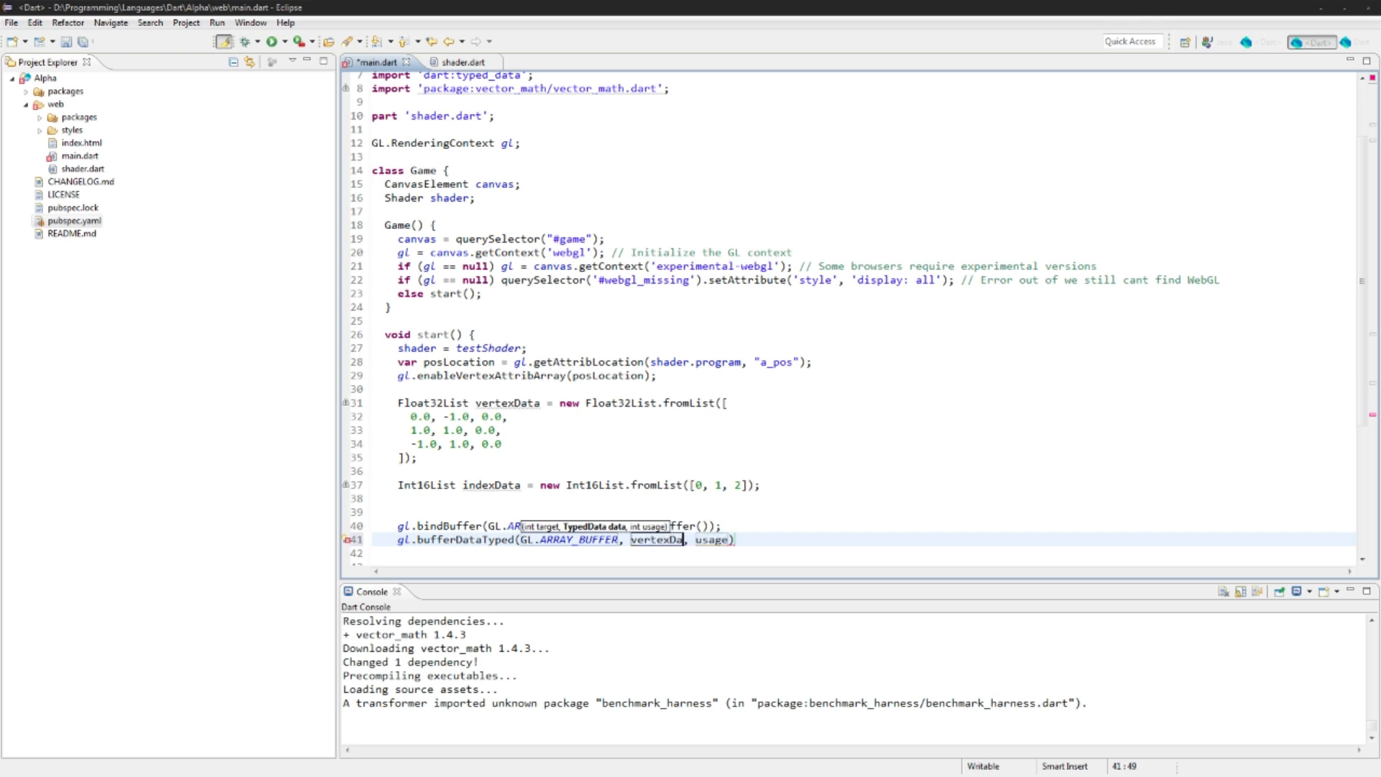
{"action": "type", "text": "GL.STATIC_DRAW"}
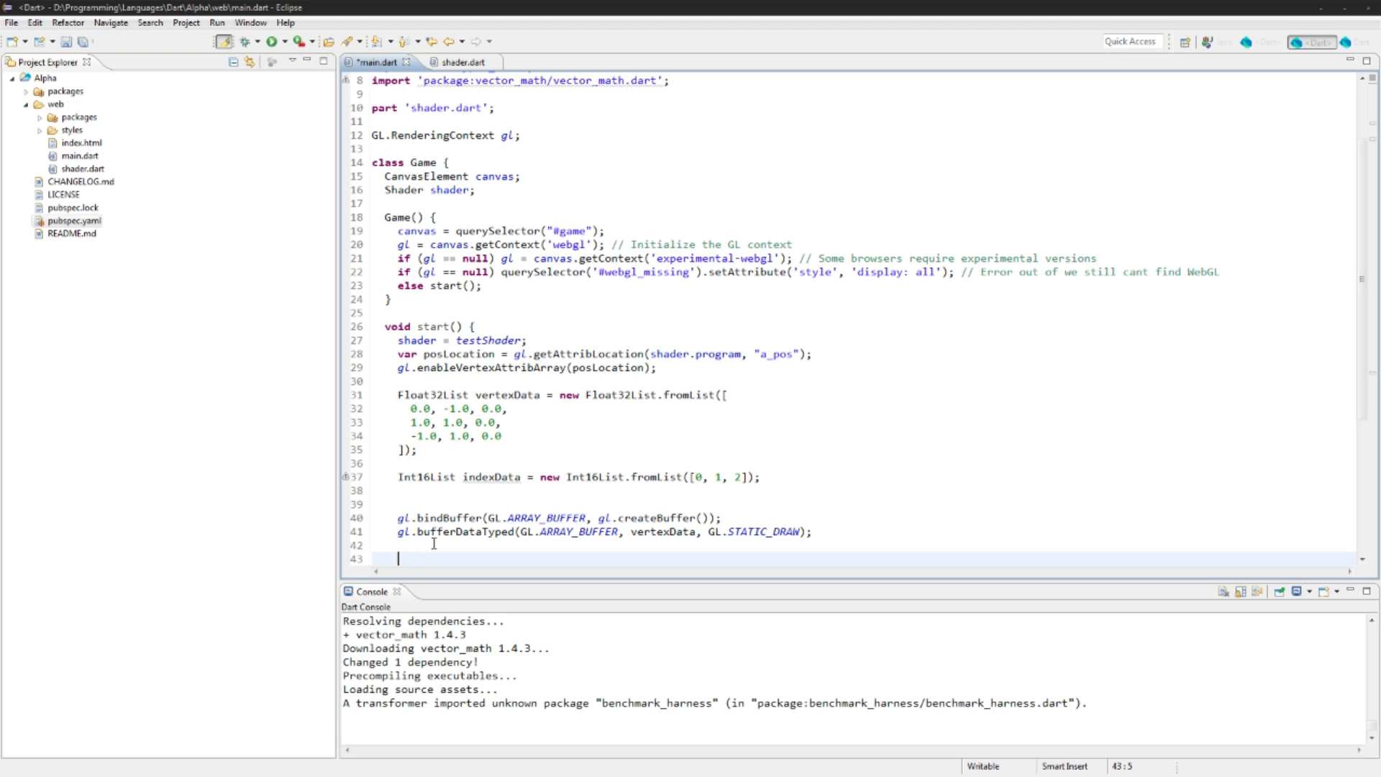
Step: Bind a new ELEMENT_ARRAY_BUFFER and upload indexData to it with GL.STATIC_DRAW
{"action": "type", "text": "gl.bindBuffer(GL.EL, buffer"}
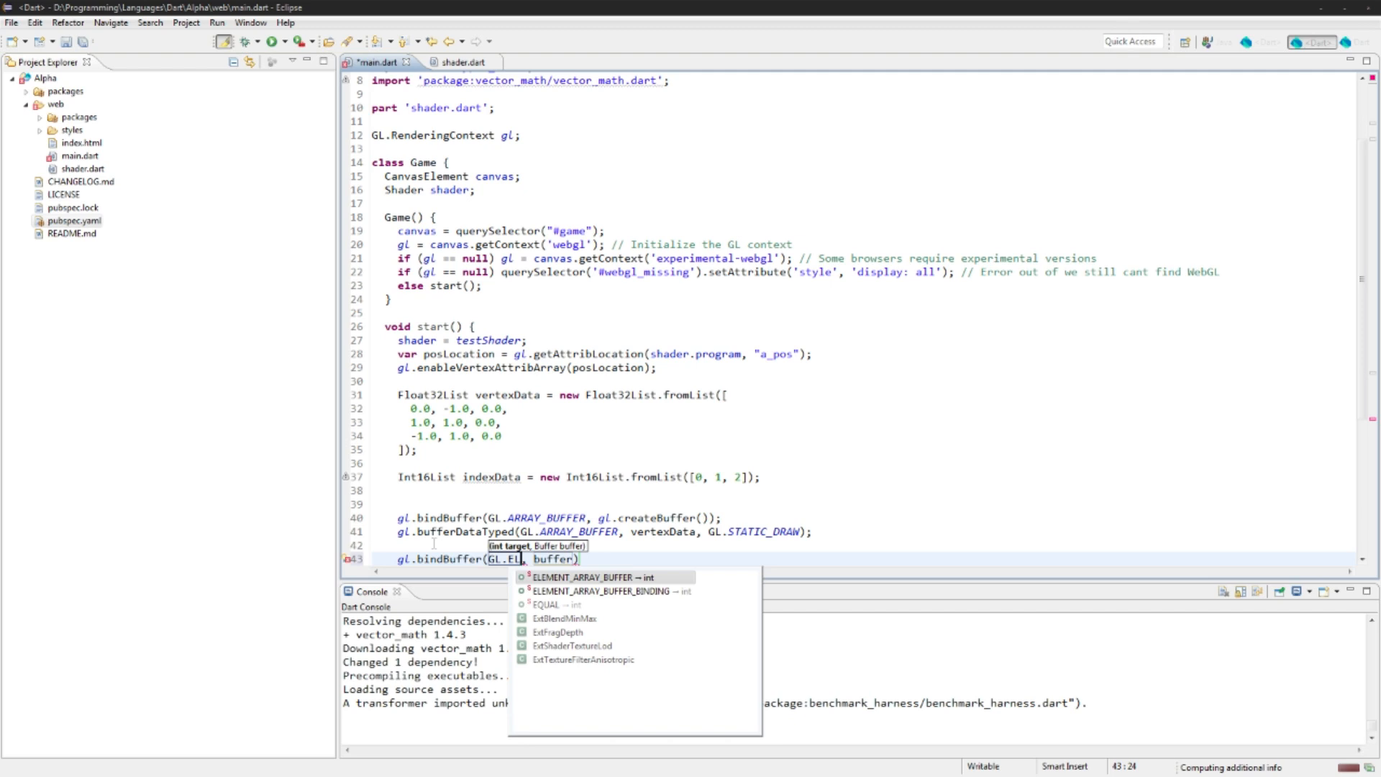
{"action": "left_click", "coordinate": [592, 577]}
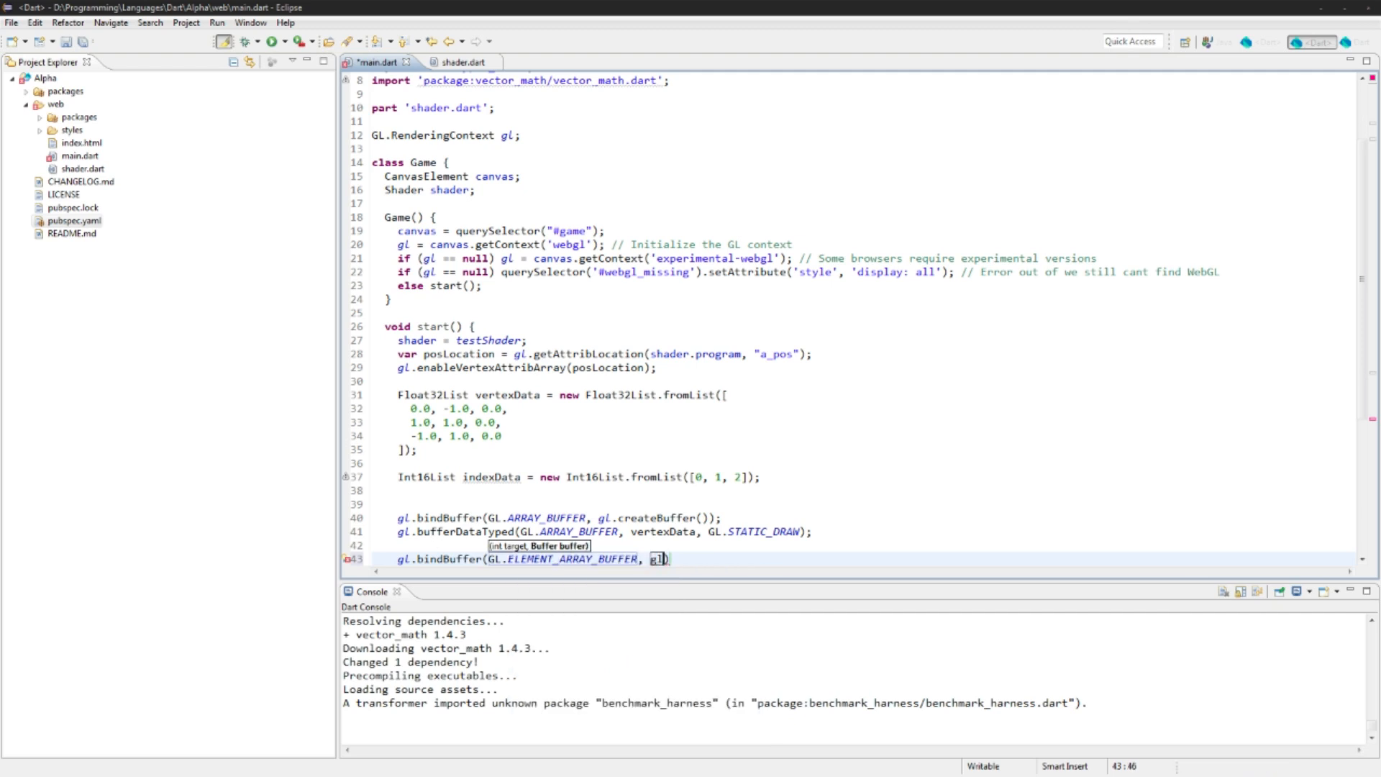
{"action": "type", "text": "createTexture()"}
{"action": "type", "text": "gl.bufferDataTyped(GL.ELEMENT_ARRAY_BUFFER, data, usage"}
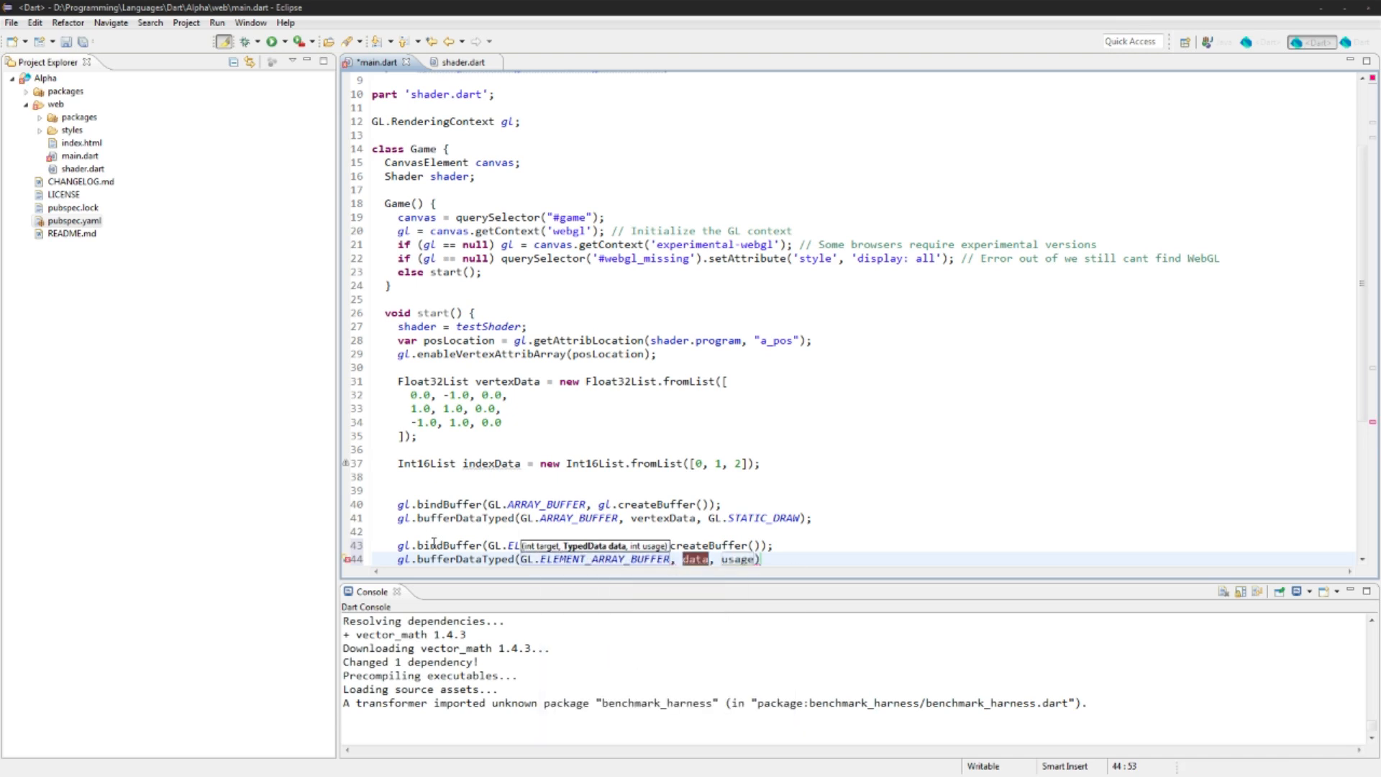
{"action": "type", "text": "indexData"}
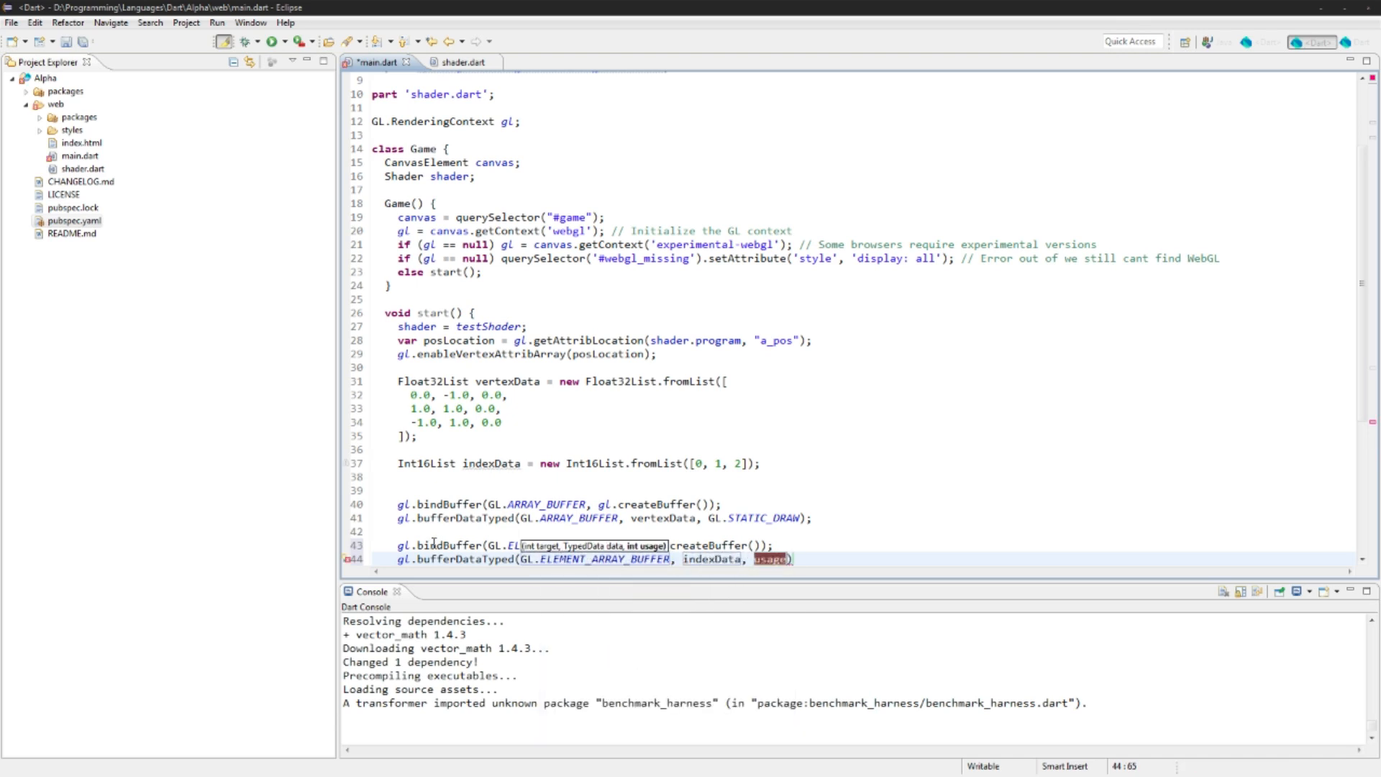
{"action": "type", "text": "GL.STAT"}
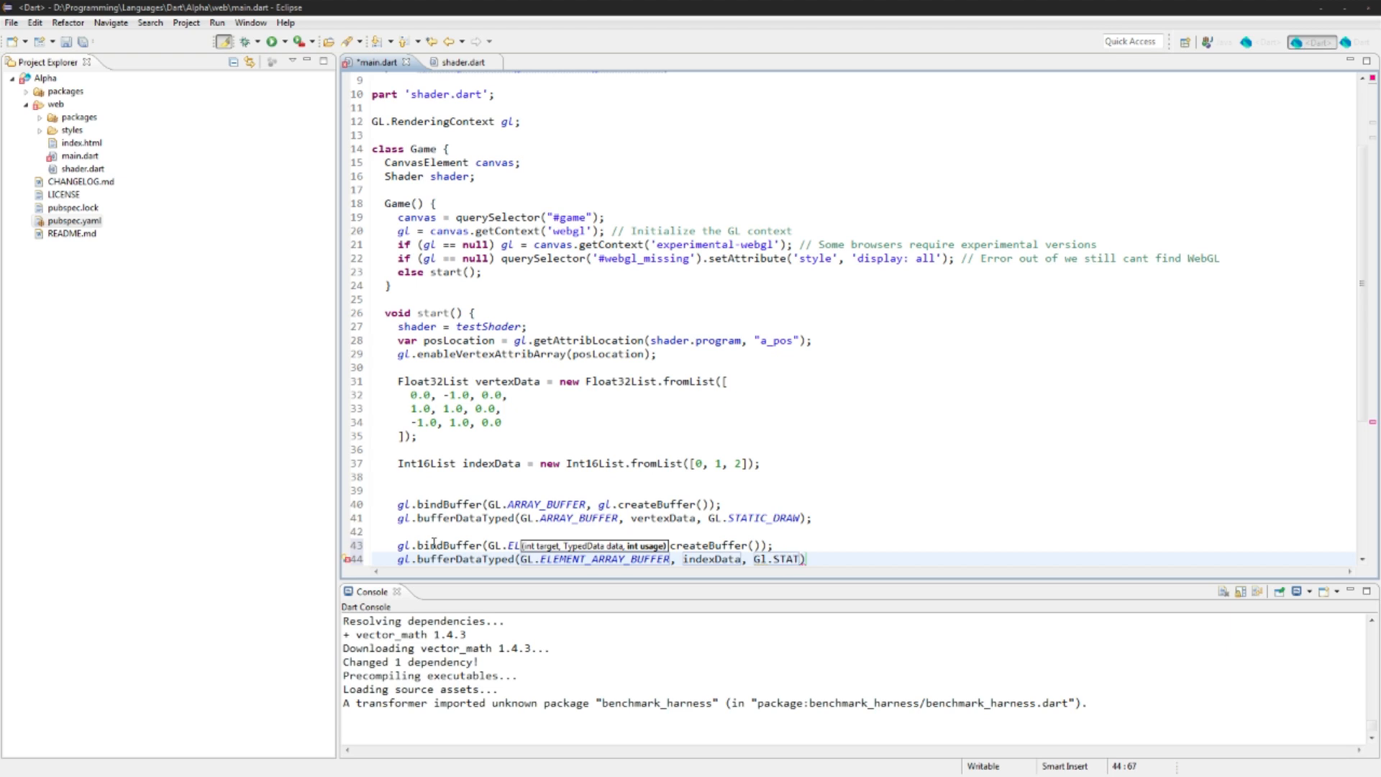
{"action": "type", "text": "_DRAW"}
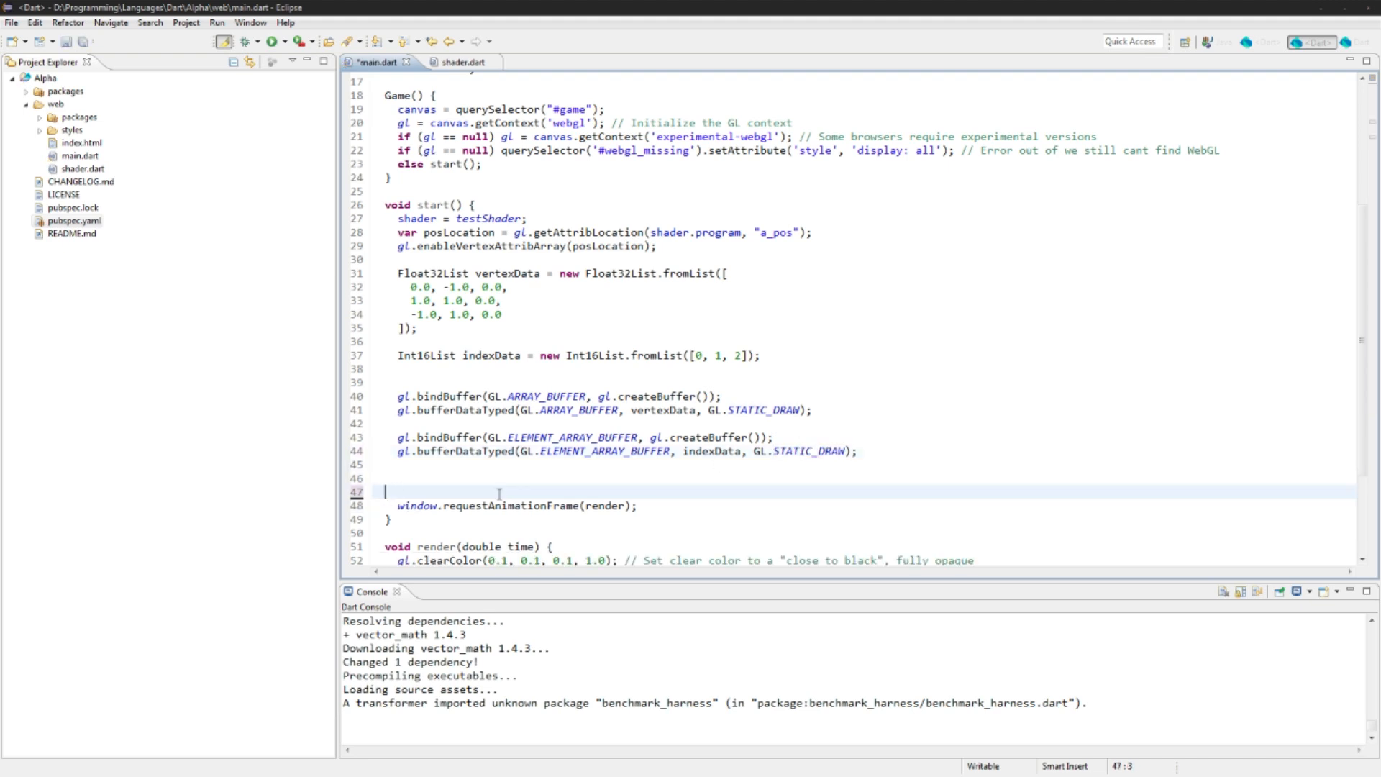
Step: Add gl.vertexAttribPointer(posLocation, 3, GL.FLOAT, false, 0, 0) above requestAnimationFrame and save
{"action": "key", "text": "Backspace"}
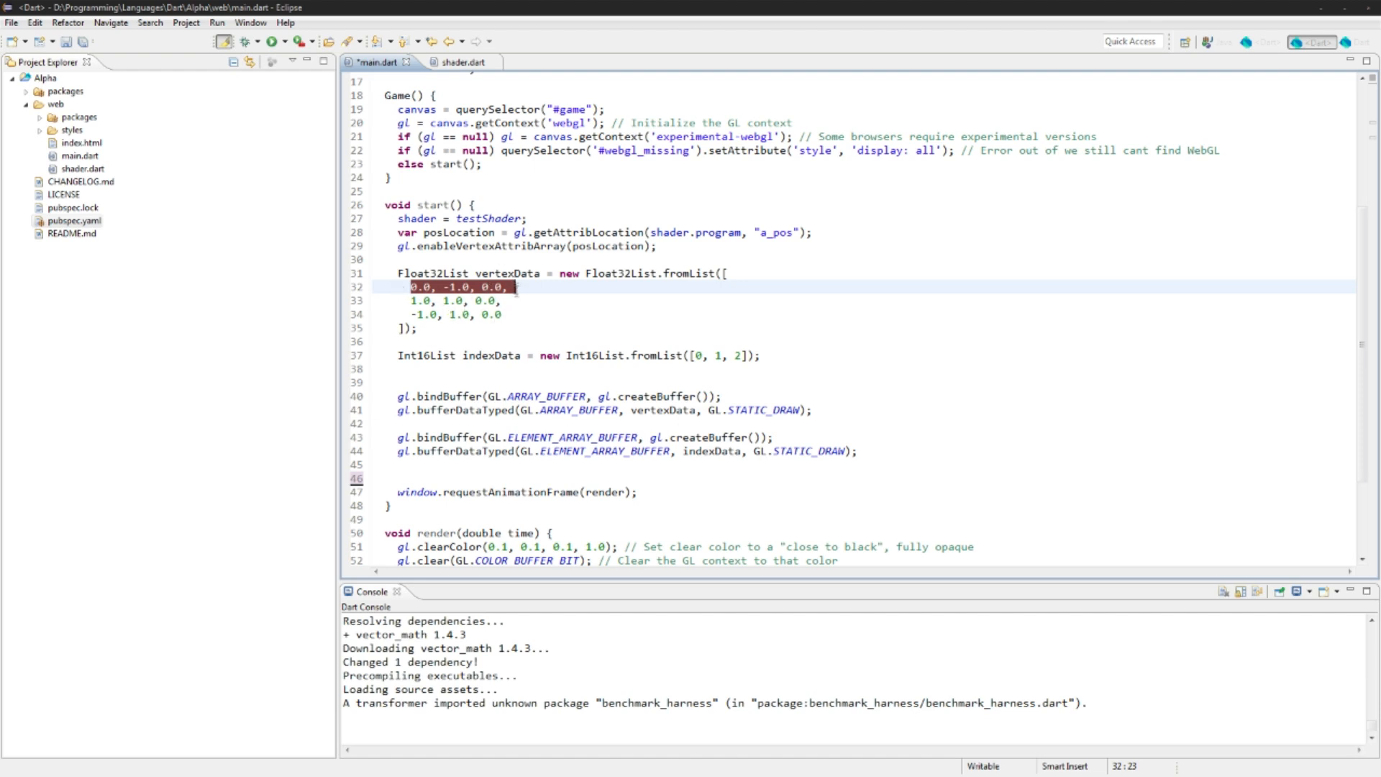
{"action": "left_click", "coordinate": [525, 282]}
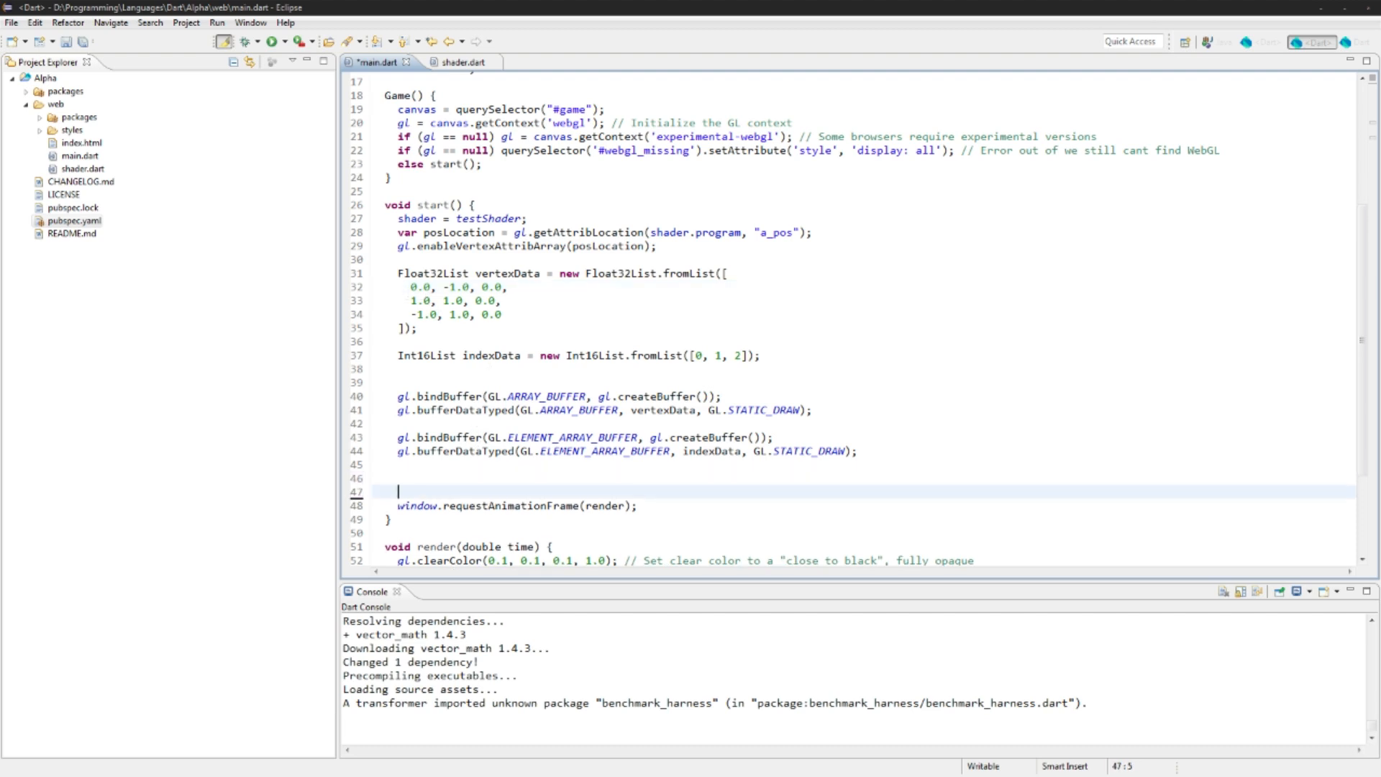
{"action": "type", "text": "gl."}
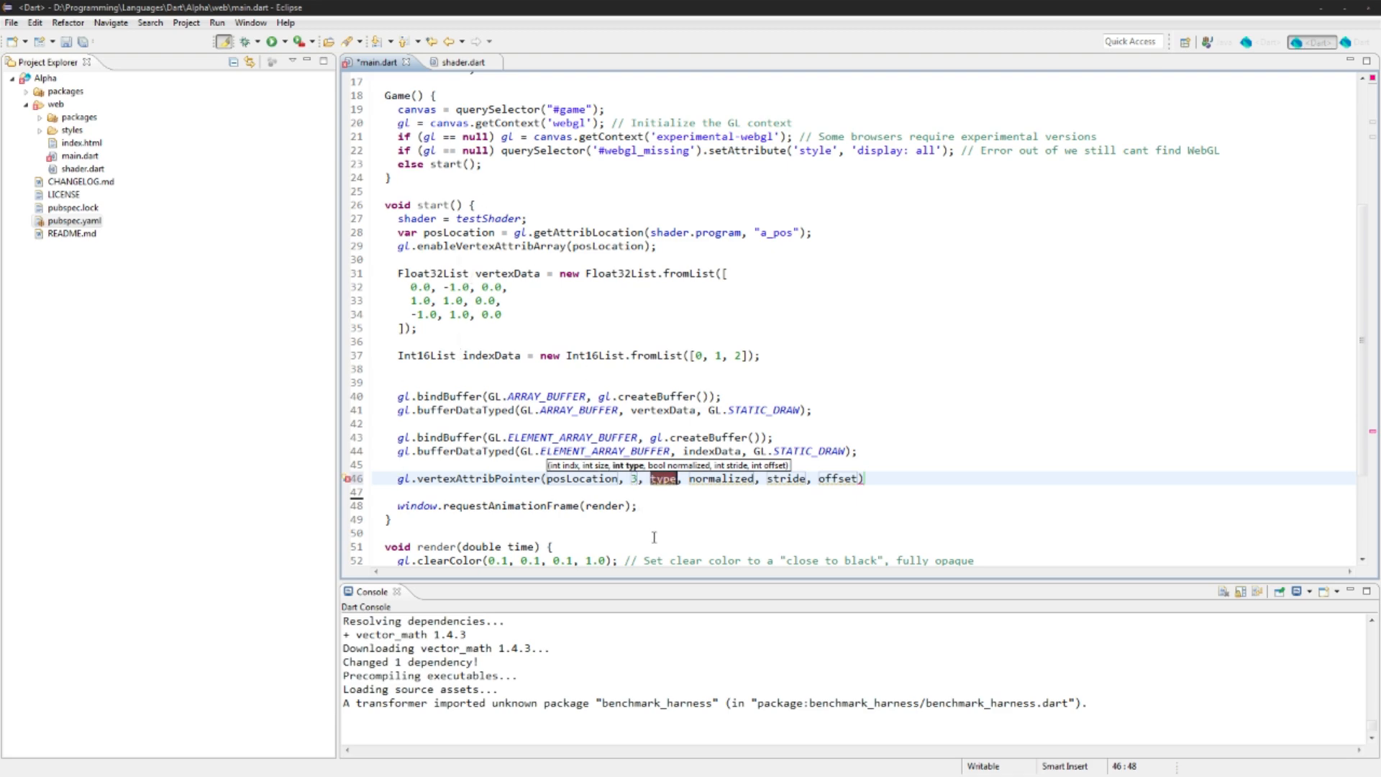
{"action": "type", "text": "GL.FLOAT"}
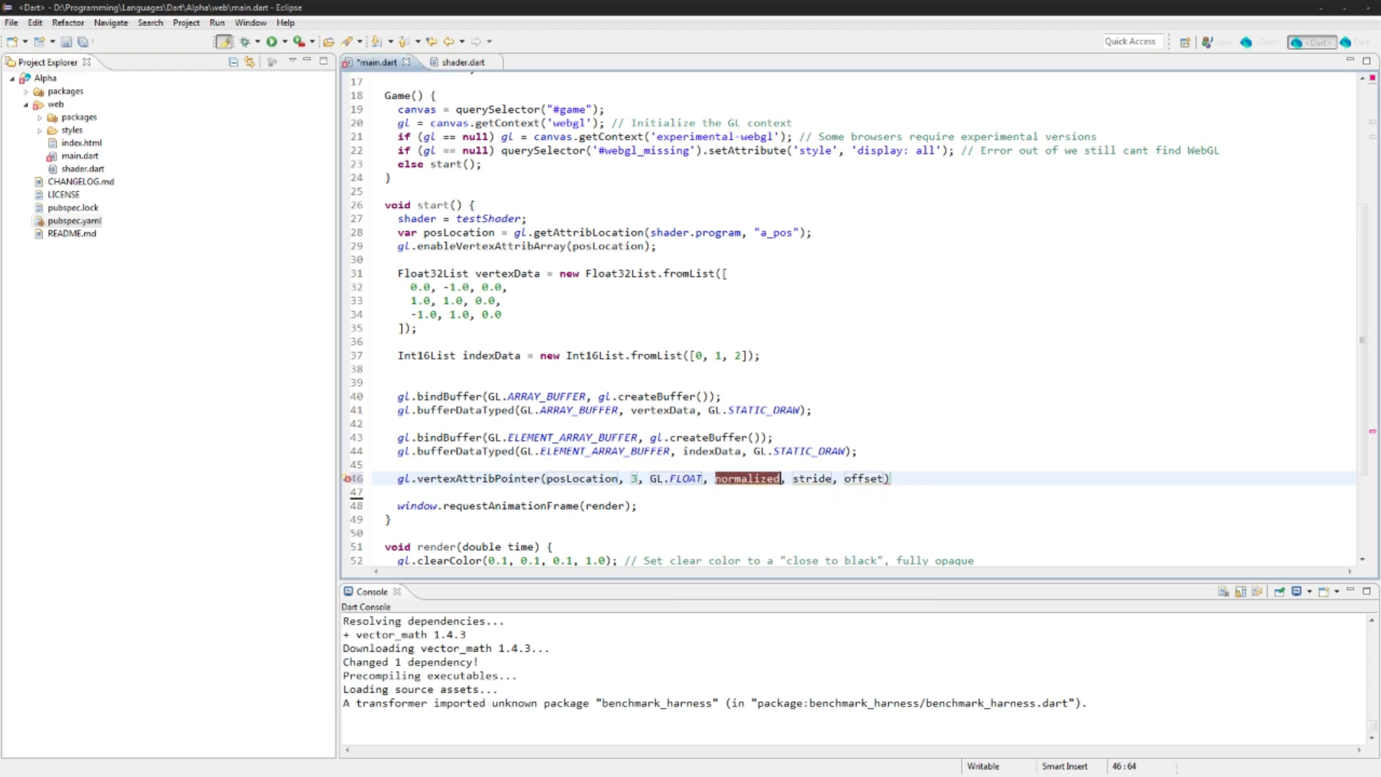
{"action": "type", "text": "false, 0, 0"}
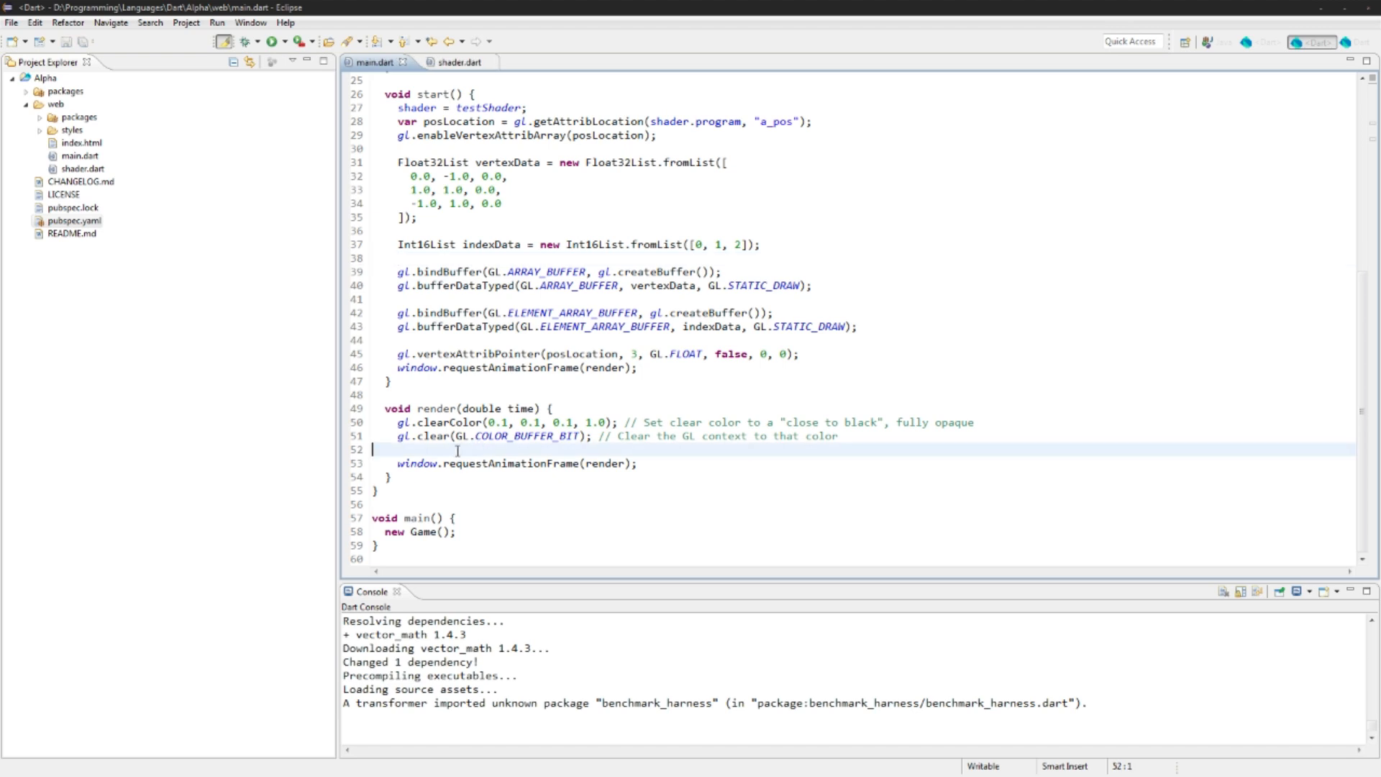
Step: Add shader.use() and gl.drawElements(GL.TRIANGLES, 3, GL.UNSIGNED_SHORT, 0) to render() and save
{"action": "type", "text": "shader.use();"}
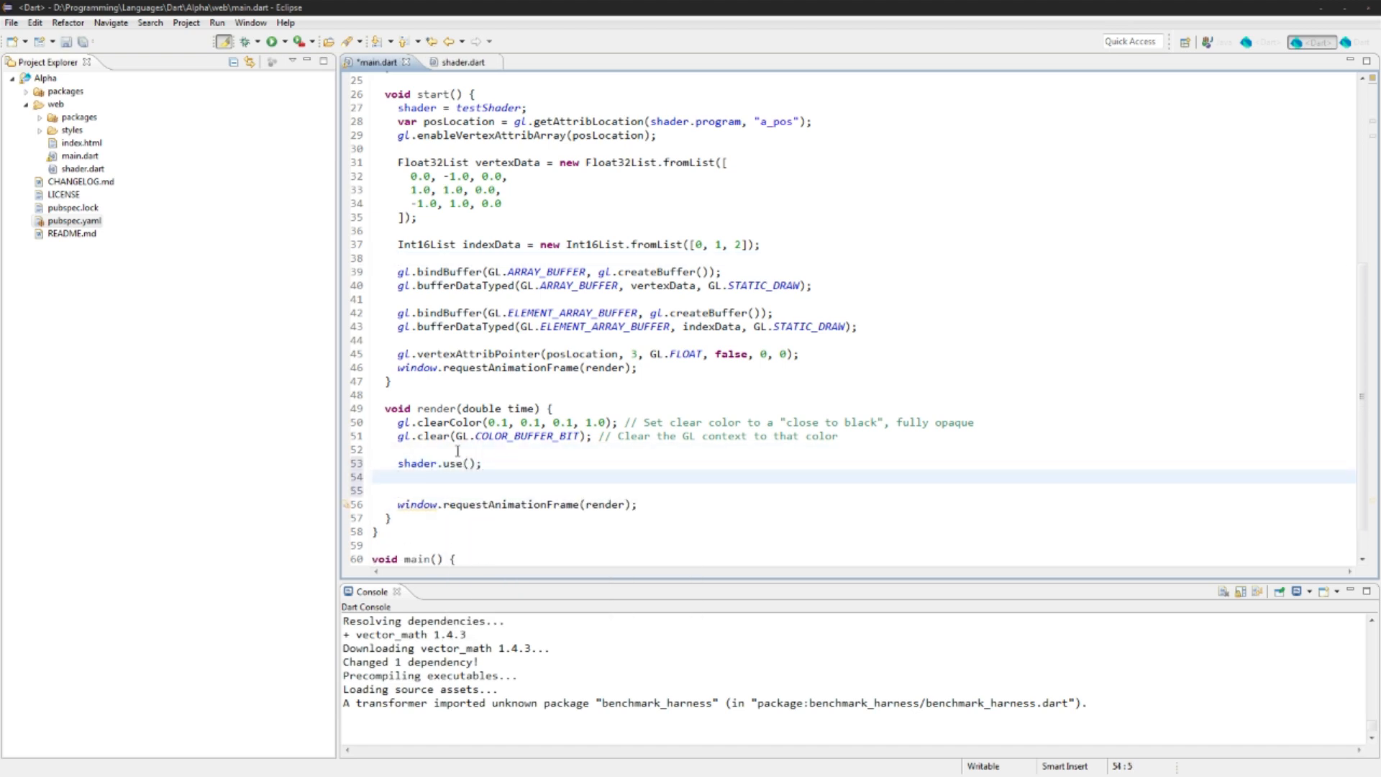
{"action": "type", "text": "gl.draw"}
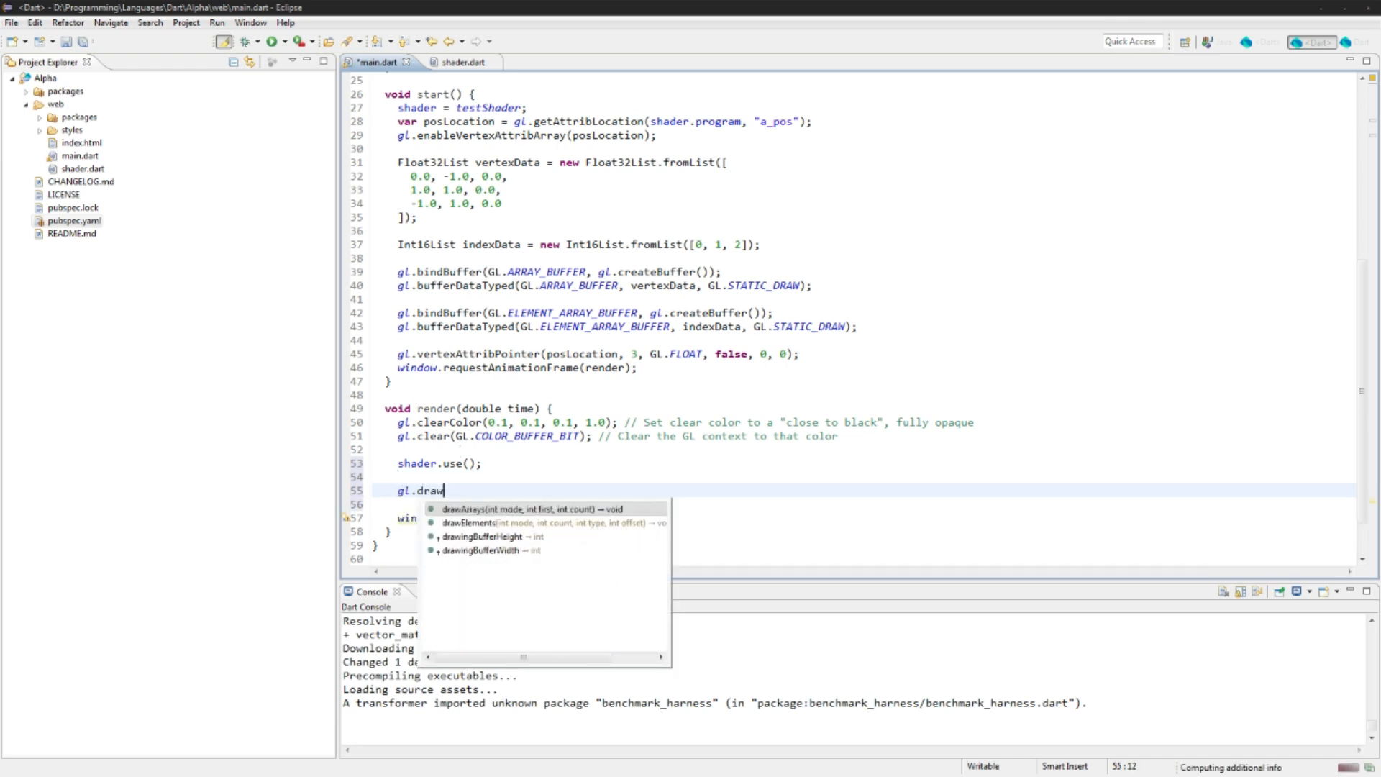
{"action": "left_click", "coordinate": [470, 521]}
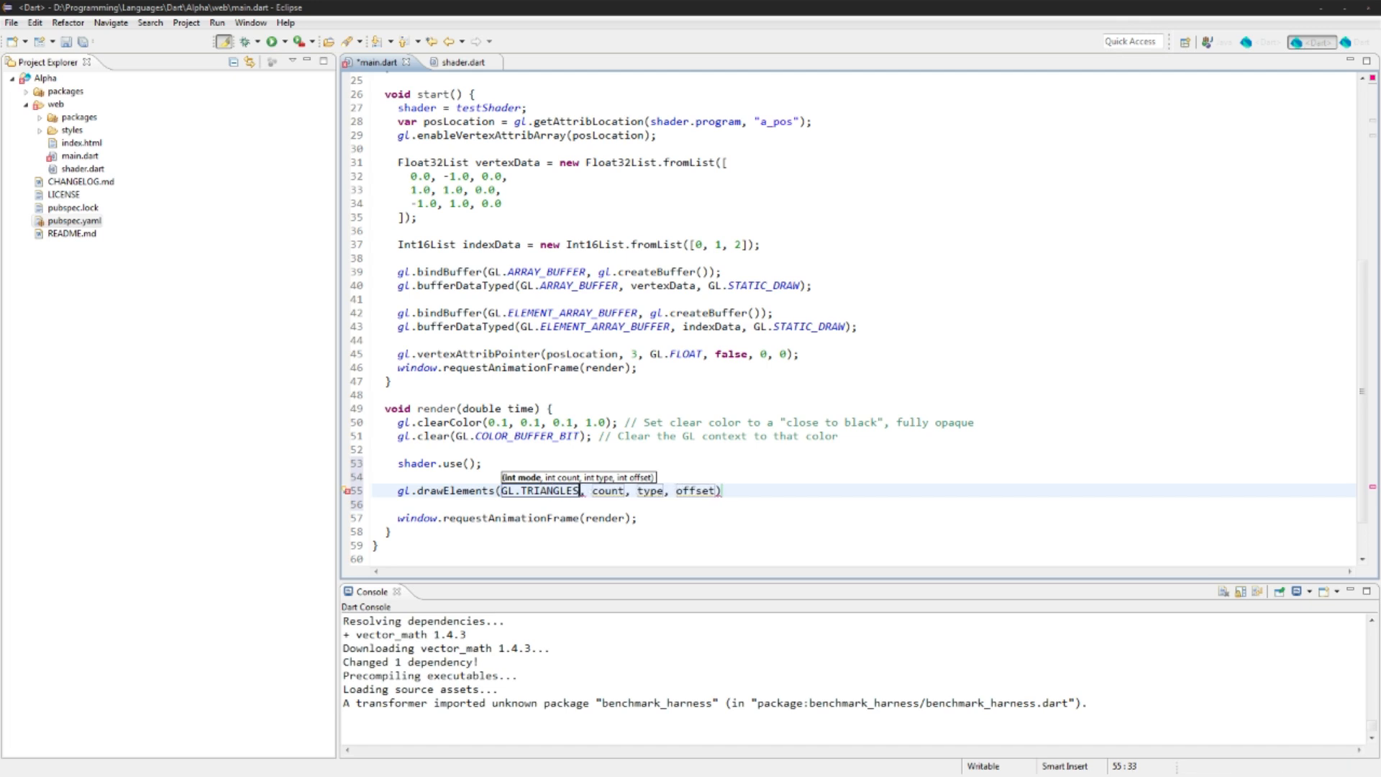
{"action": "type", "text": "3"}
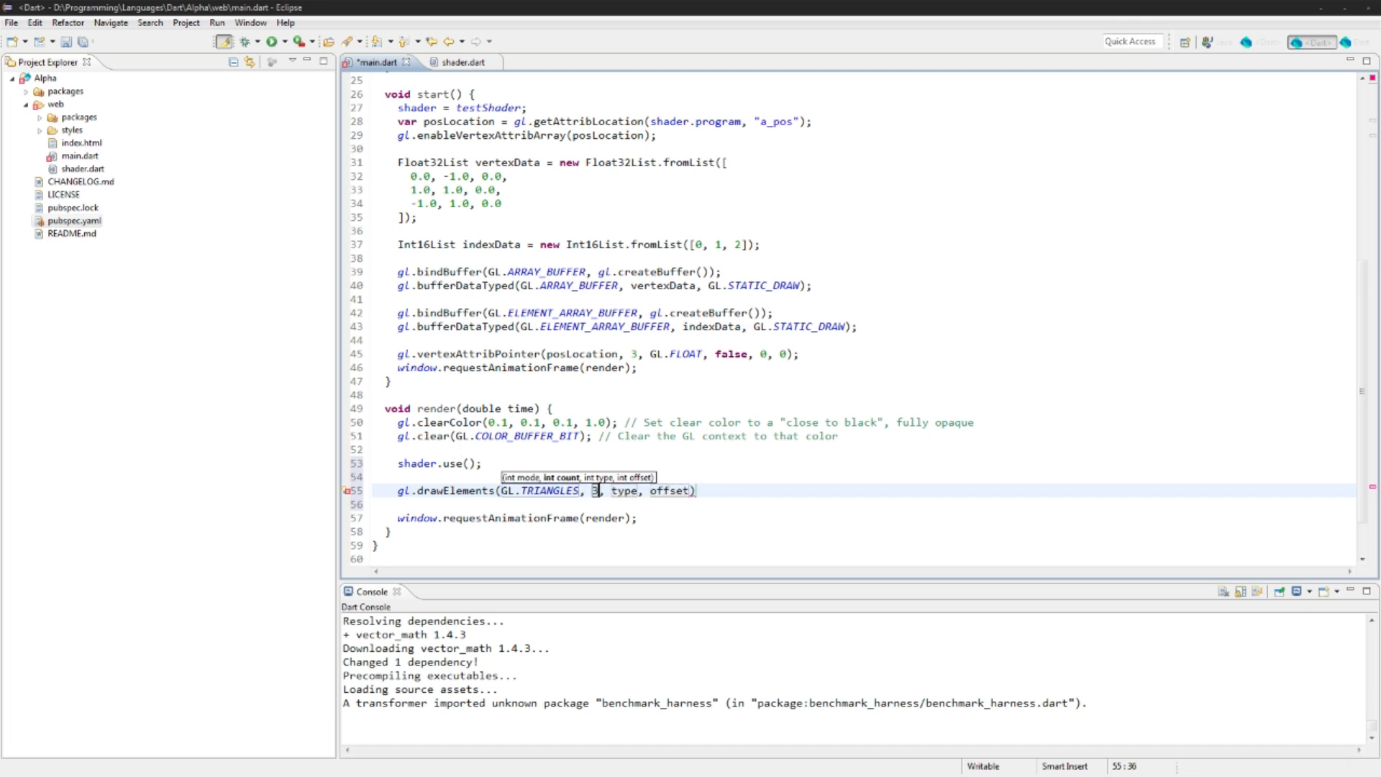
{"action": "type", "text": "GL.IN"}
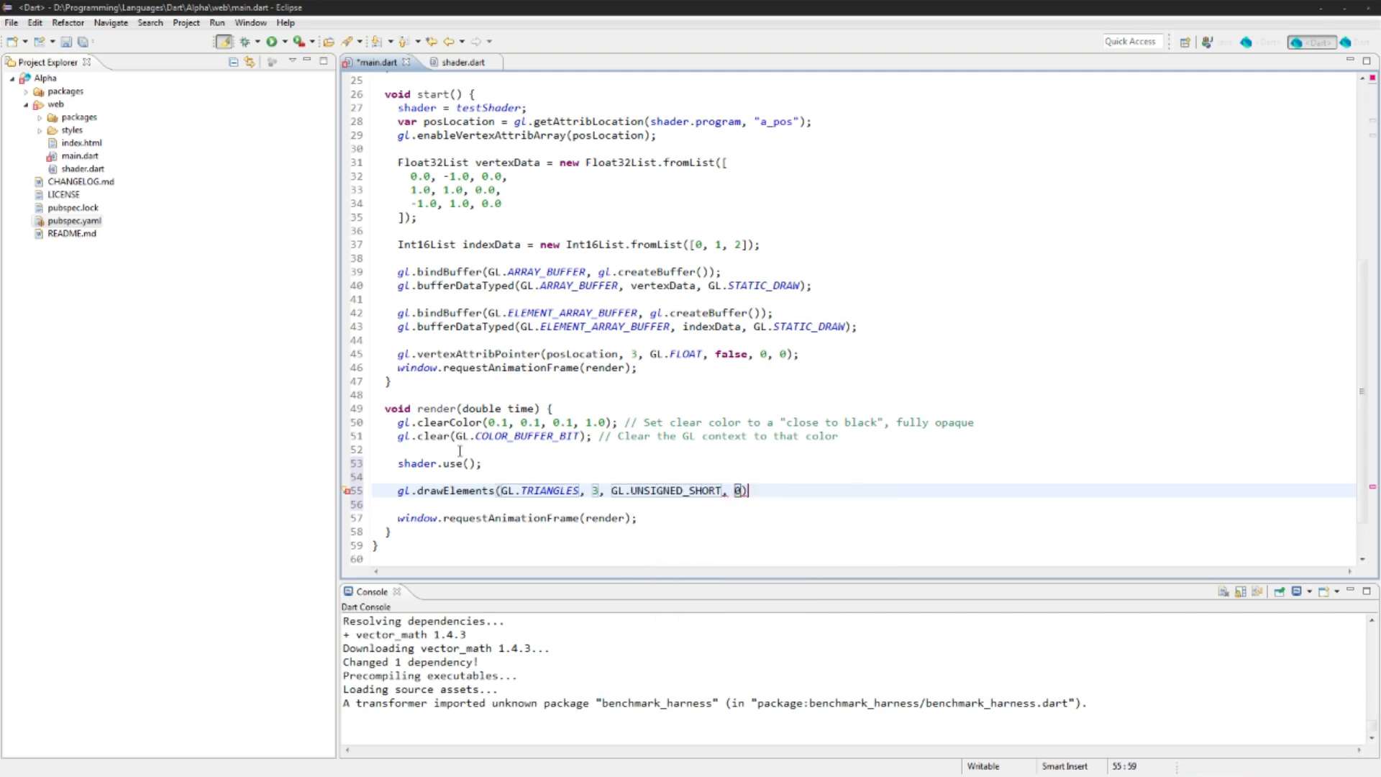
{"action": "type", "text": ";"}
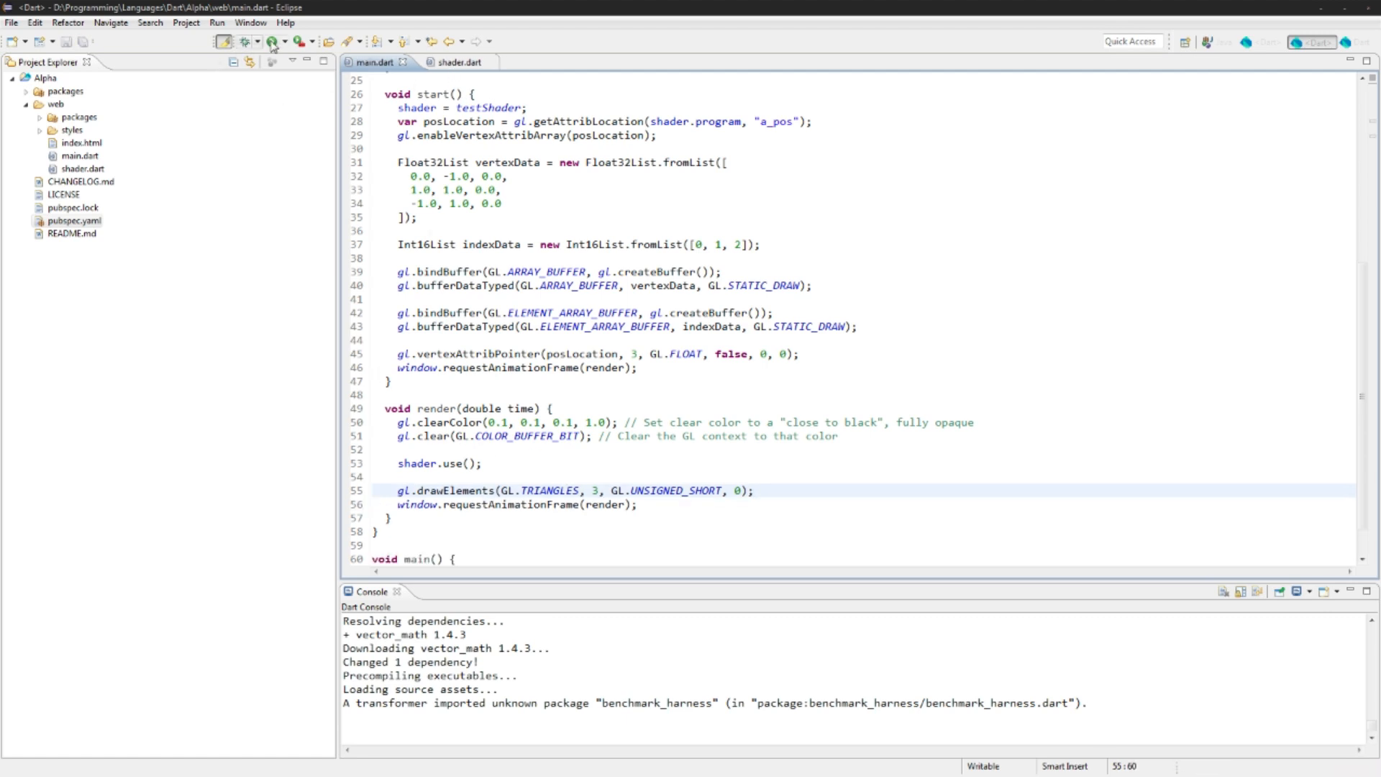
{"action": "left_click", "coordinate": [457, 62]}
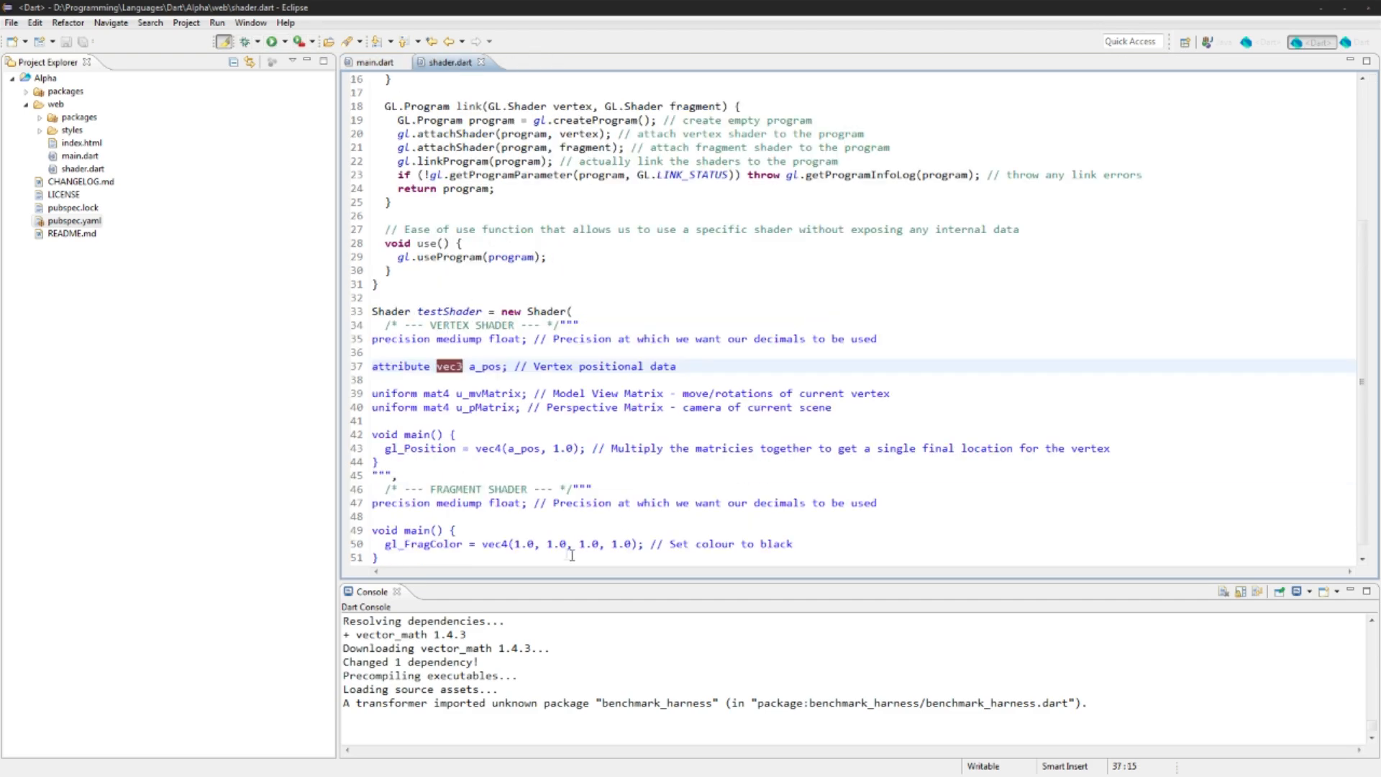
Step: Change the gl_FragColor values to vec4(1.0, 0.3, 0.7, 1.0) and save shader.dart
{"action": "double_click", "coordinate": [566, 544]}
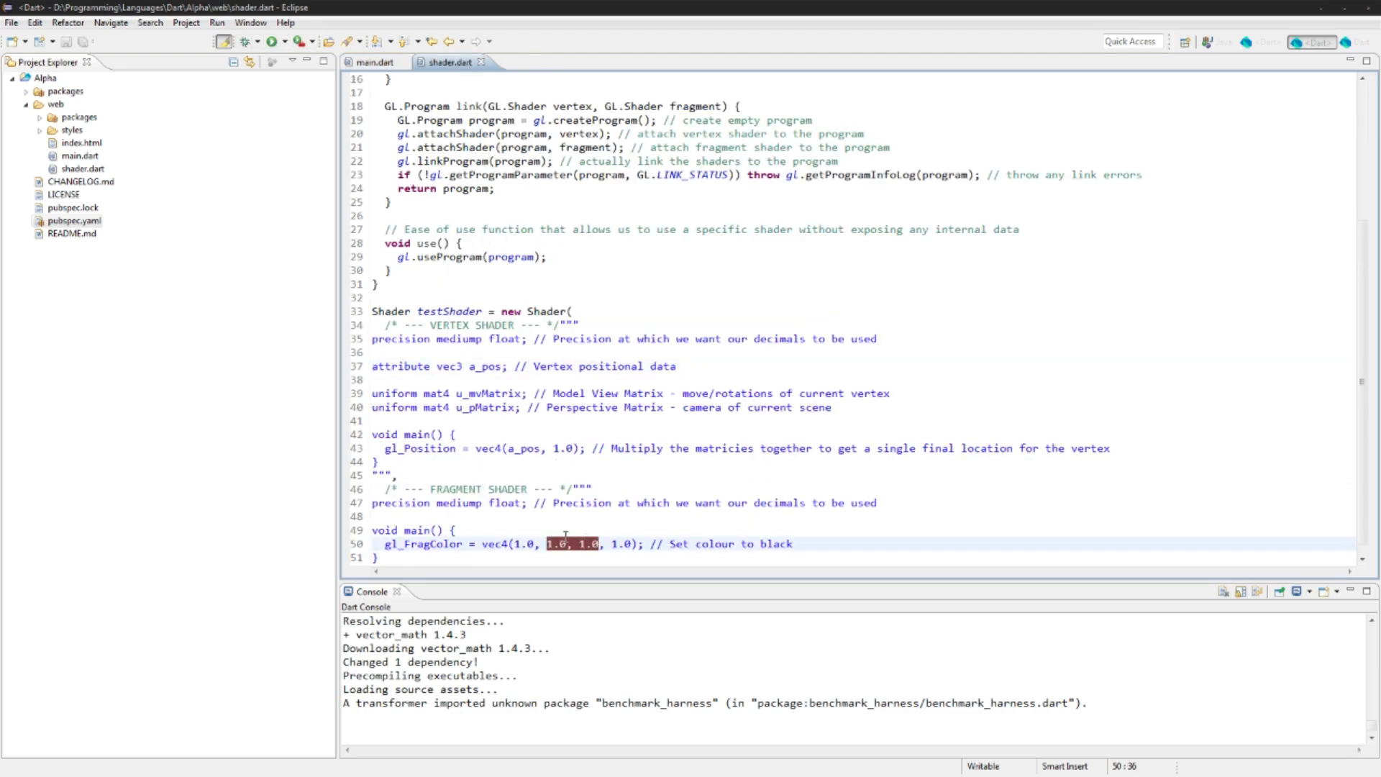
{"action": "type", "text": "0.3"}
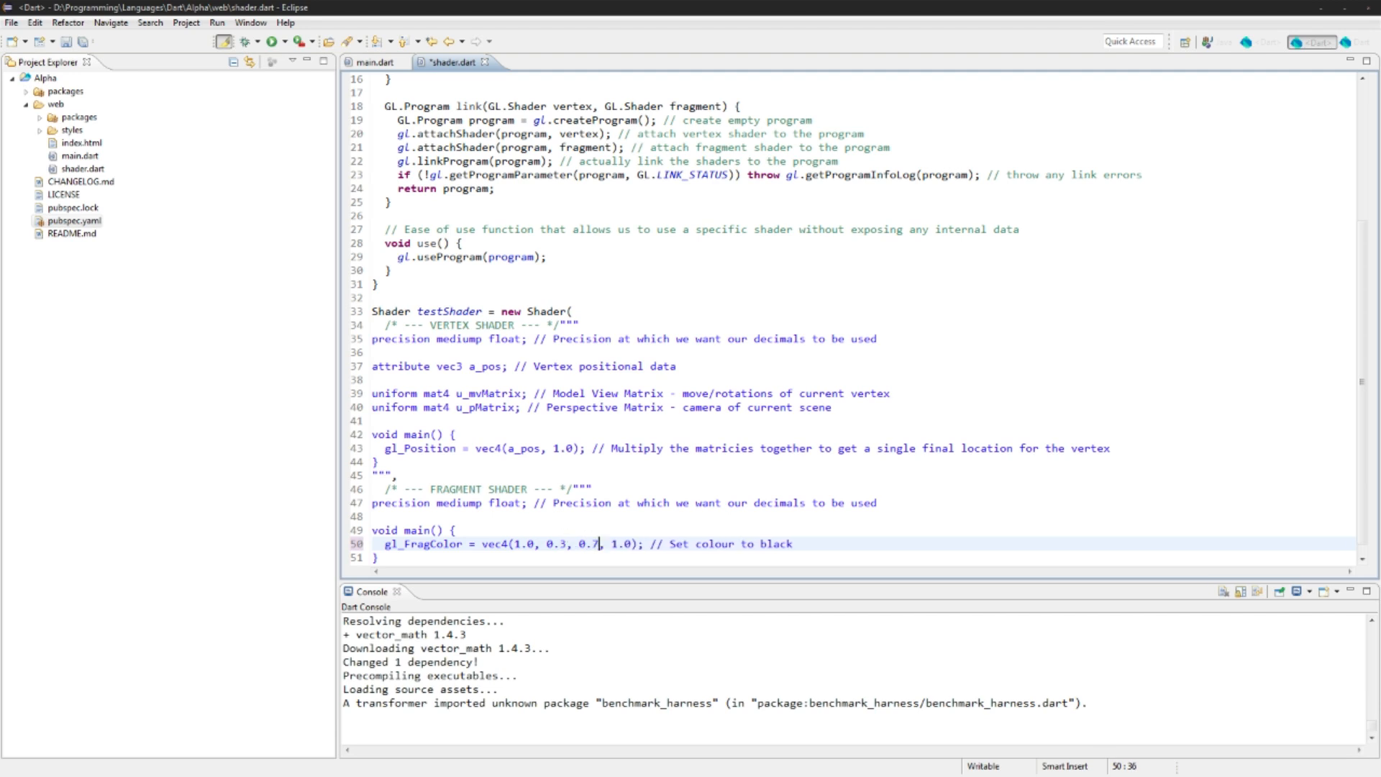
{"action": "left_click", "coordinate": [271, 42]}
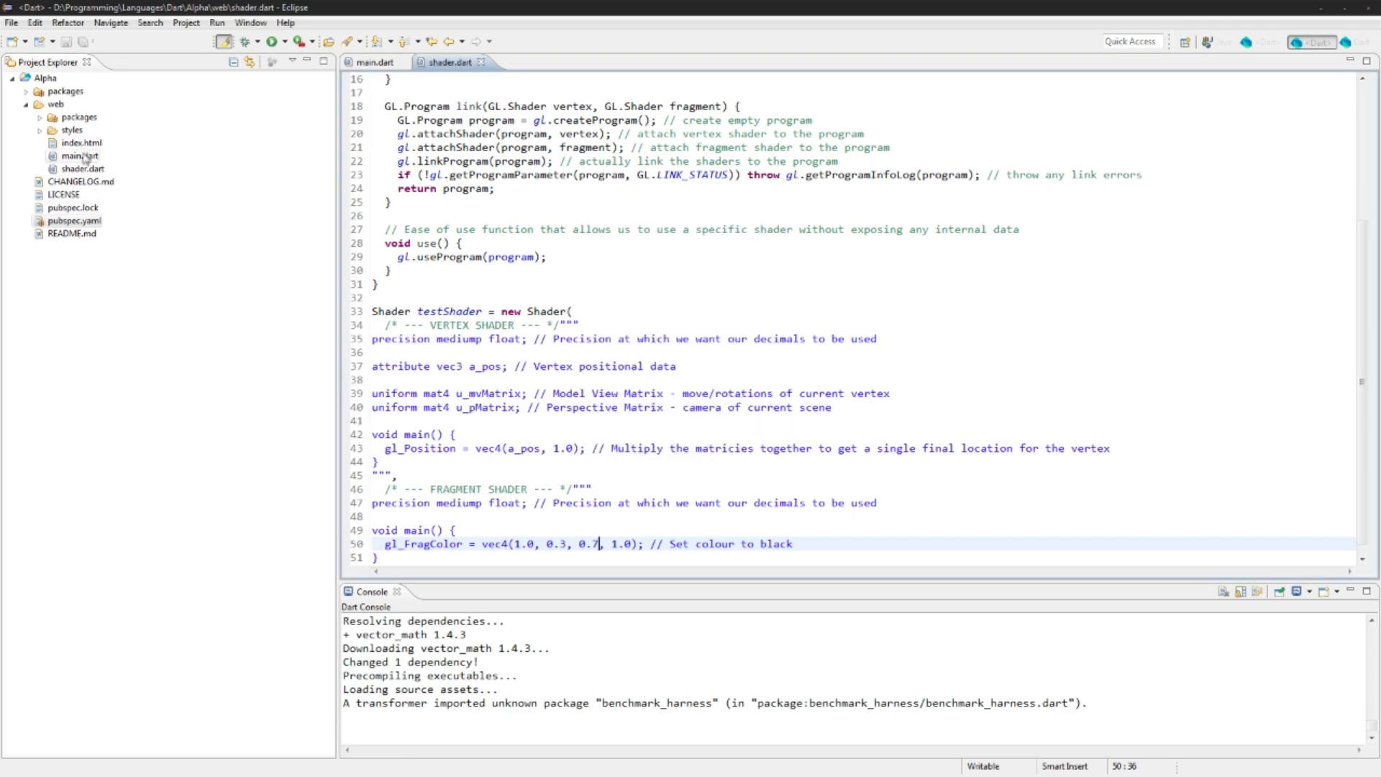
Step: Launch main.dart with Run As > Browser launch to see the pink triangle in Chrome
{"action": "right_click", "coordinate": [79, 156]}
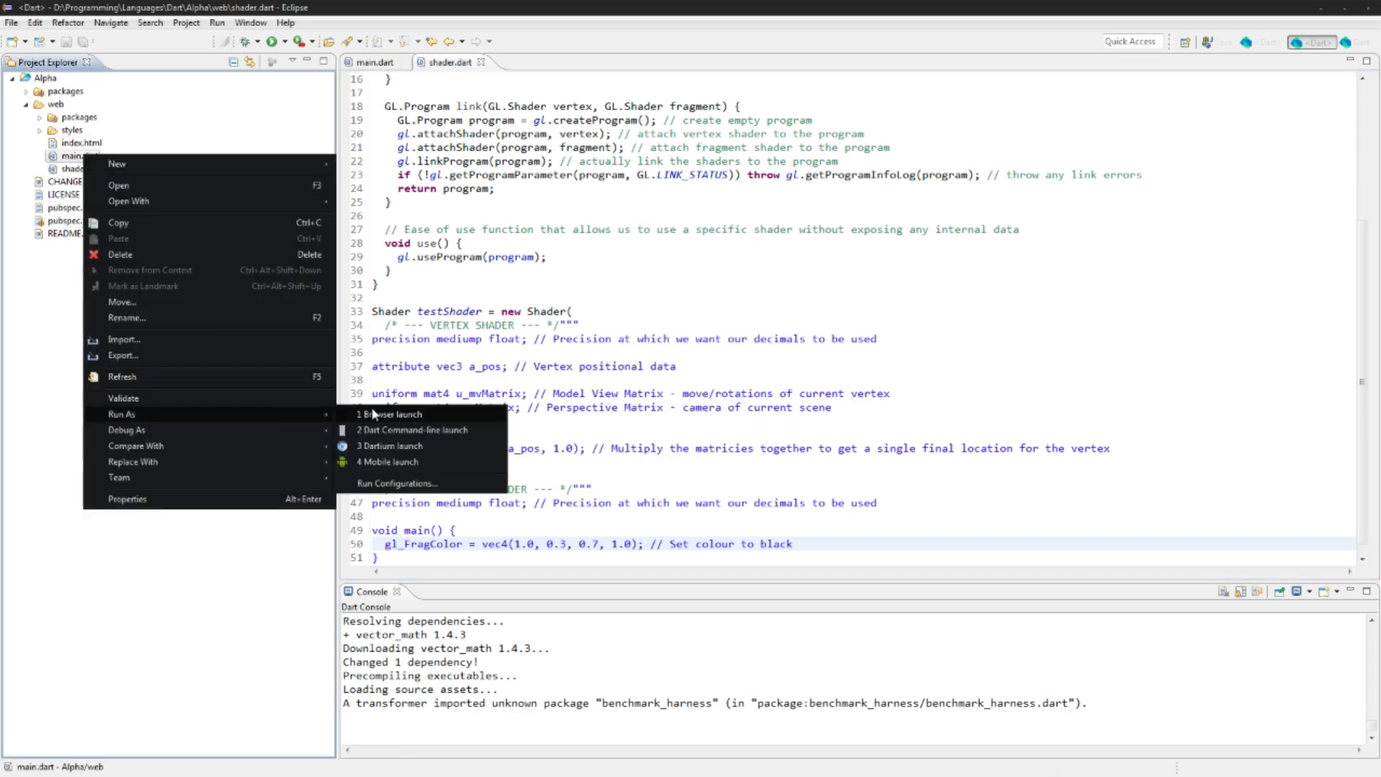
{"action": "left_click", "coordinate": [392, 414]}
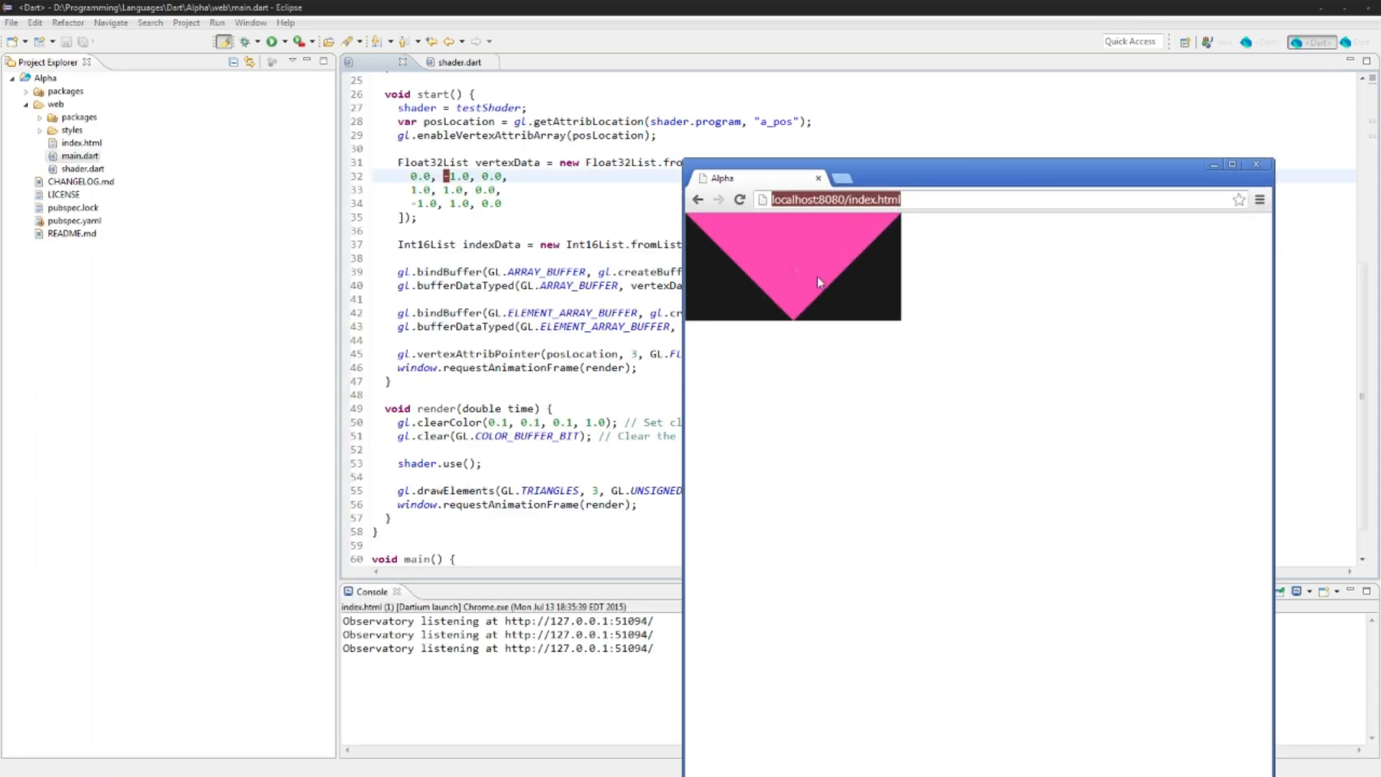
{"action": "mouse_move", "coordinate": [765, 302]}
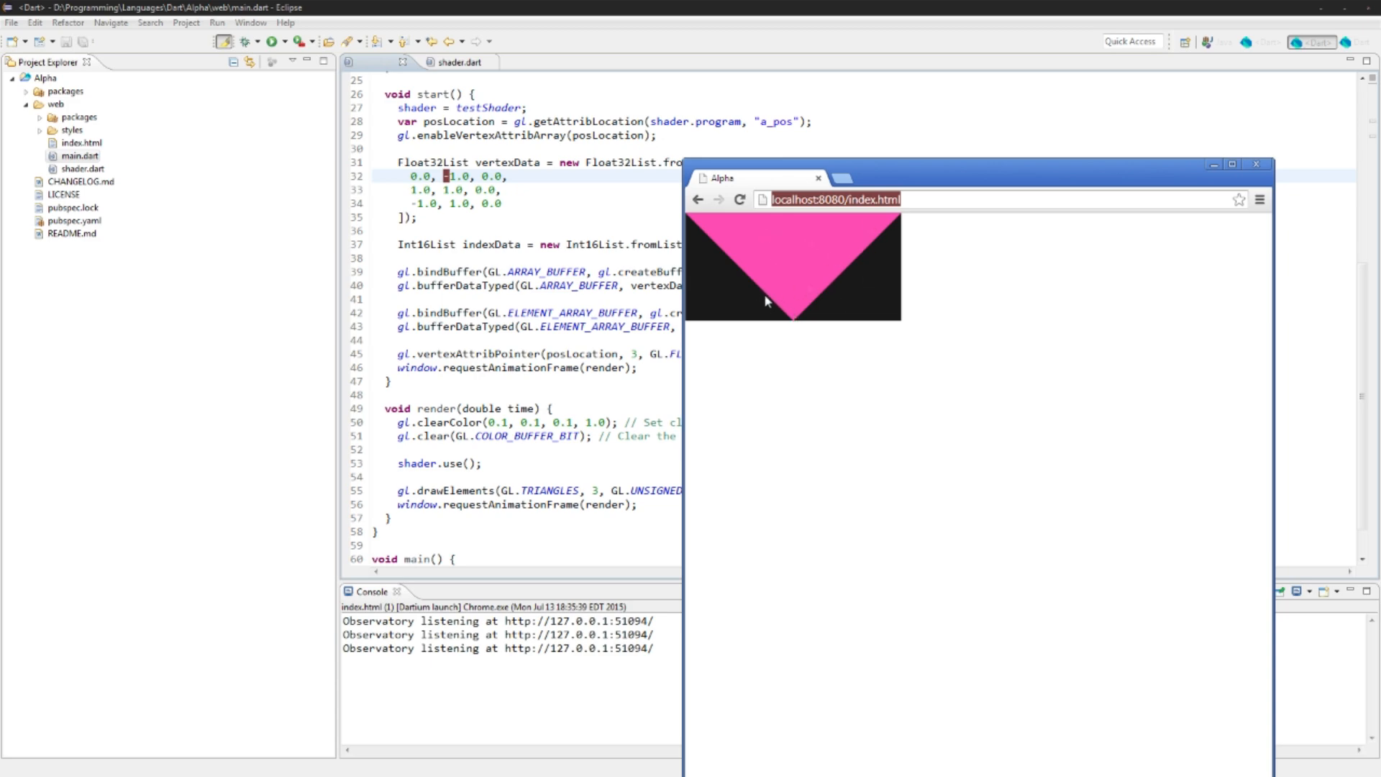
{"action": "mouse_move", "coordinate": [764, 297]}
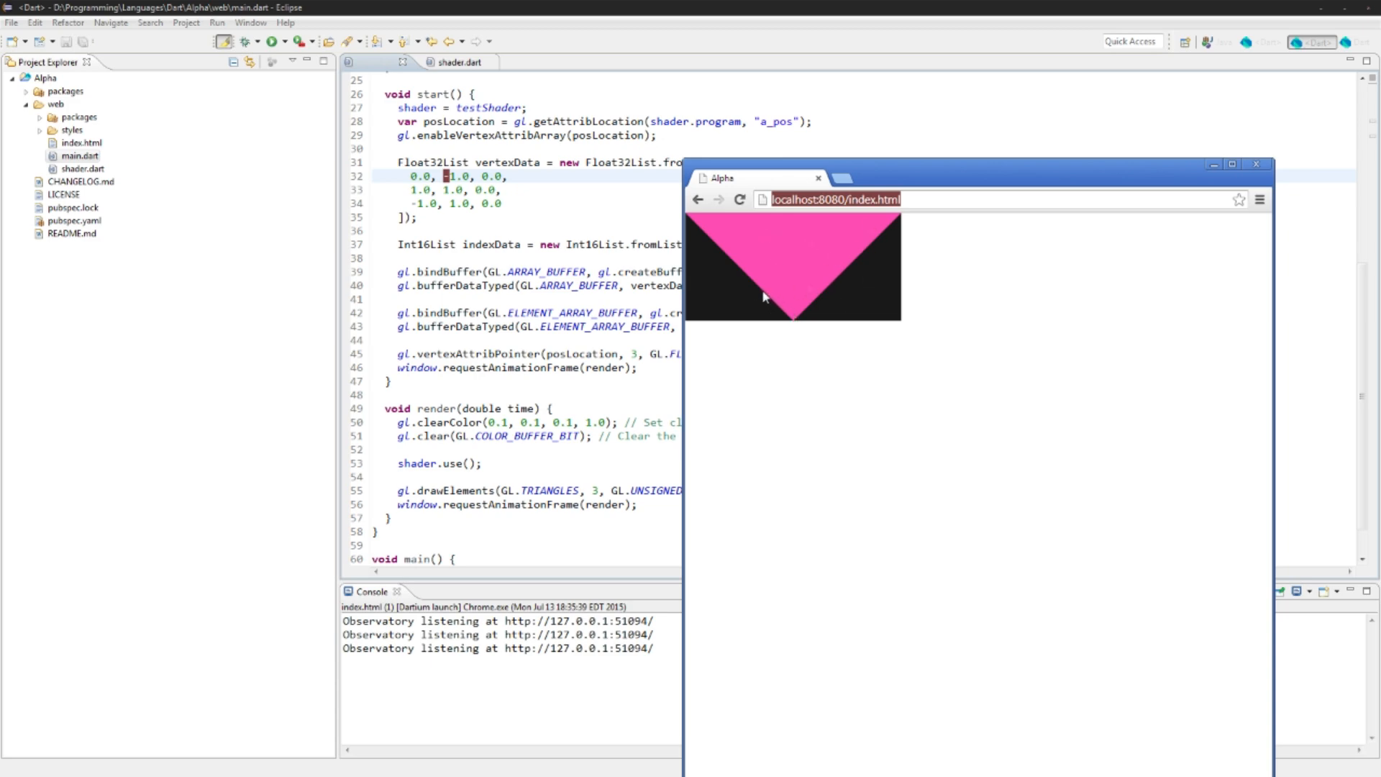